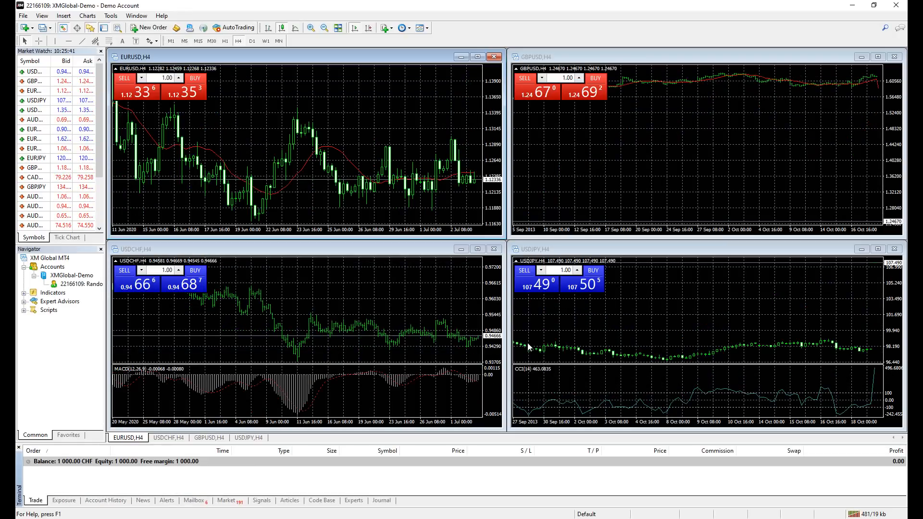
Open the XM demo registration form and enter name 'Random' and phone 1234123.
click(192, 500)
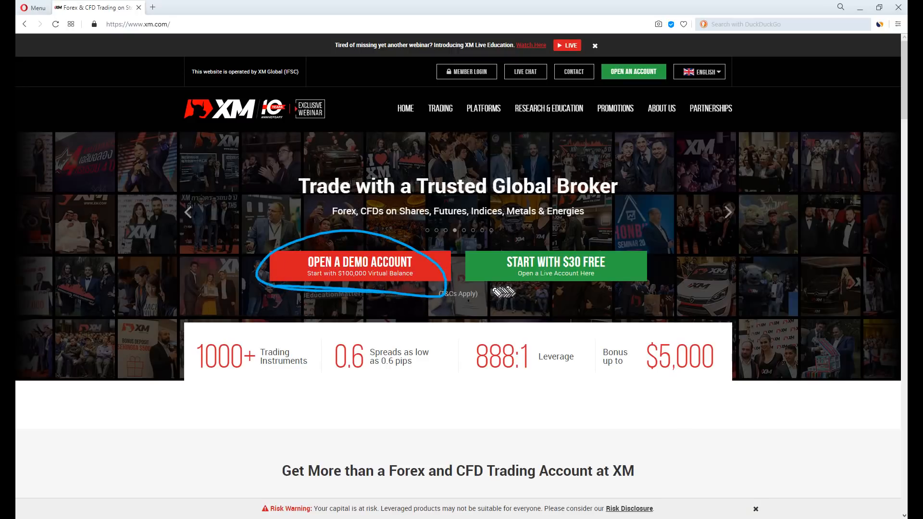
click(359, 266)
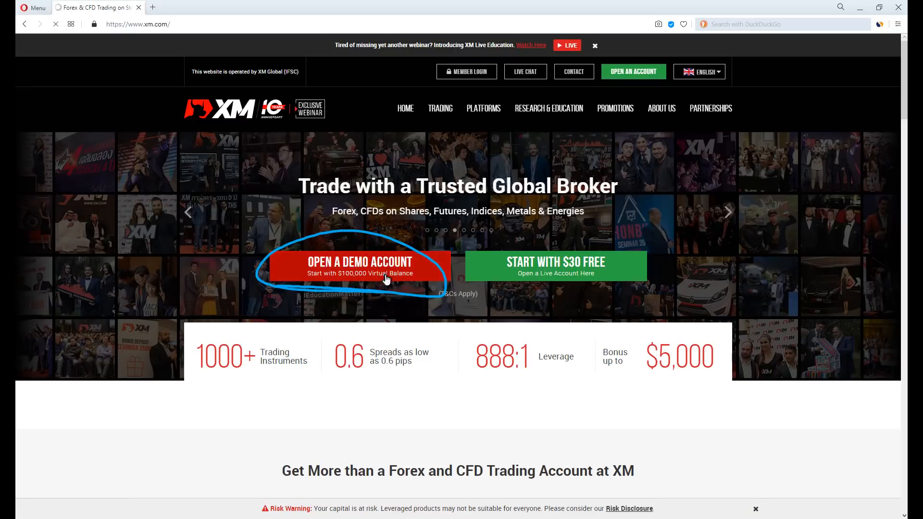
click(359, 265)
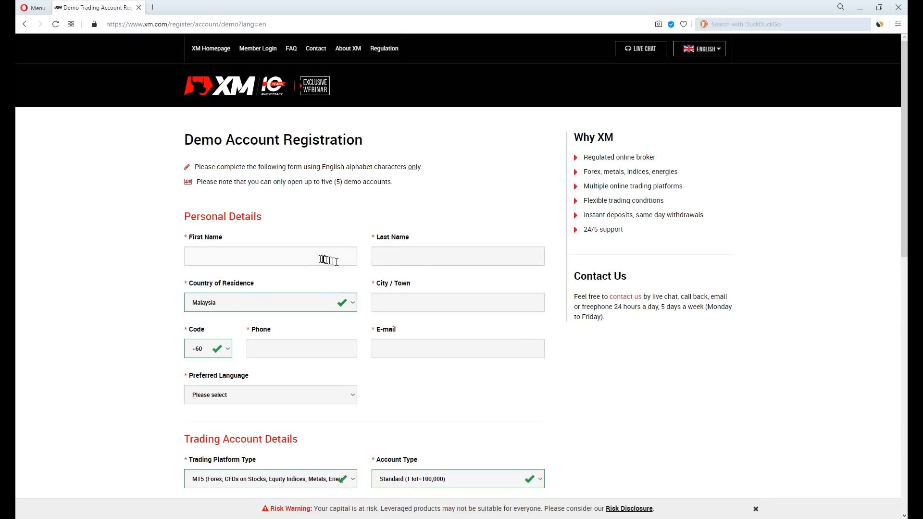
text(Random)
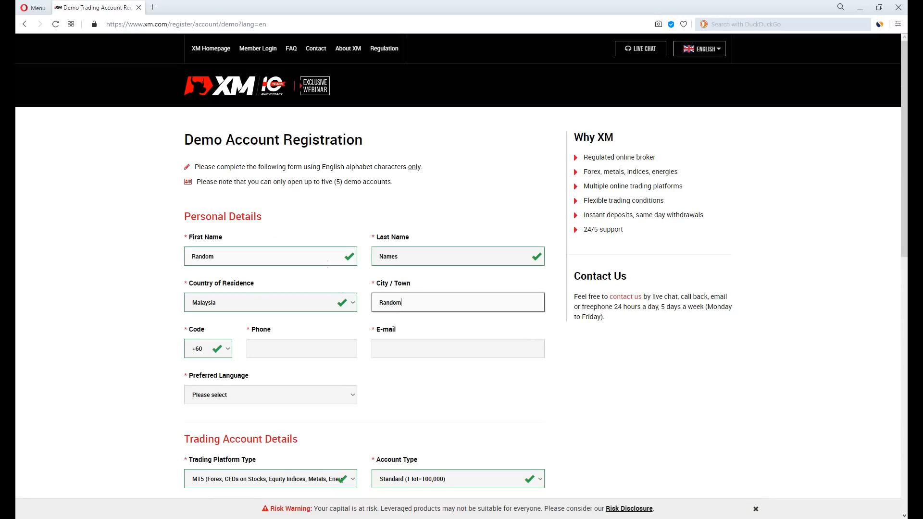
text(1234123)
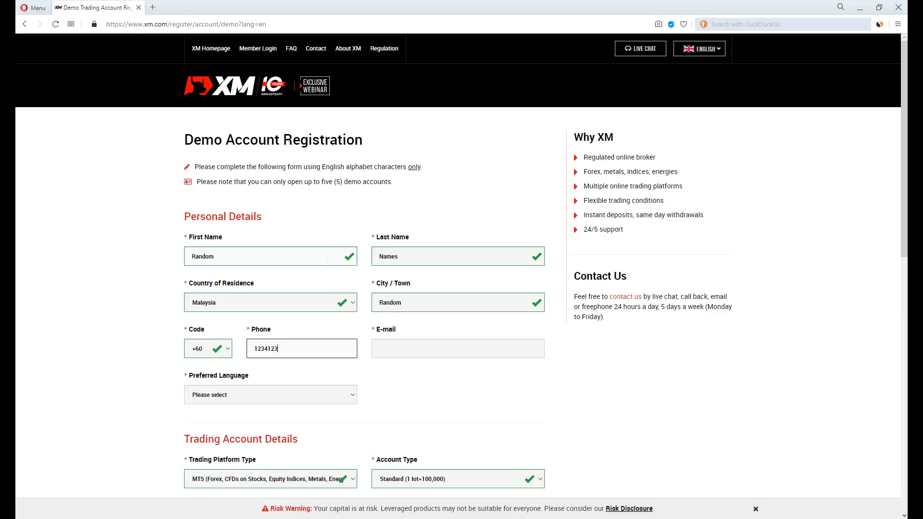
scroll(down, 3)
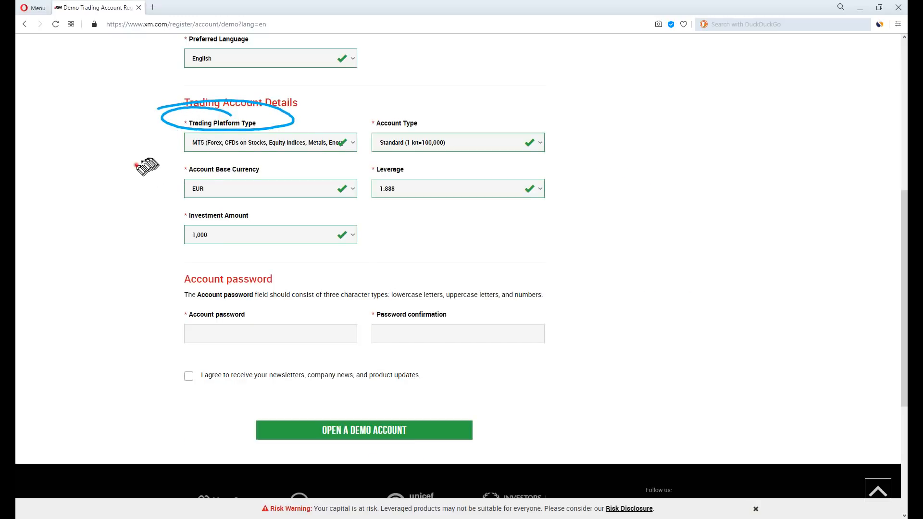
Choose MT4 with CHF base currency and 1,000 investment, then submit the demo registration.
click(271, 142)
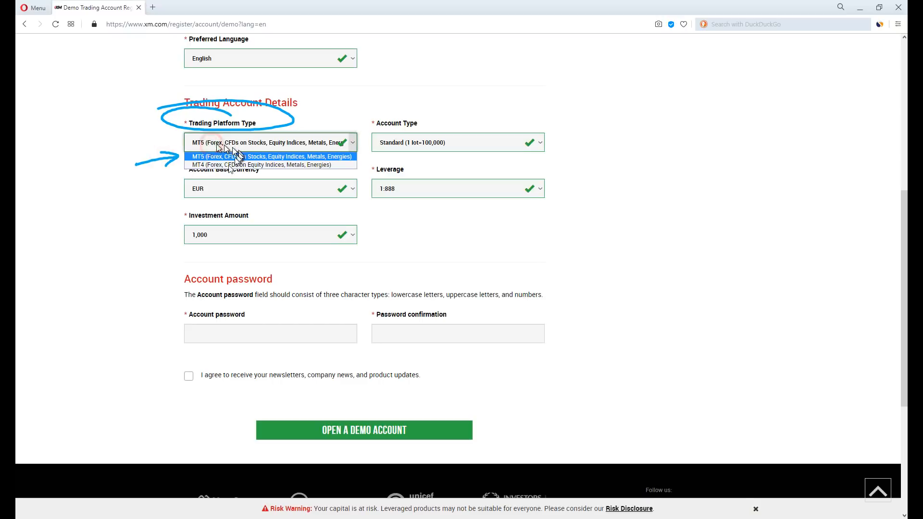
click(262, 165)
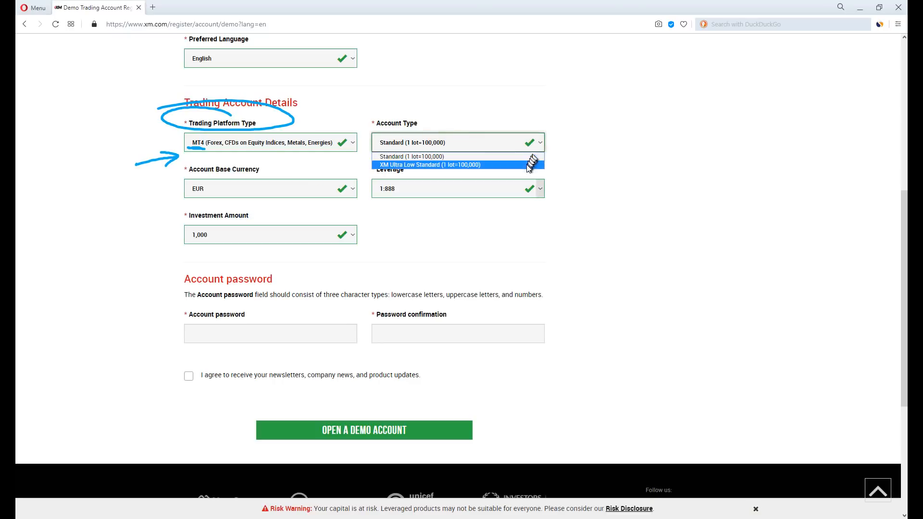
mouse_move(527, 167)
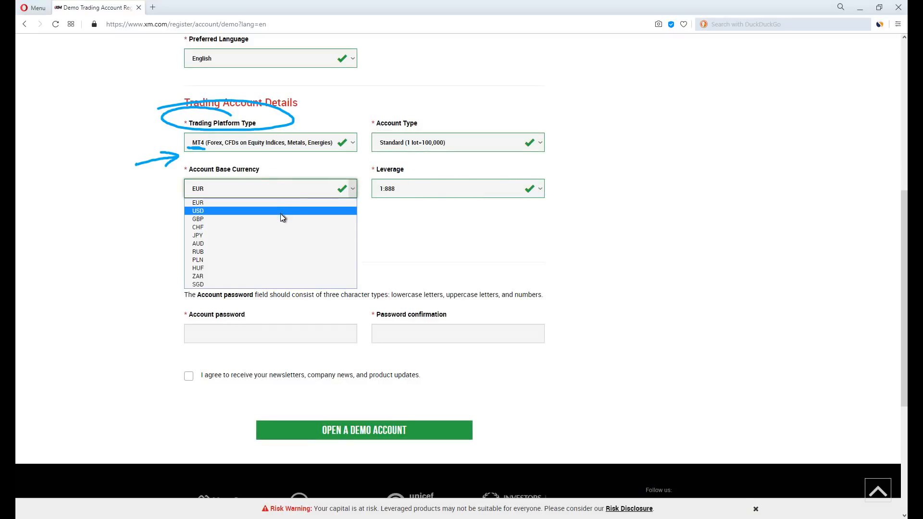
click(198, 202)
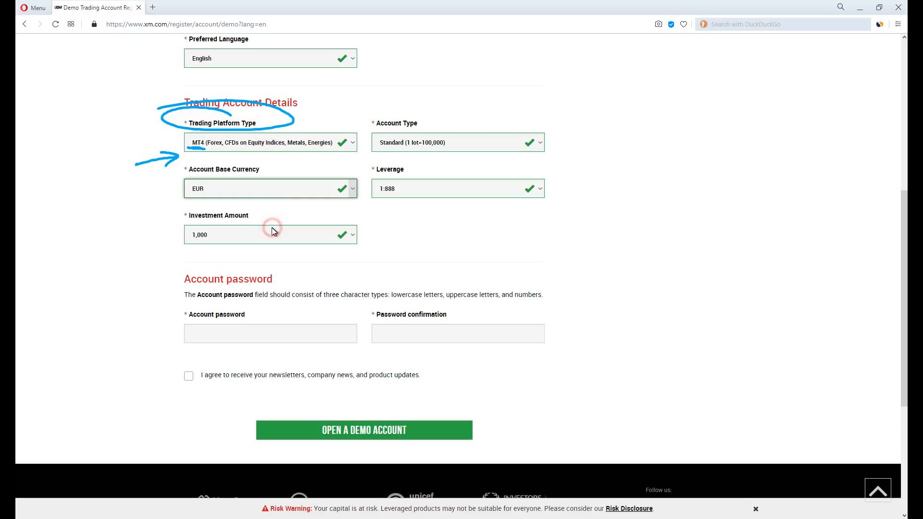
click(456, 189)
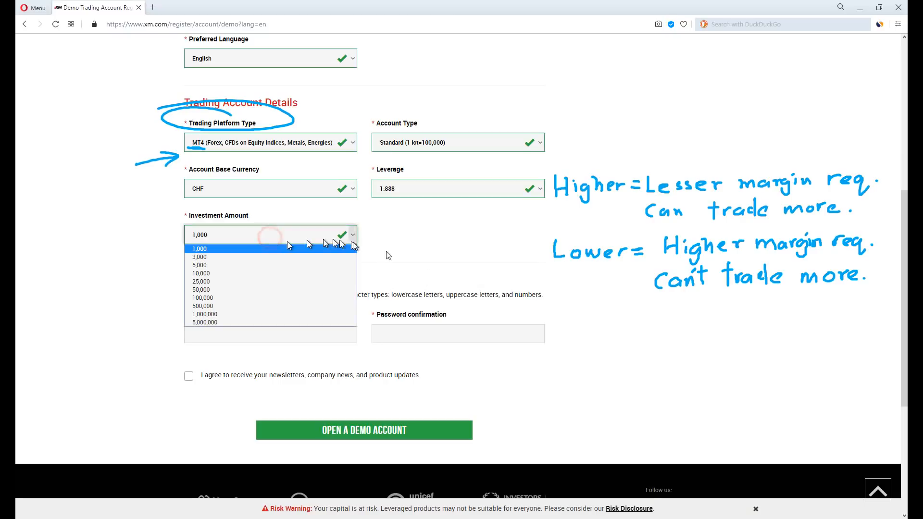
click(199, 248)
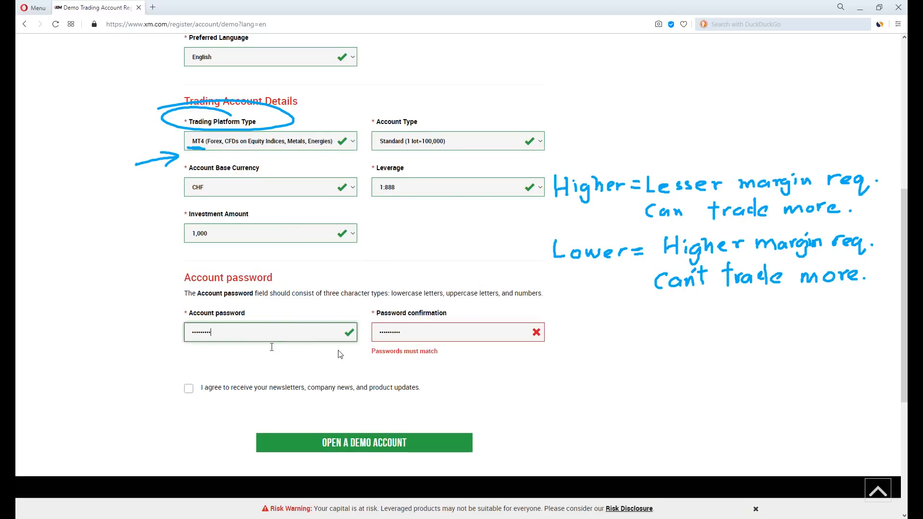
click(363, 443)
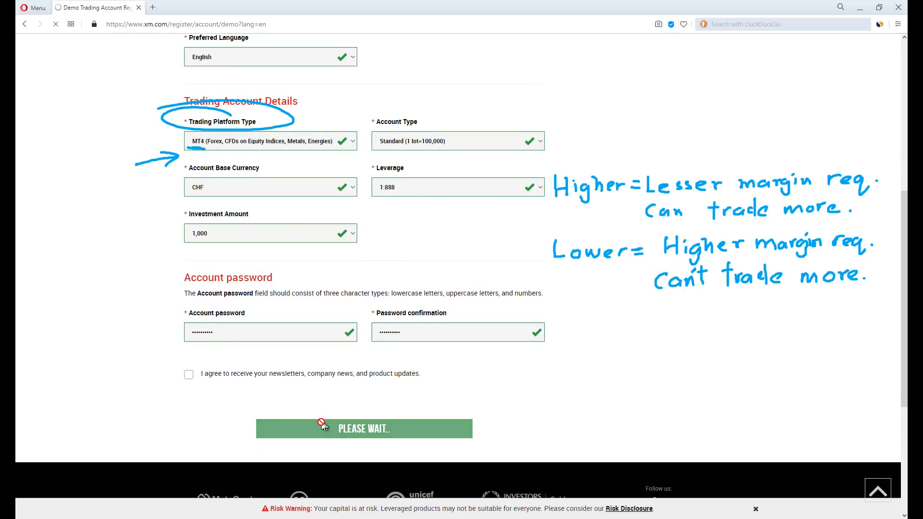
click(364, 428)
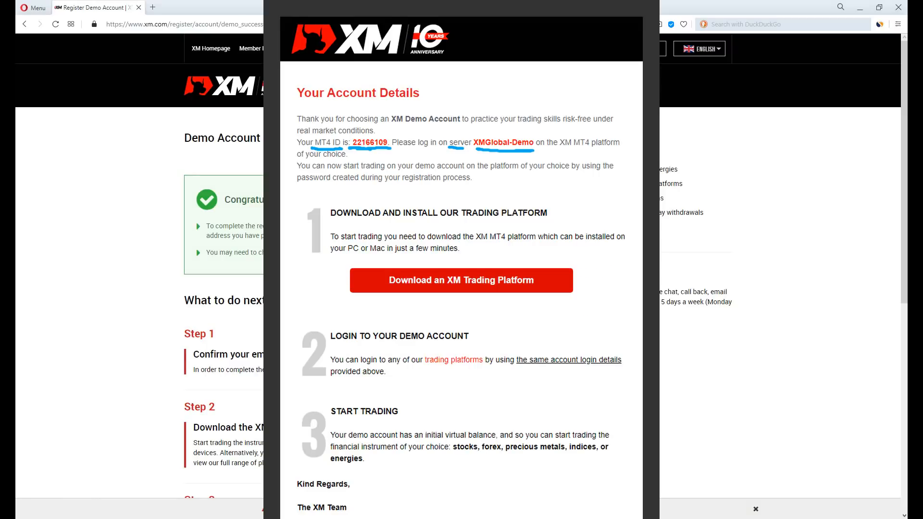
Review the demo login and XMGlobal-Demo server, then view the MetaTrader 4 download page.
click(461, 281)
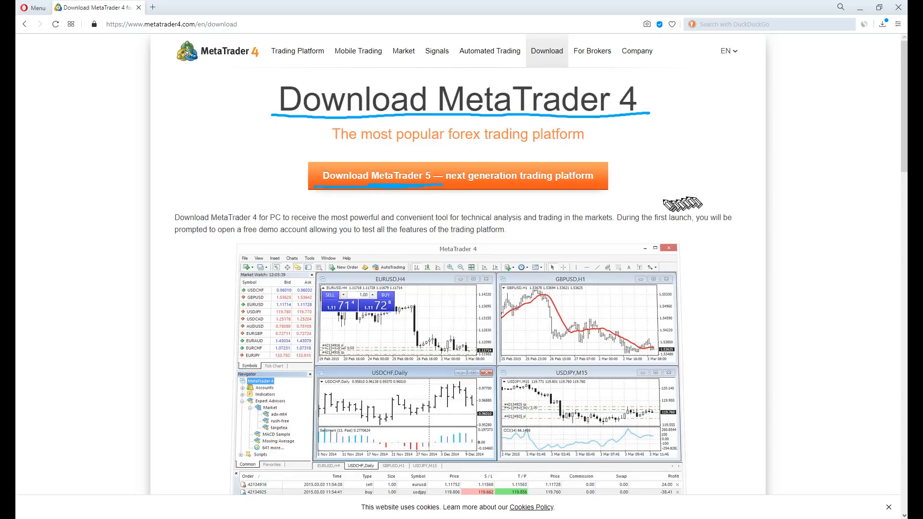
mouse_move(617, 206)
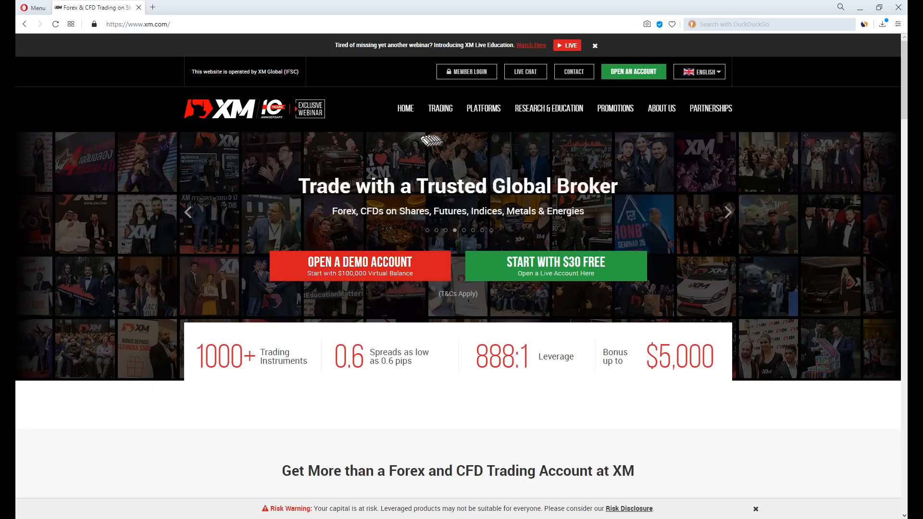
mouse_move(483, 108)
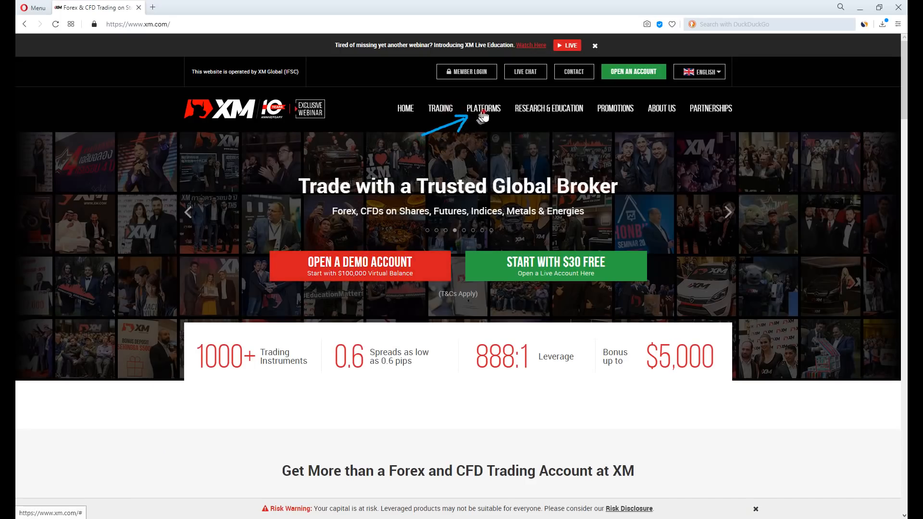
Download the MT4 for PC installer from the XM Platforms menu.
click(483, 108)
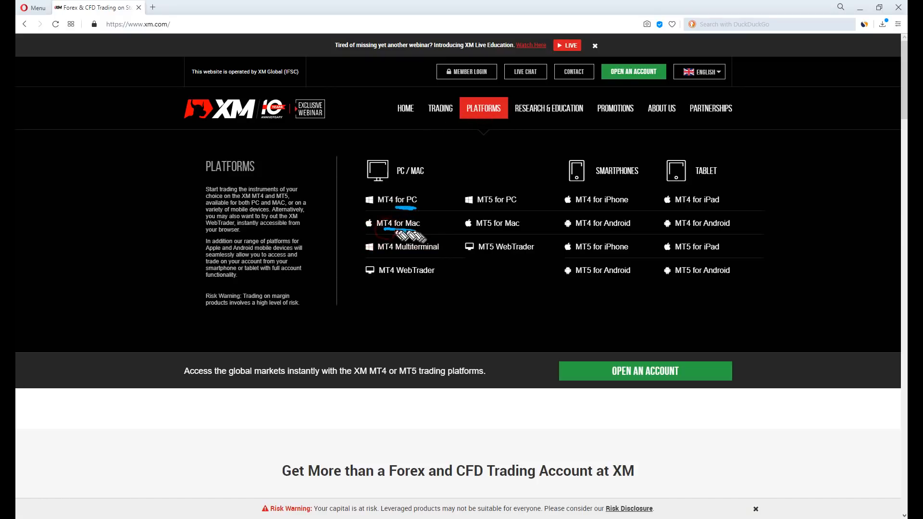
click(395, 199)
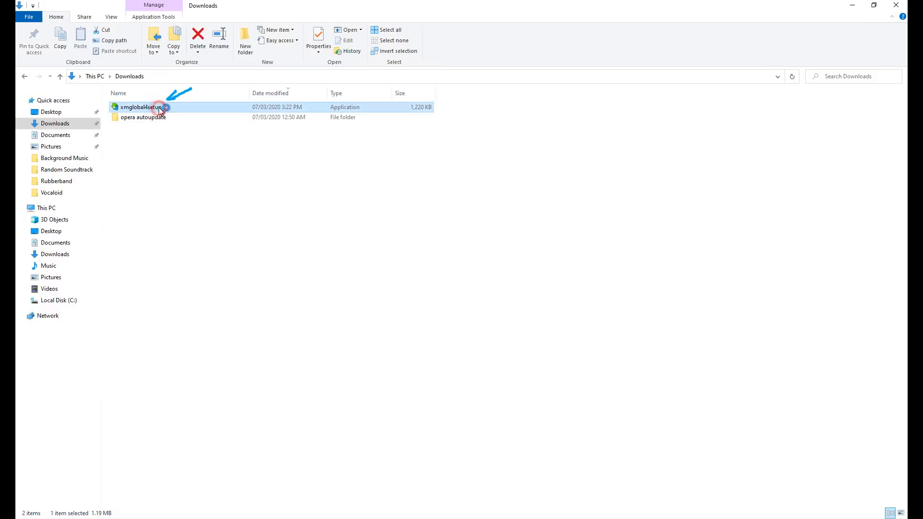
Launch xmglobal4setup from Downloads to install XM Global MT4.
double_click(140, 106)
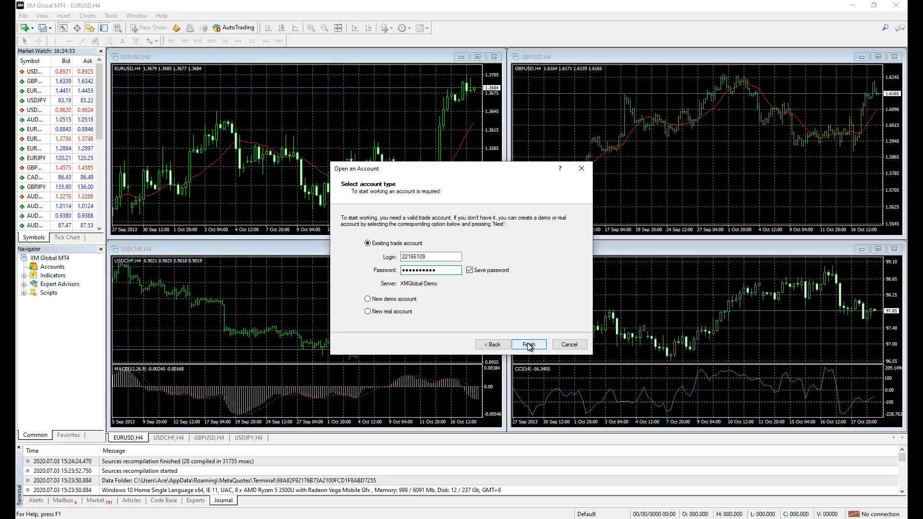
Finish logging into the existing XMGlobal-Demo account with the password saved.
click(528, 344)
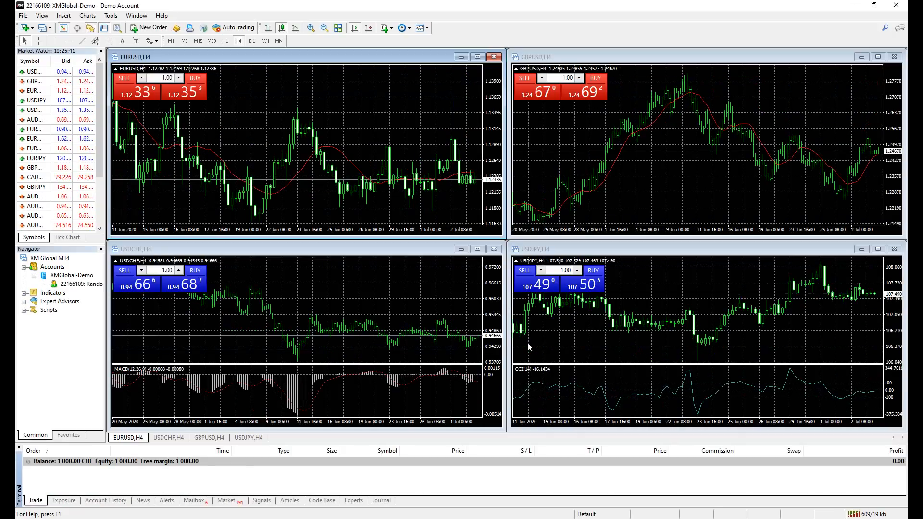
Enlarge the Market Watch panel so full symbol names and bid/ask prices show.
click(192, 500)
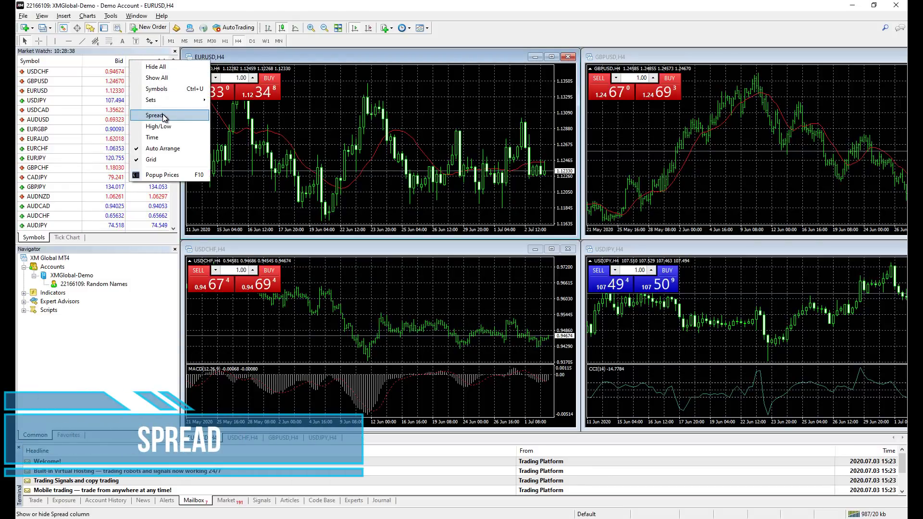
Turn on the Spread column in Market Watch.
click(155, 115)
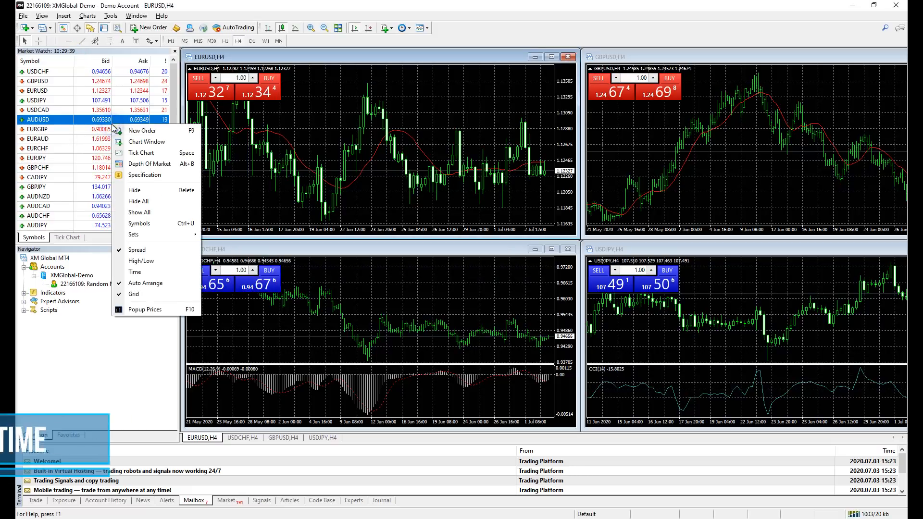
mouse_move(135, 272)
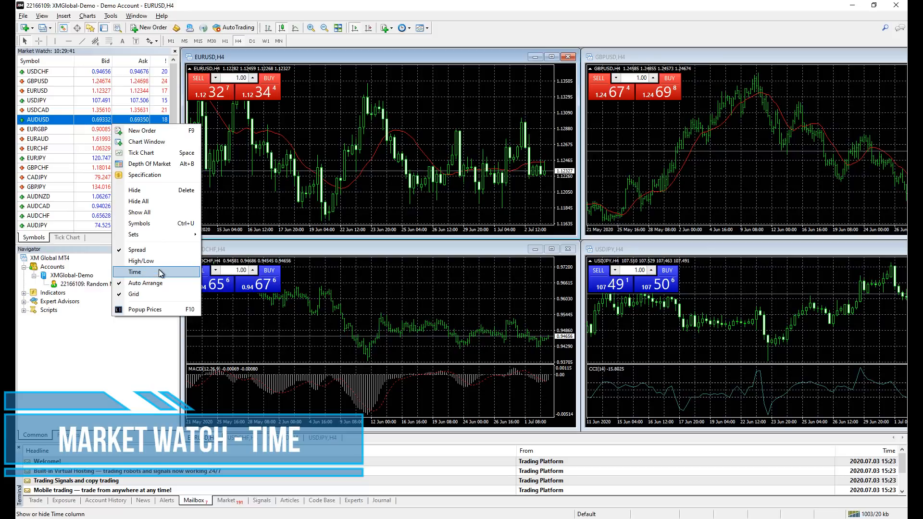
Turn on the Time column in Market Watch.
click(134, 271)
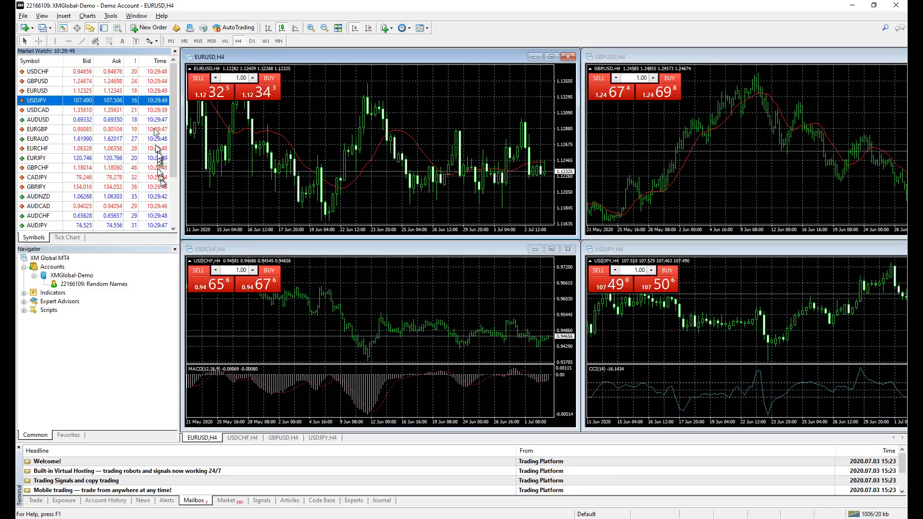
mouse_move(156, 91)
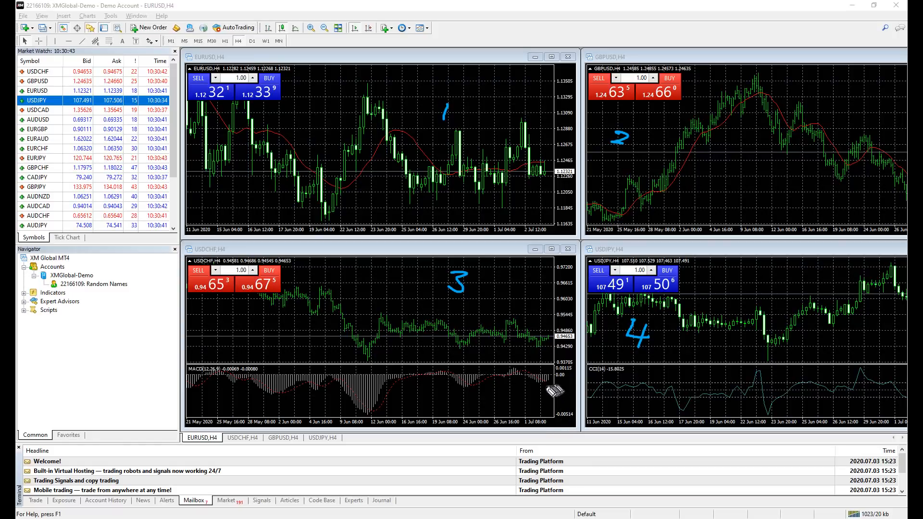
mouse_move(250, 188)
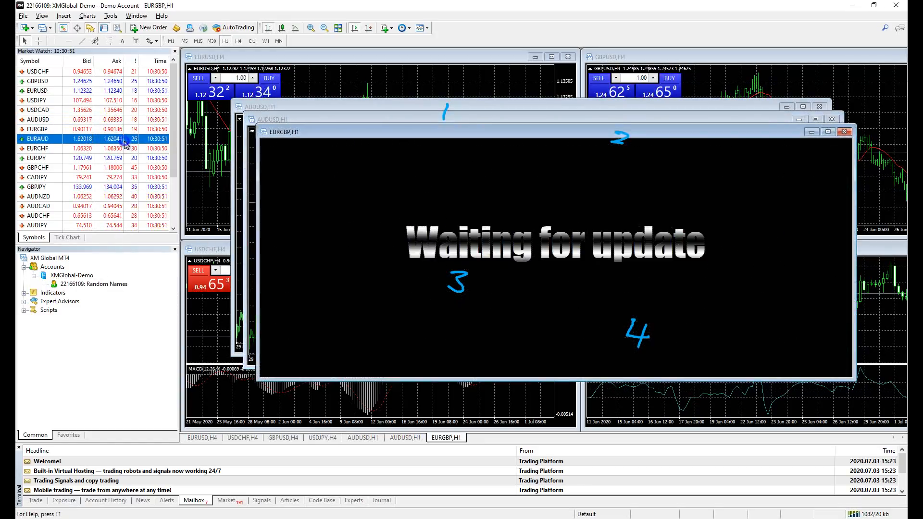
Open a GBPCHF chart window, then close it and the AUDUSD hourly chart.
right_click(82, 167)
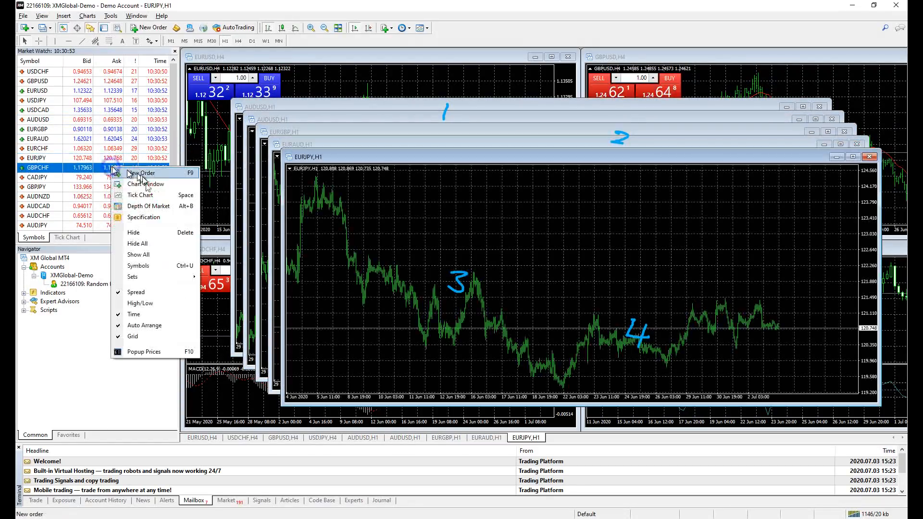
click(144, 184)
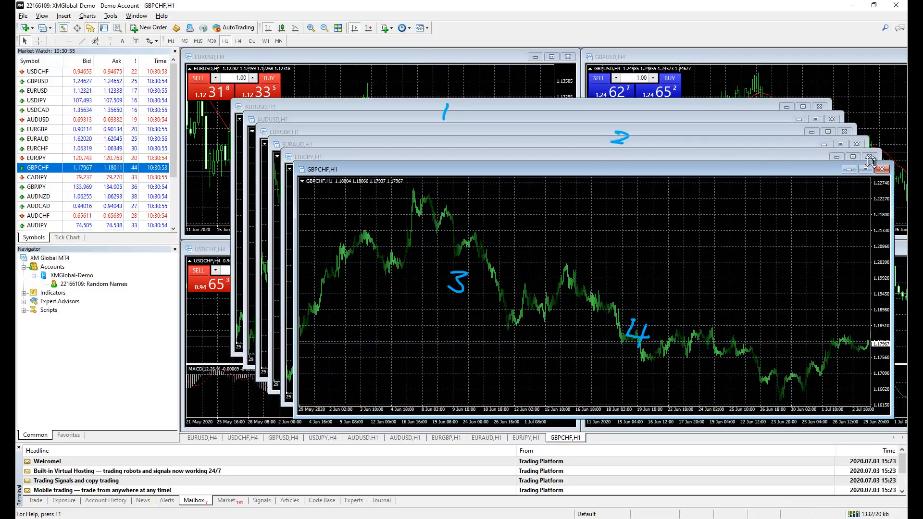
click(881, 169)
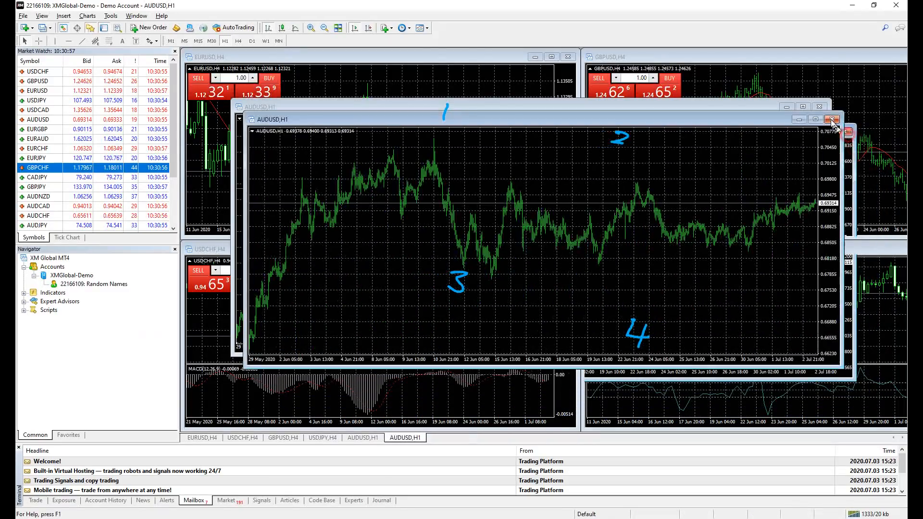
click(833, 119)
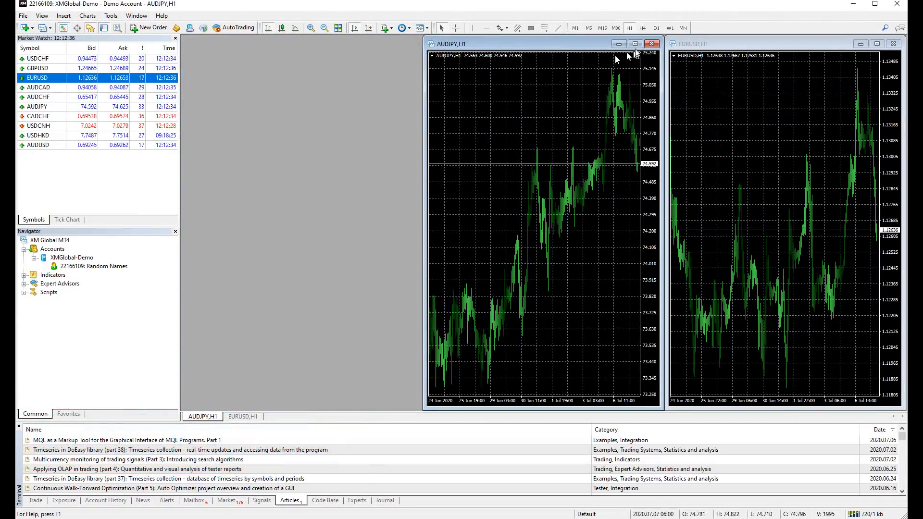
Maximize the AUDJPY and first EURUSD charts, then tile all chart windows.
click(651, 44)
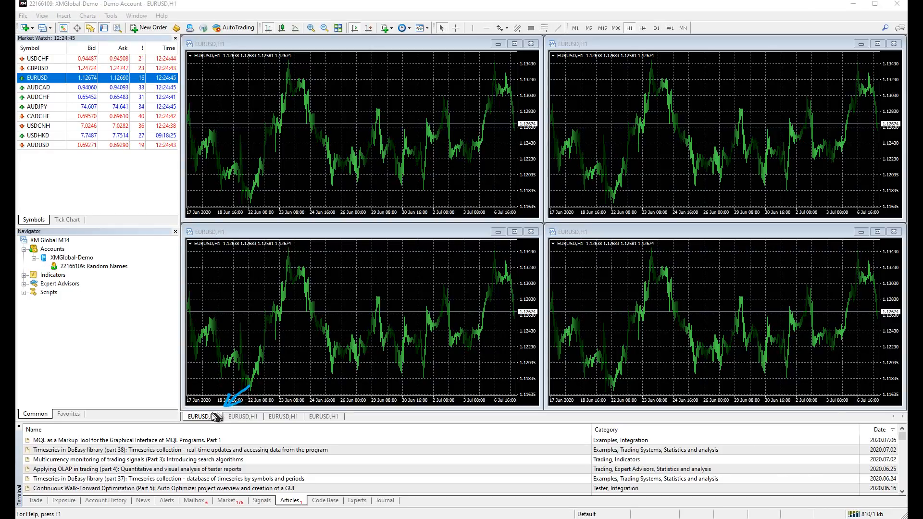
click(523, 43)
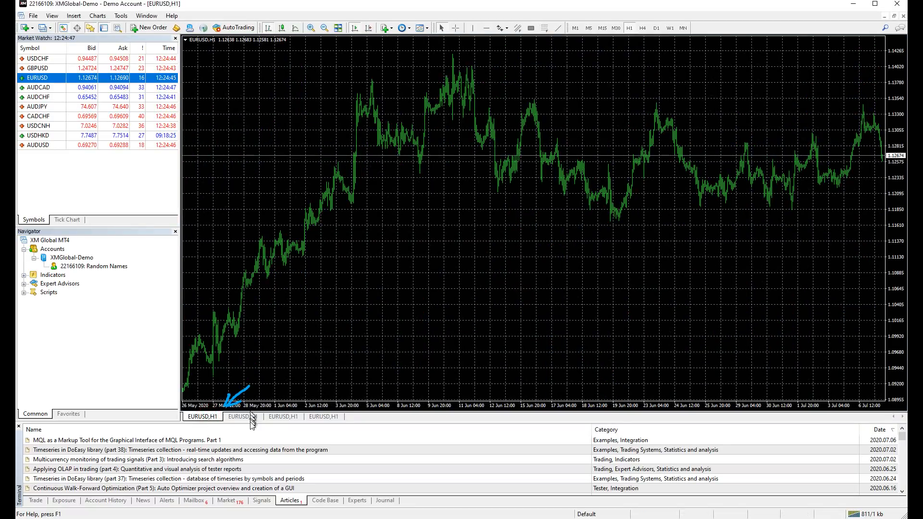
mouse_move(202, 416)
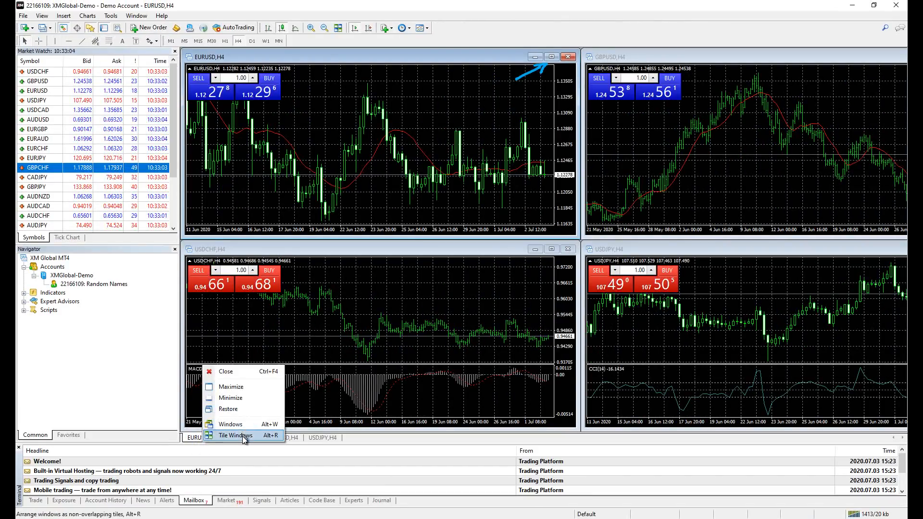
click(236, 435)
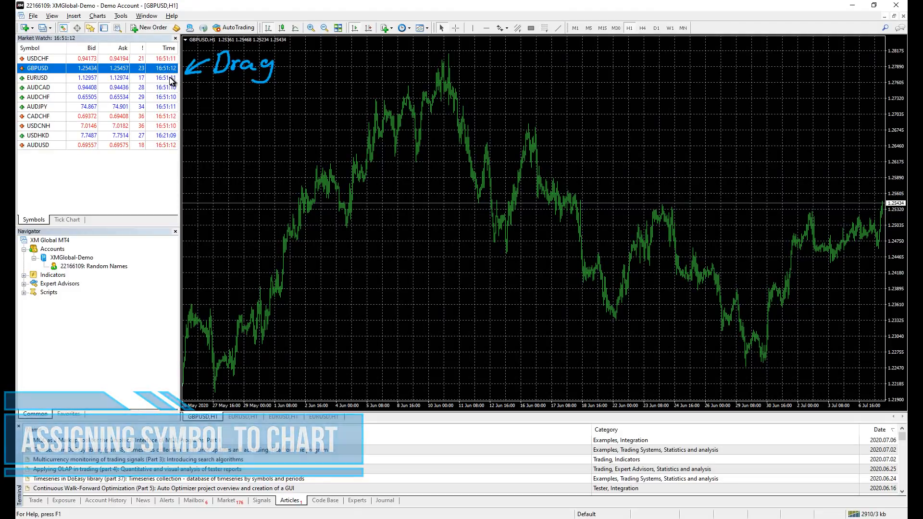
Pick GBPUSD in Market Watch to show it on the main chart.
click(38, 77)
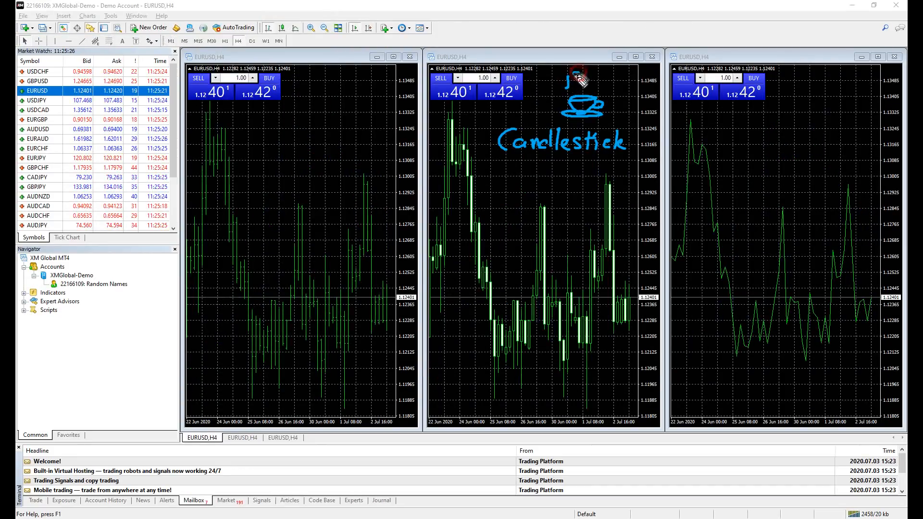
mouse_move(604, 94)
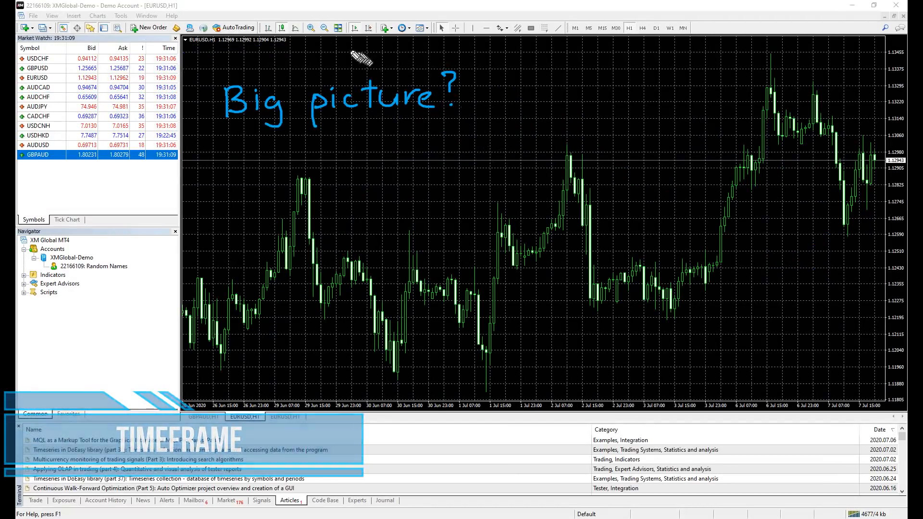
Switch the EURUSD chart to M1 briefly, then settle on the M5 timeframe.
click(310, 28)
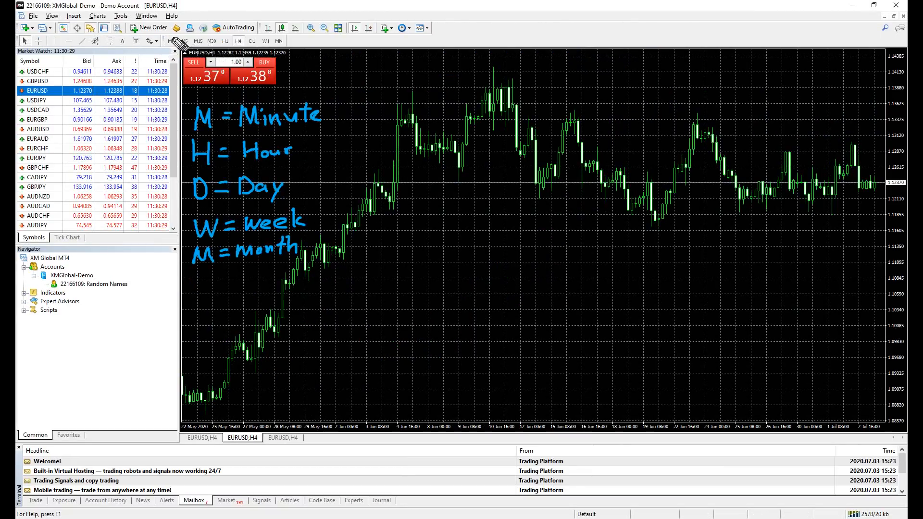
click(170, 41)
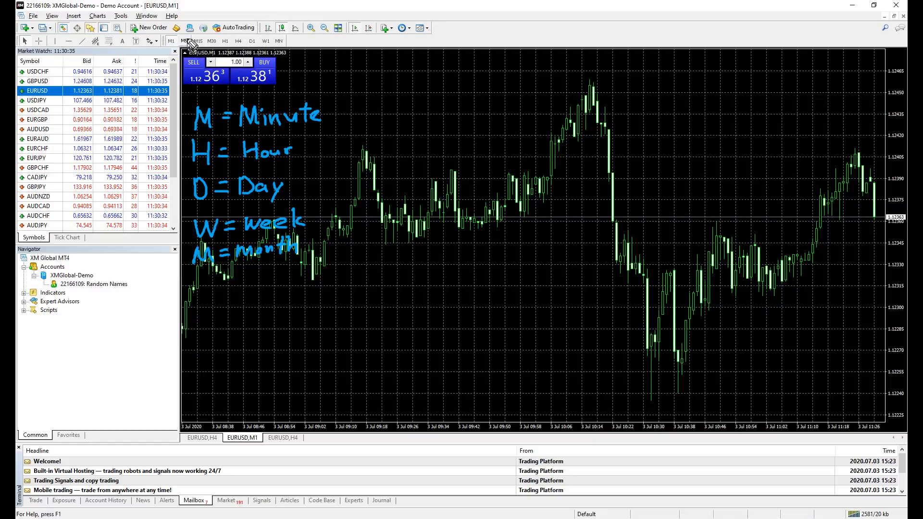
click(184, 40)
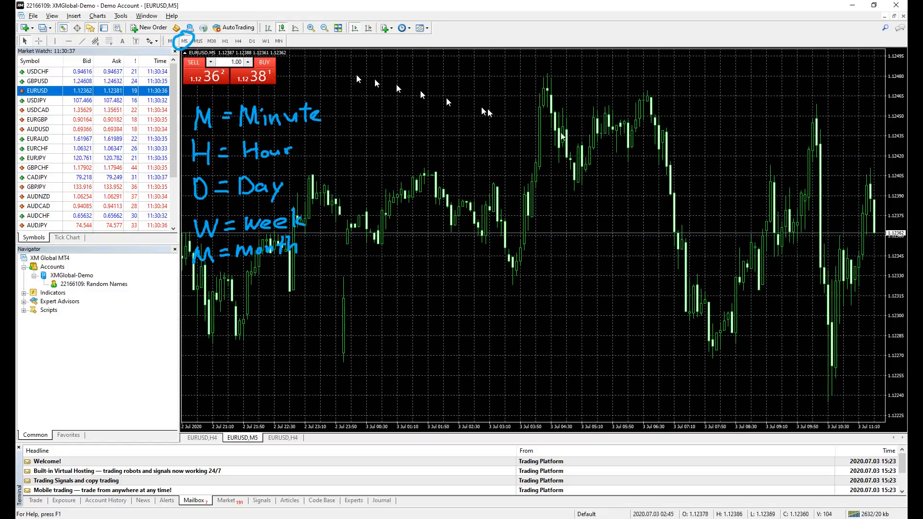
mouse_move(627, 216)
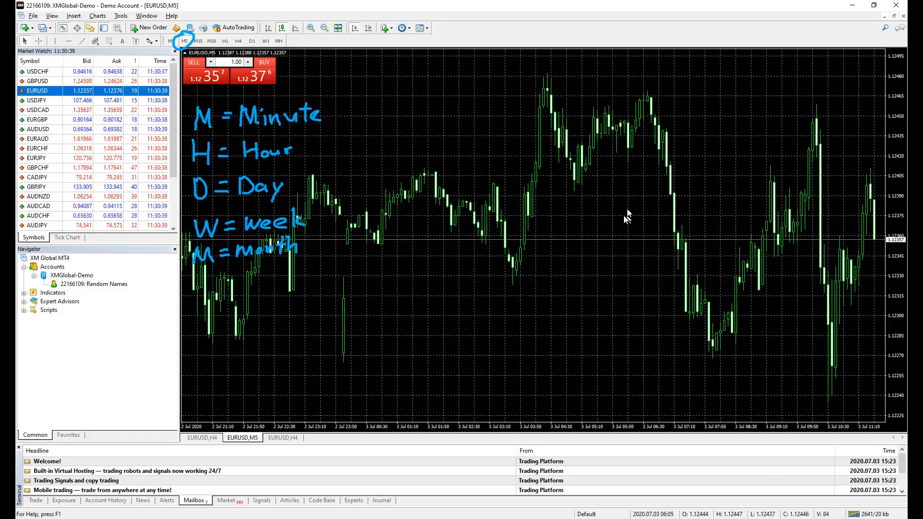
mouse_move(639, 265)
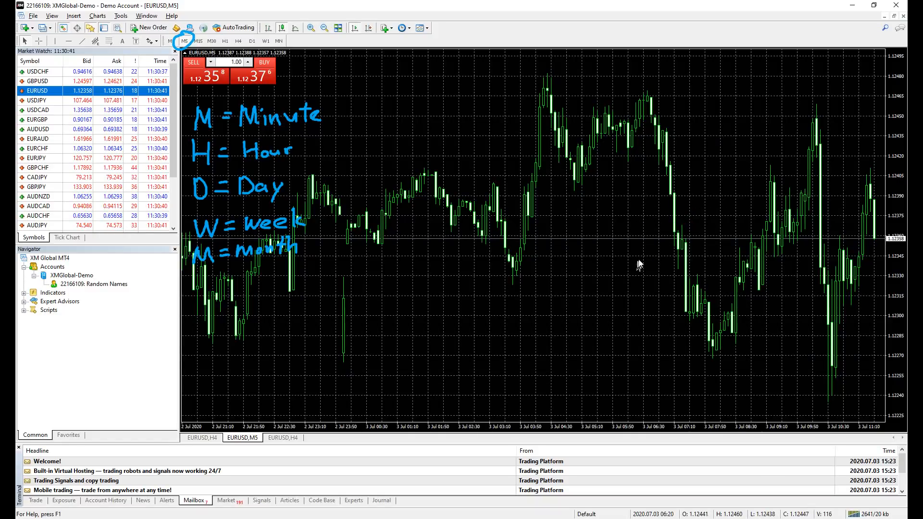
Put EURUSD on the MN monthly timeframe and enable Chart Shift.
click(278, 41)
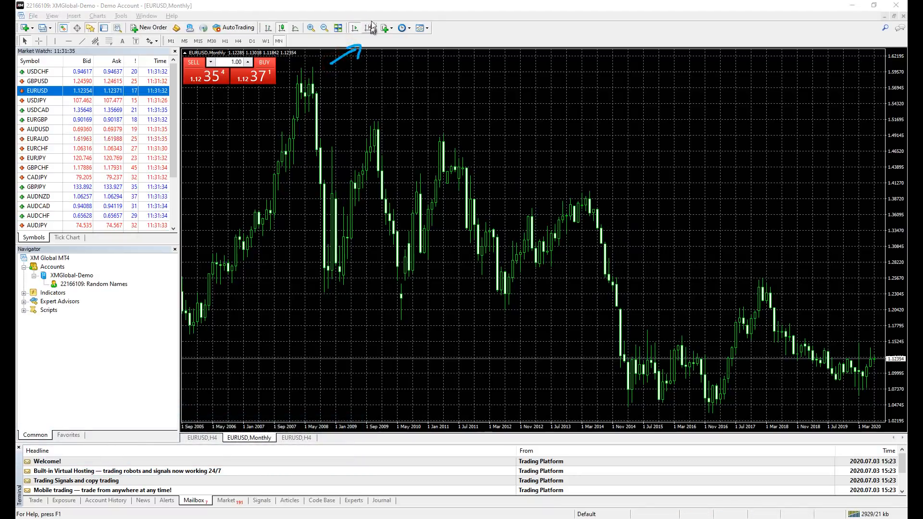
click(367, 28)
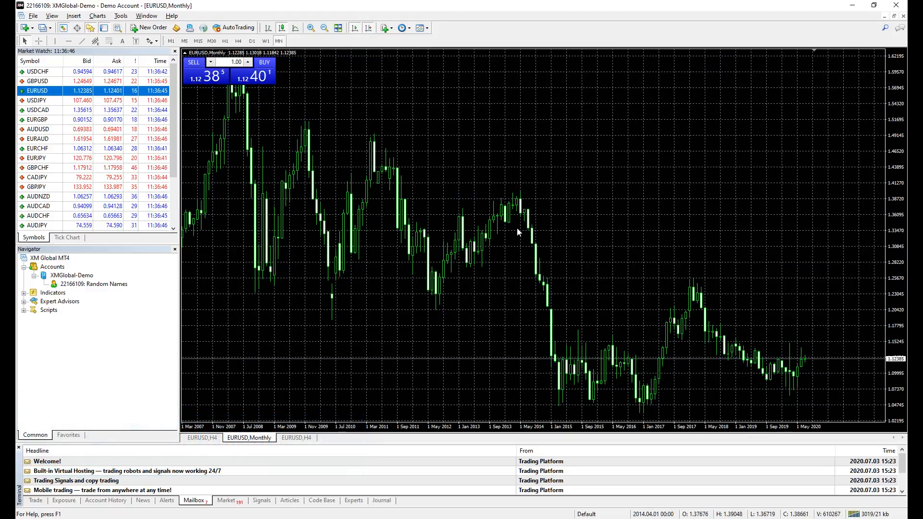
mouse_move(620, 172)
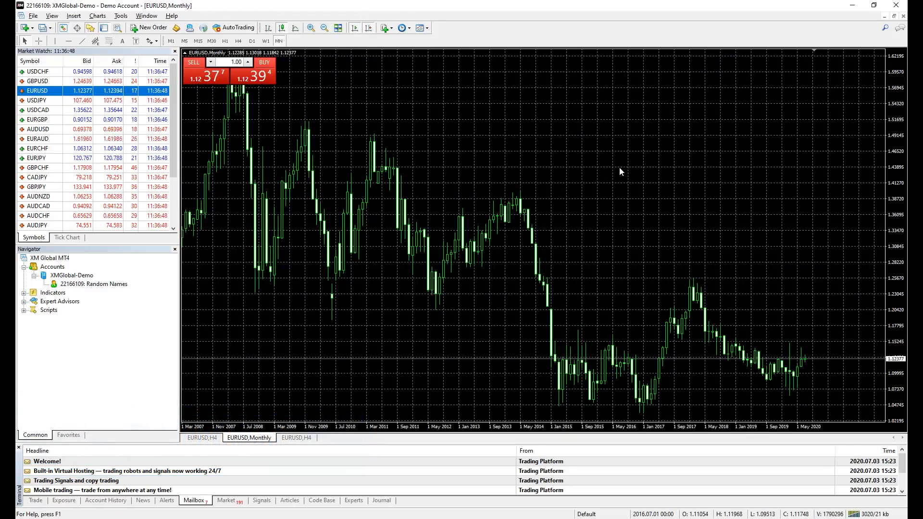
In chart Properties, try colour schemes and set white background with blue/red candles.
right_click(620, 171)
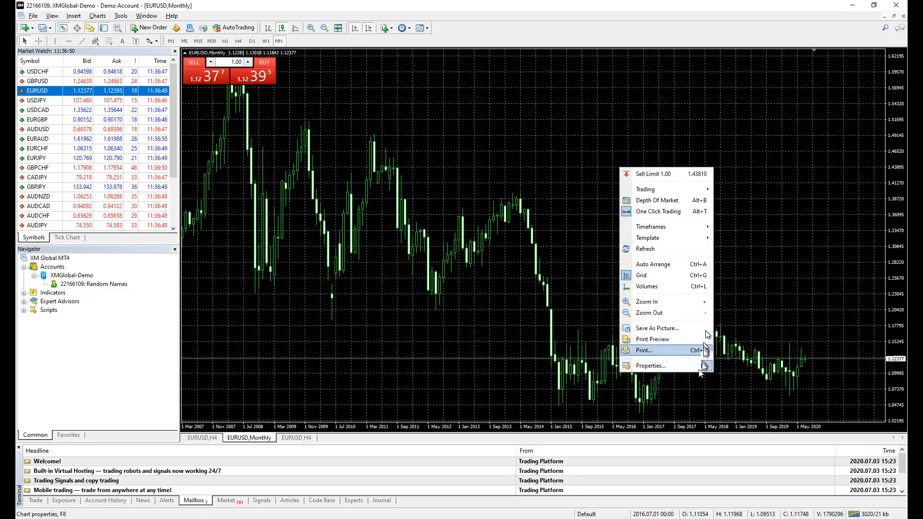
click(650, 366)
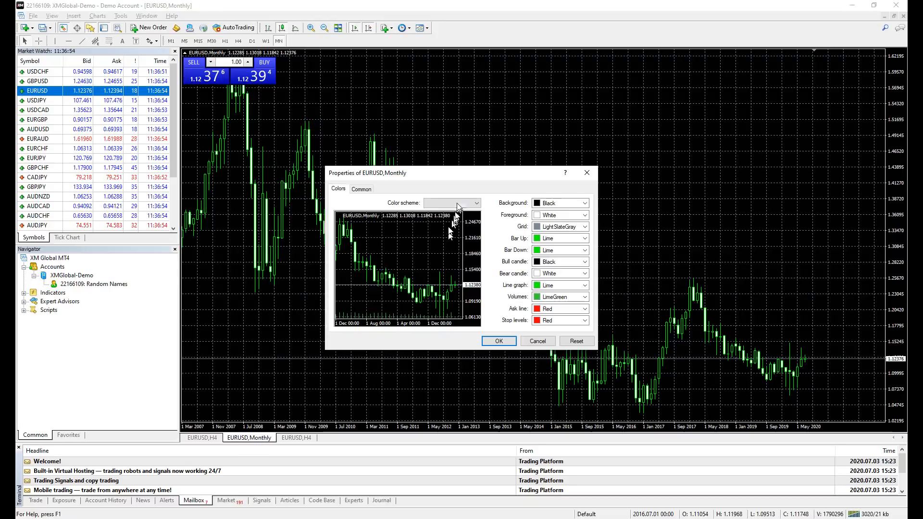
click(469, 202)
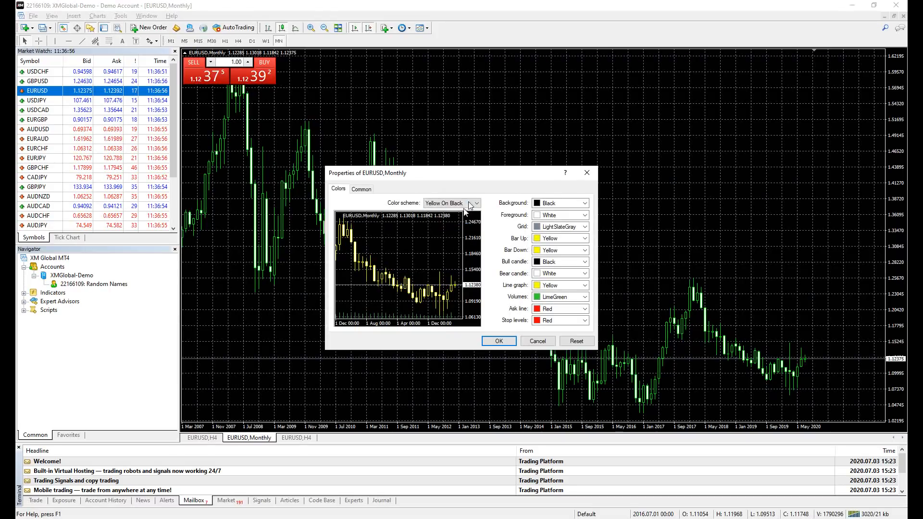
click(474, 202)
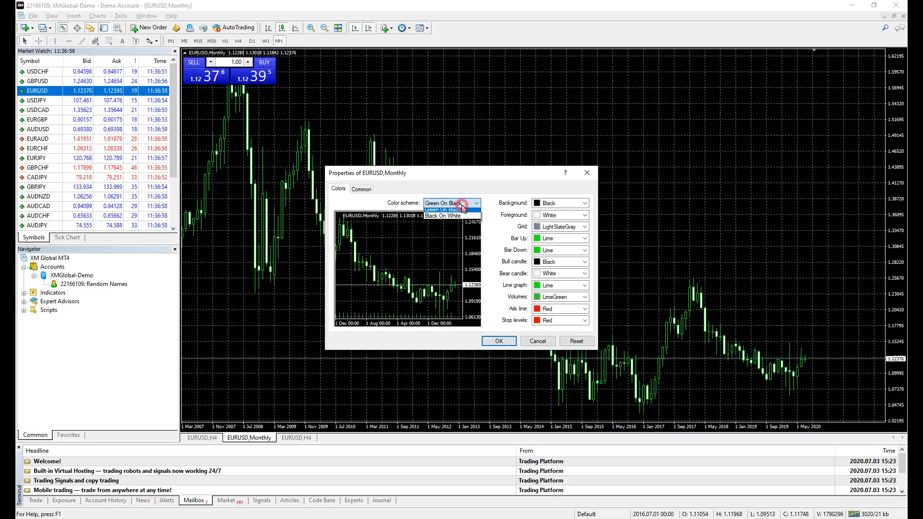
click(443, 215)
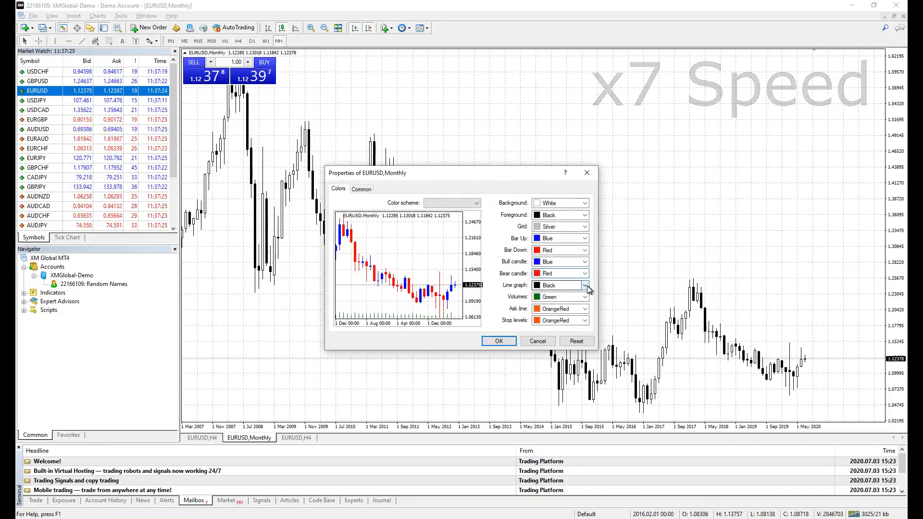
click(498, 341)
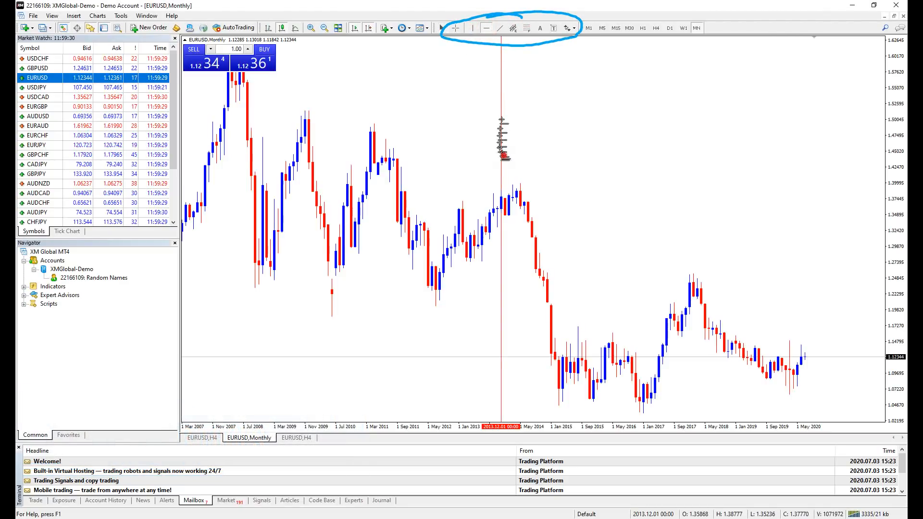
Use horizontal line, trendline and equidistant channel tools, then browse the Insert objects list.
click(496, 28)
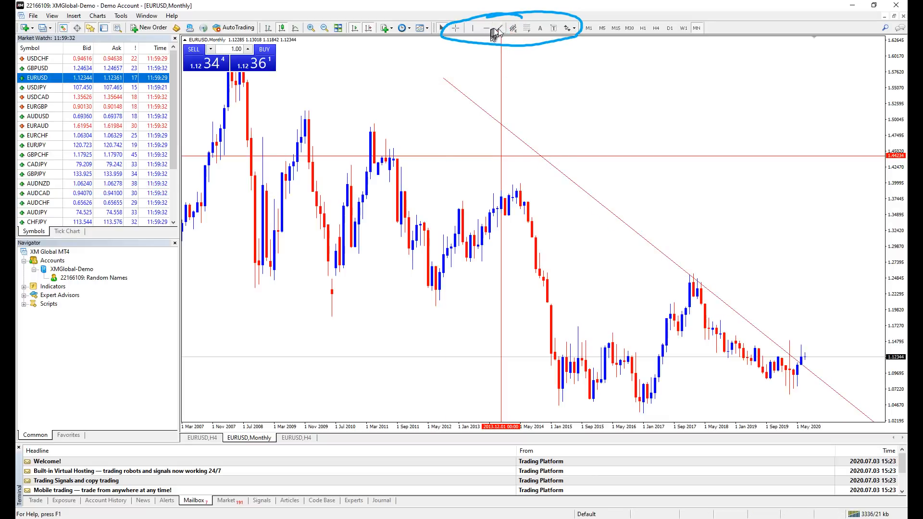
click(500, 28)
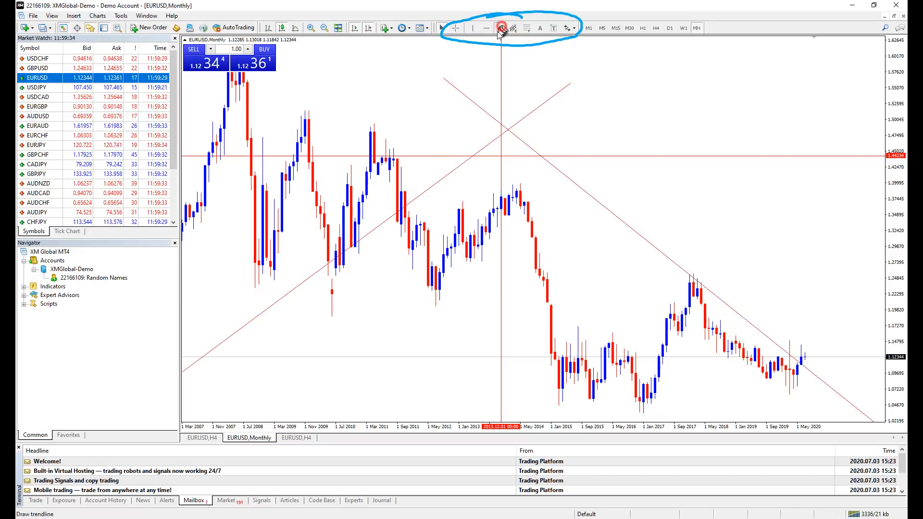
click(501, 28)
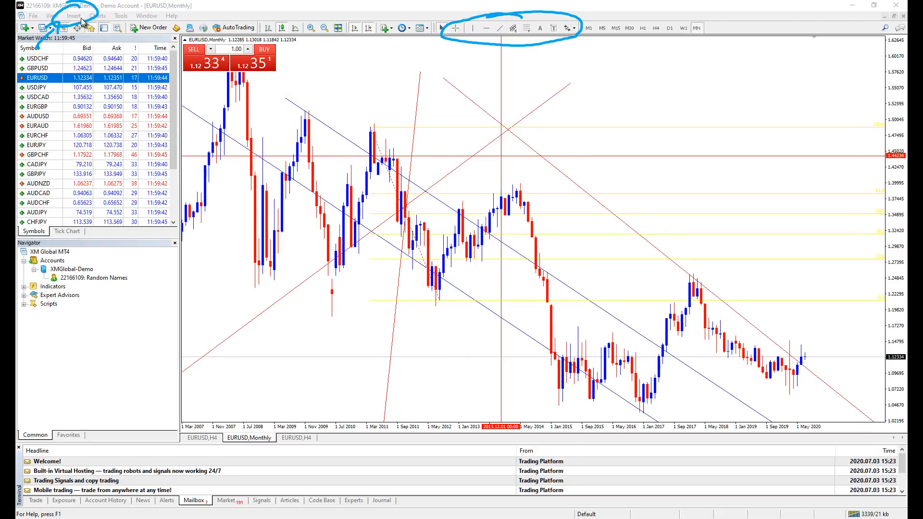
click(73, 15)
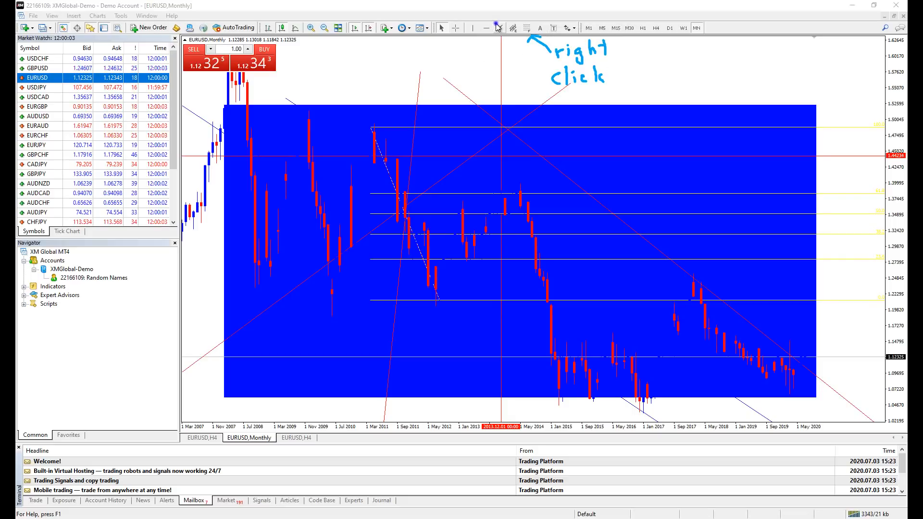
Customize Line Studies: remove equidistant channel, add Rectangle and Text label tools.
right_click(498, 28)
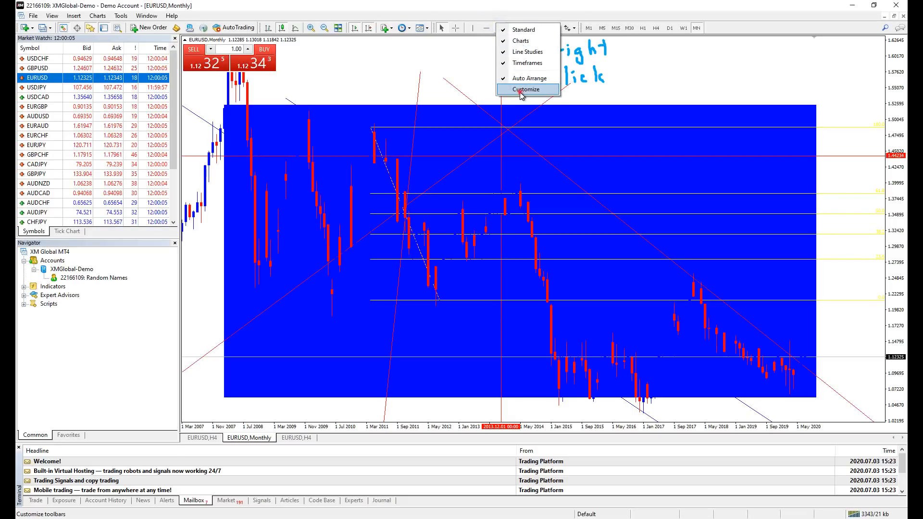
click(527, 89)
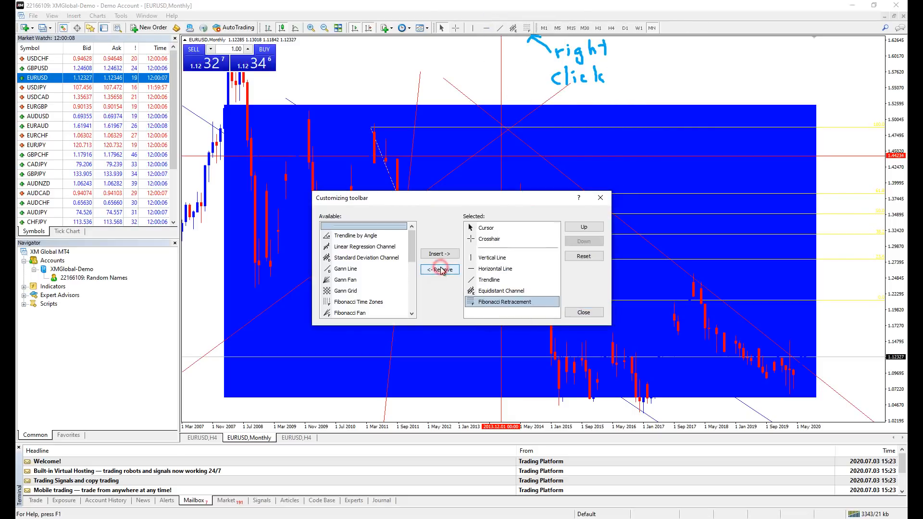
click(439, 269)
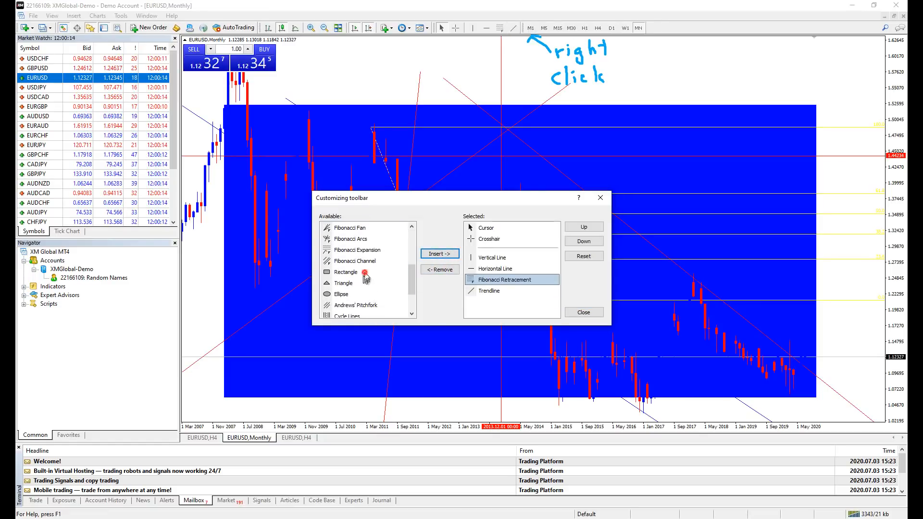
click(439, 254)
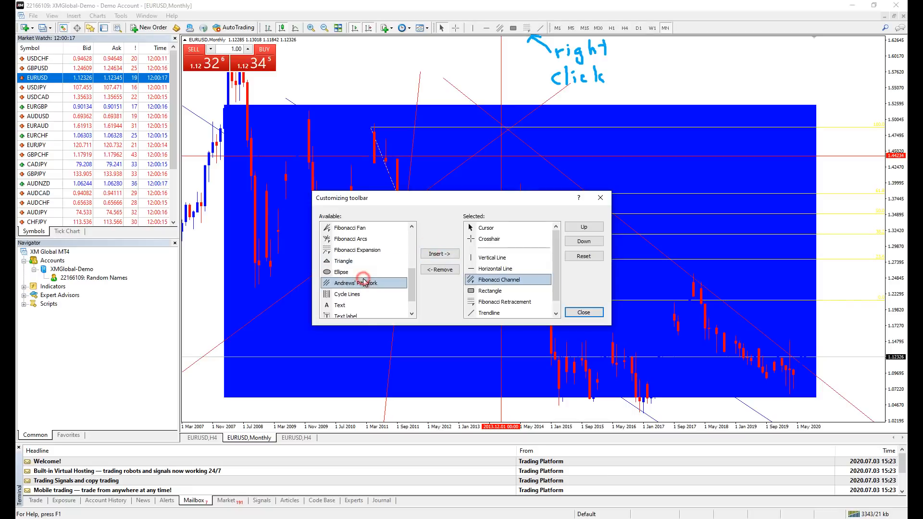
click(439, 254)
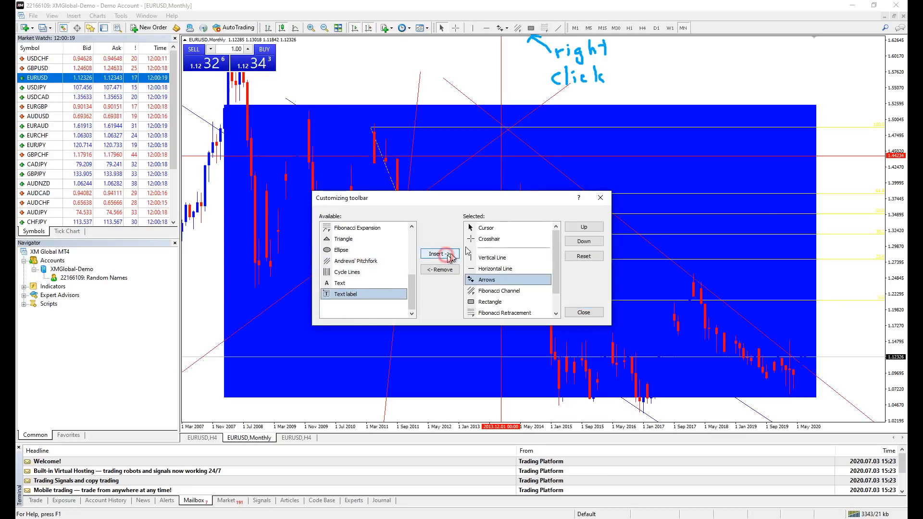
click(582, 313)
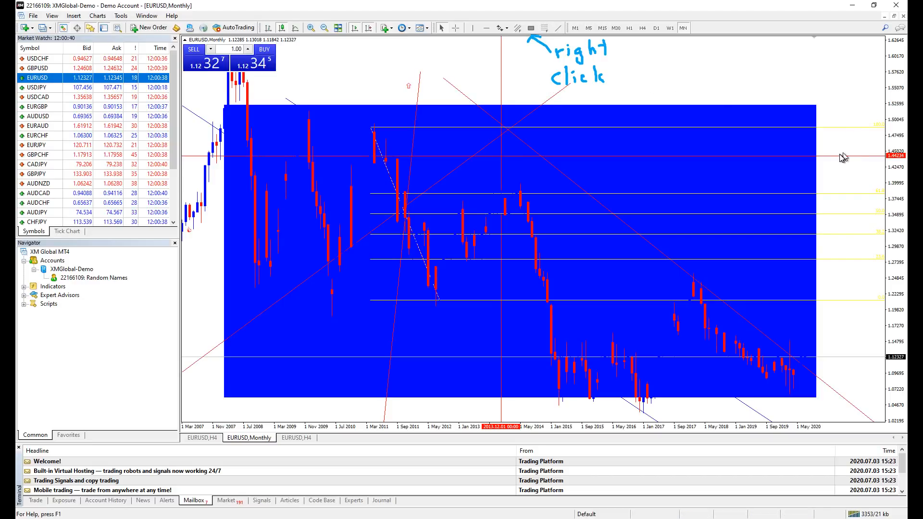
Delete the rectangle and arrows from the EURUSD chart via the Objects List.
right_click(837, 157)
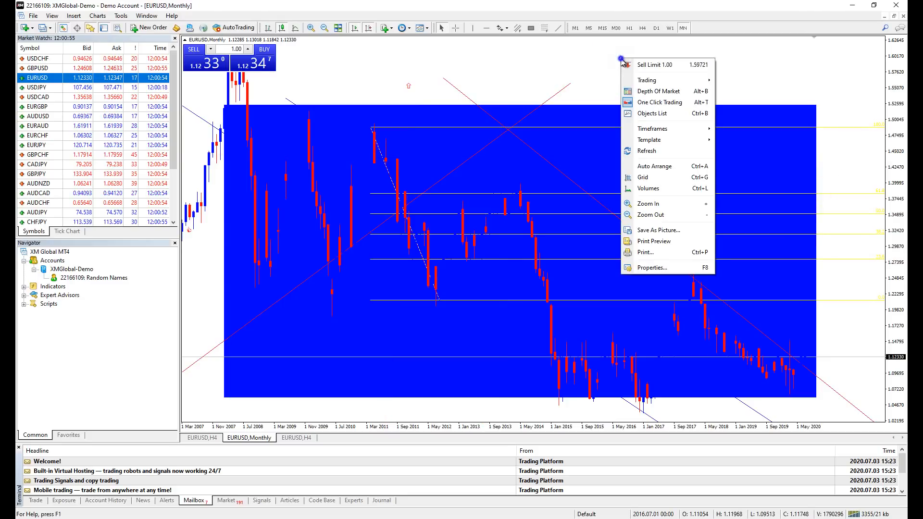
mouse_move(653, 113)
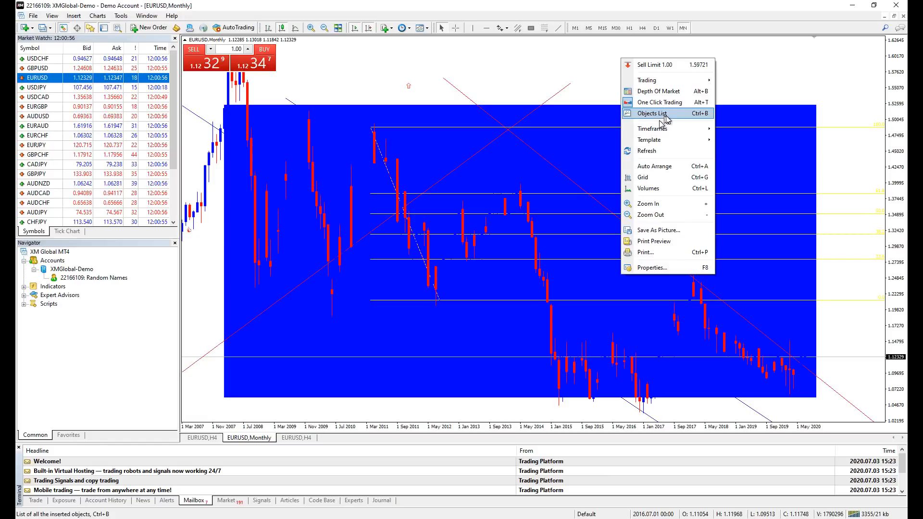
click(652, 113)
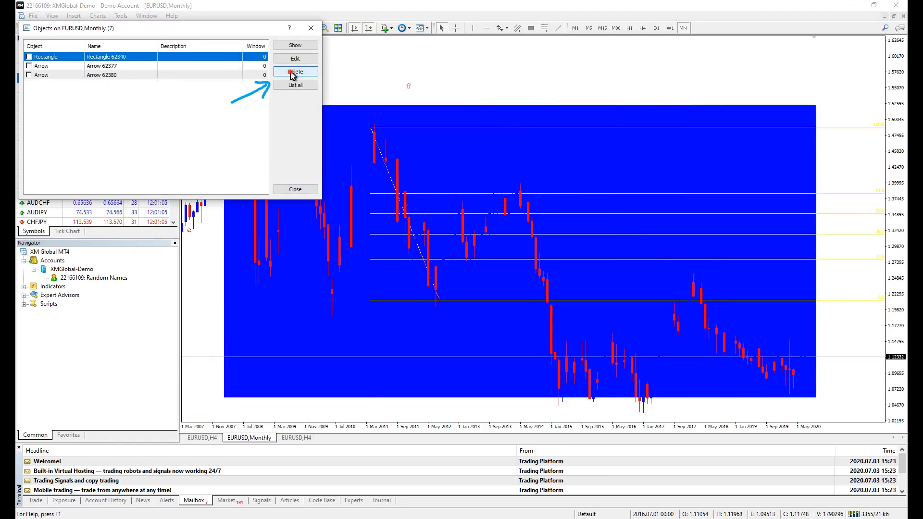
click(295, 71)
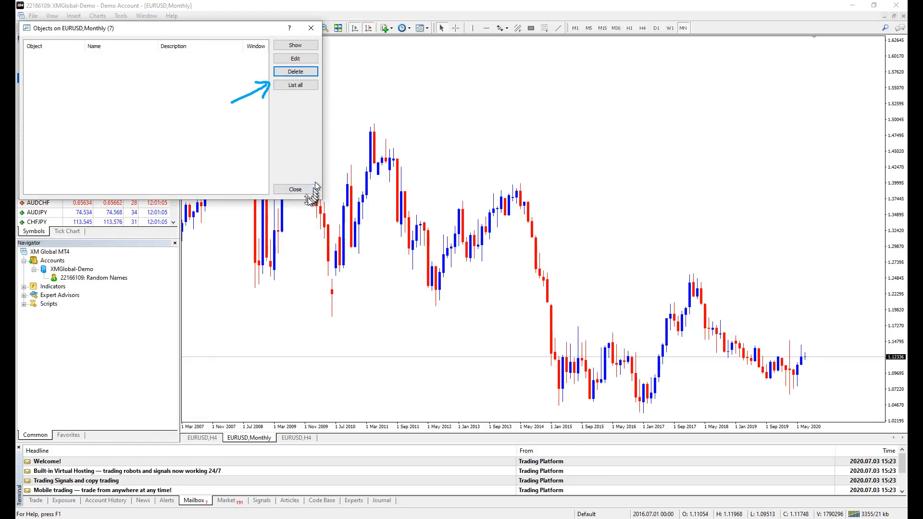
click(294, 189)
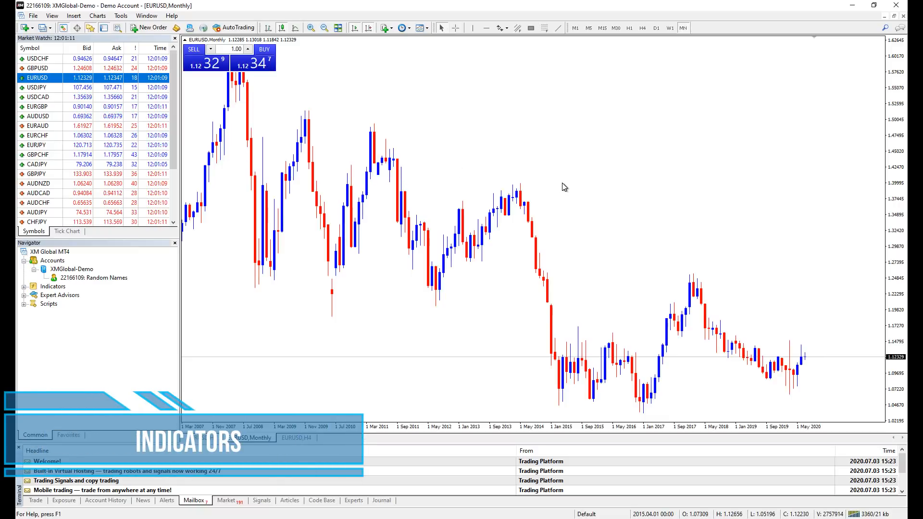
mouse_move(557, 187)
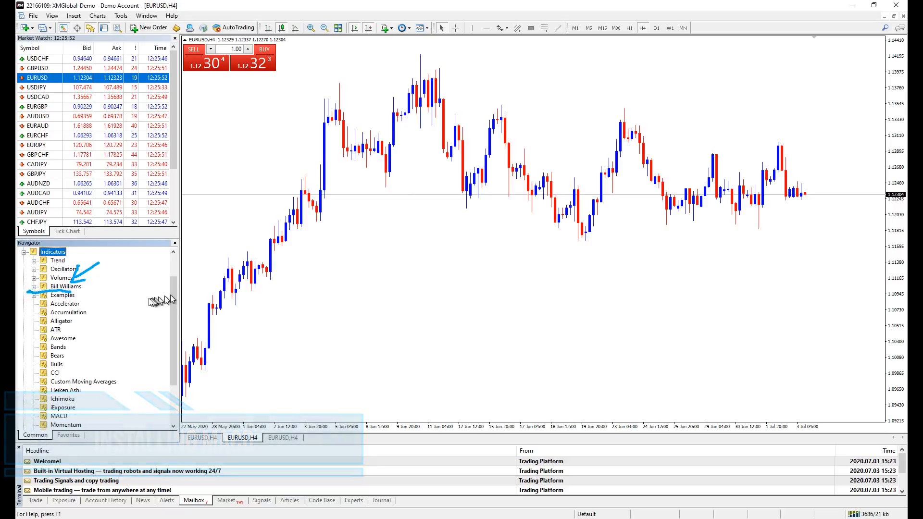
Add MACD from Navigator, keeping default inputs 12, 26, 9.
scroll(down, 3)
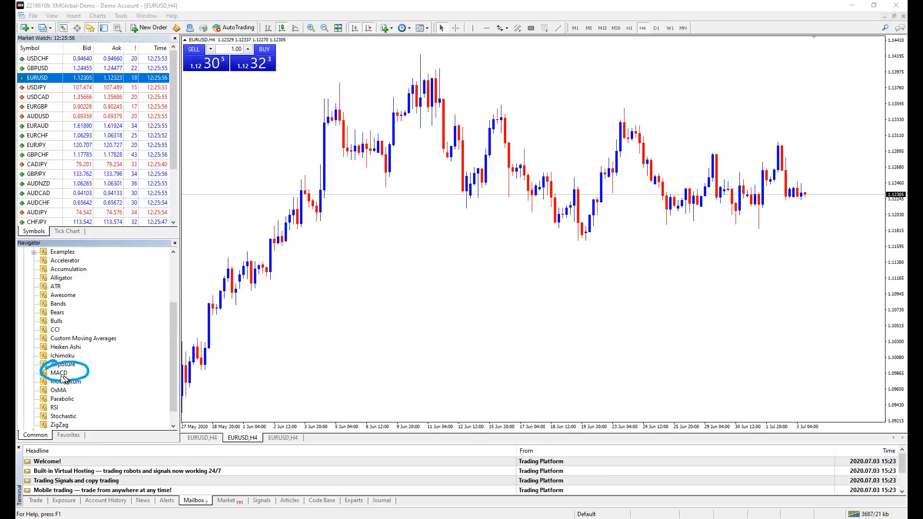
double_click(58, 372)
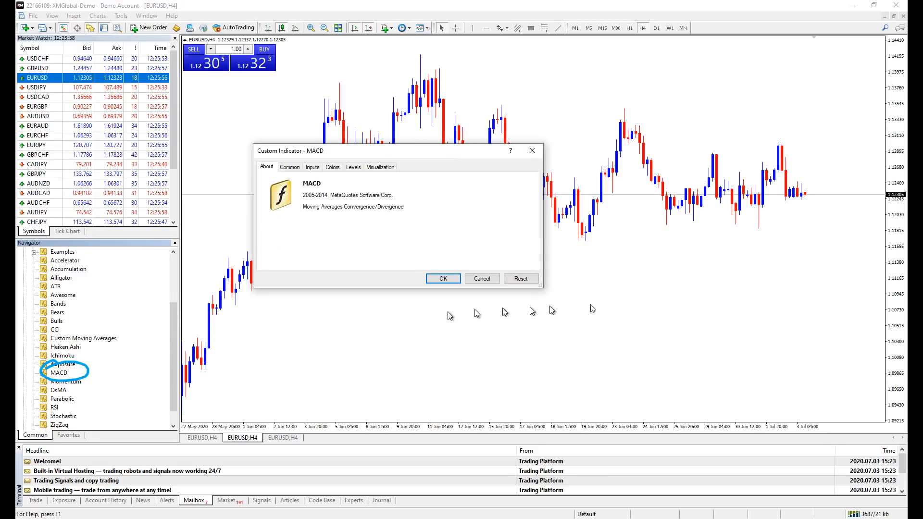
click(312, 167)
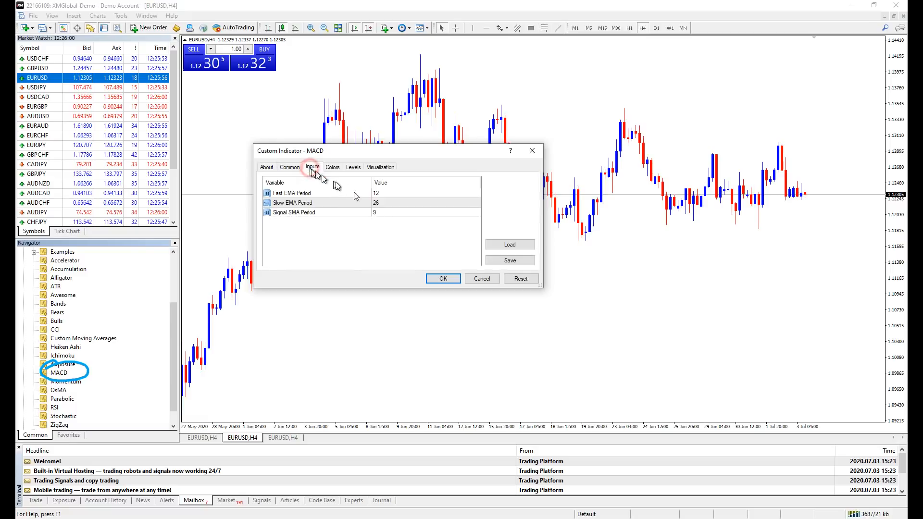
mouse_move(443, 278)
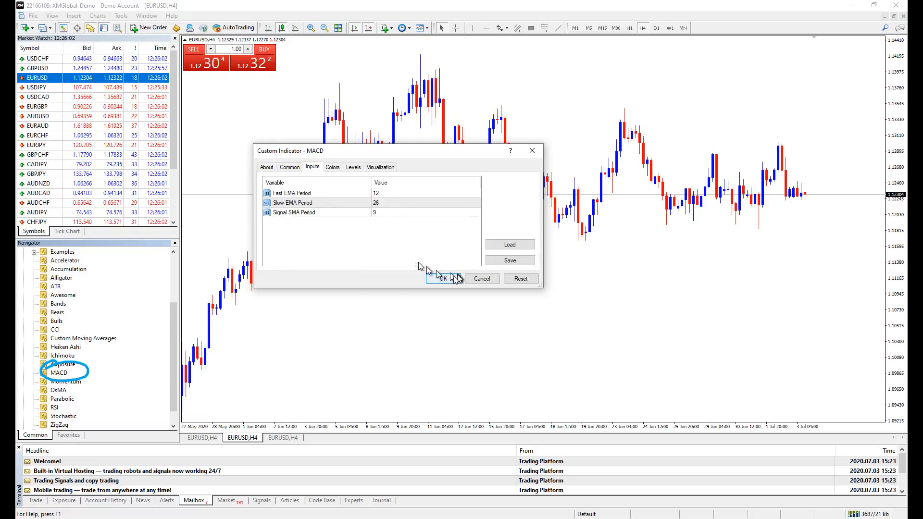
click(442, 279)
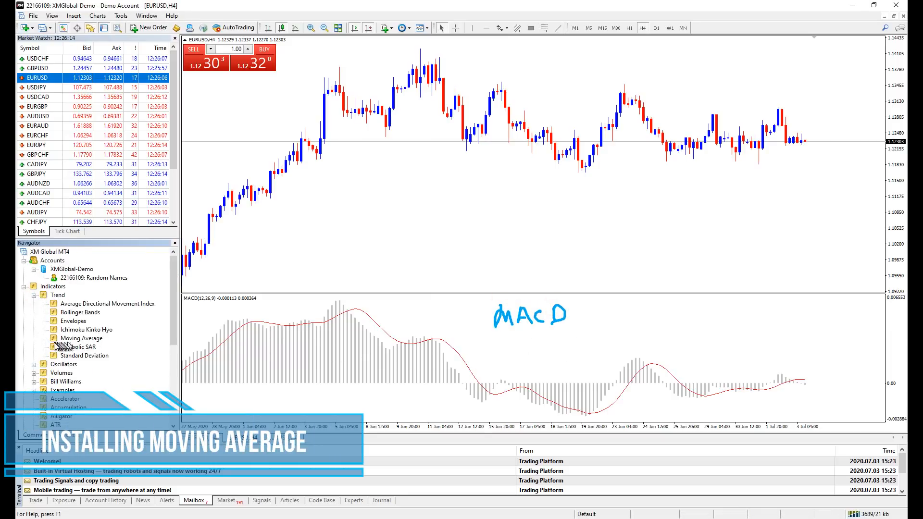
Add a black Moving Average with period 200, reopening its settings to edit the period.
click(82, 338)
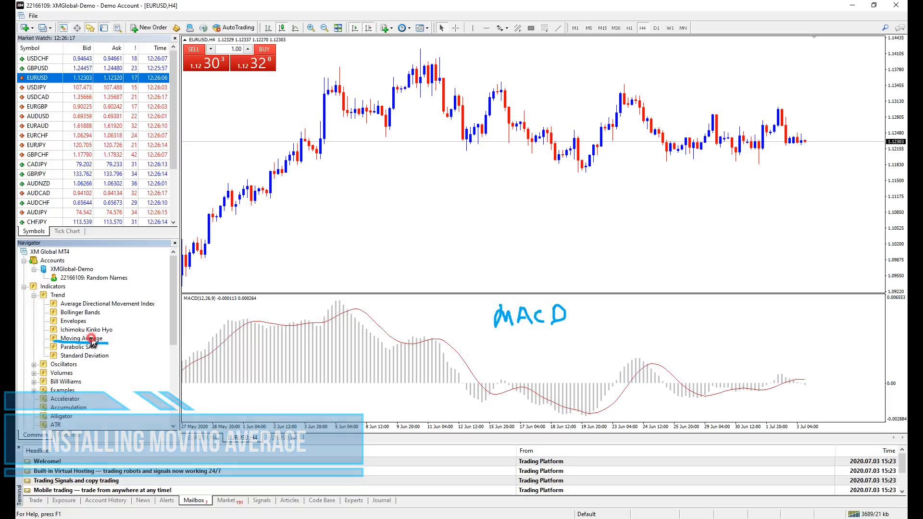
double_click(81, 338)
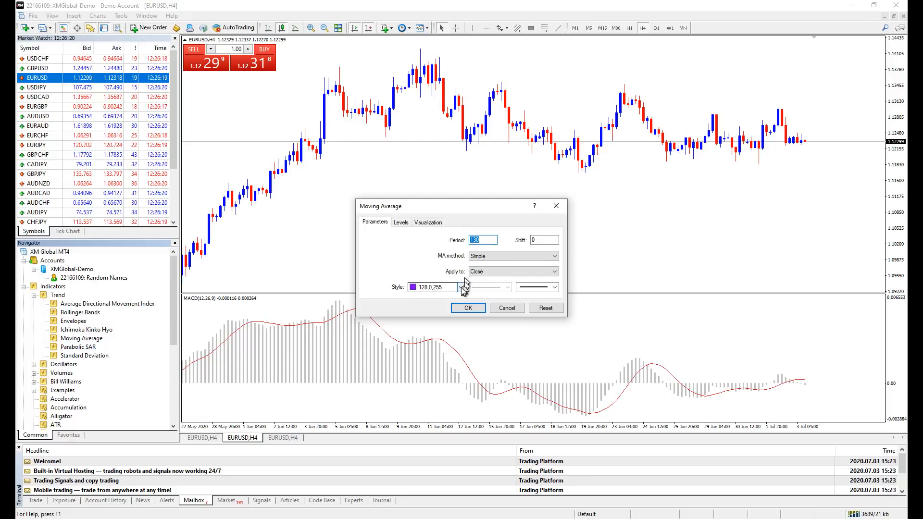
click(433, 287)
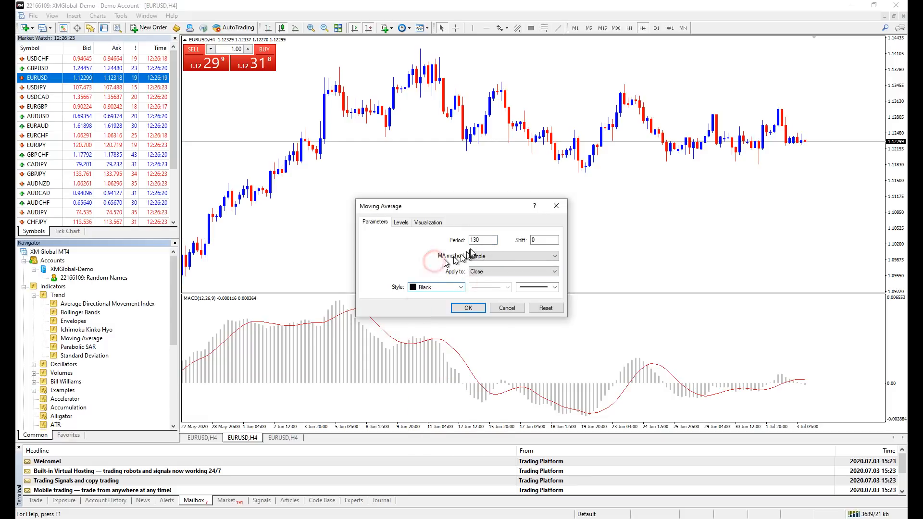
triple_click(482, 239)
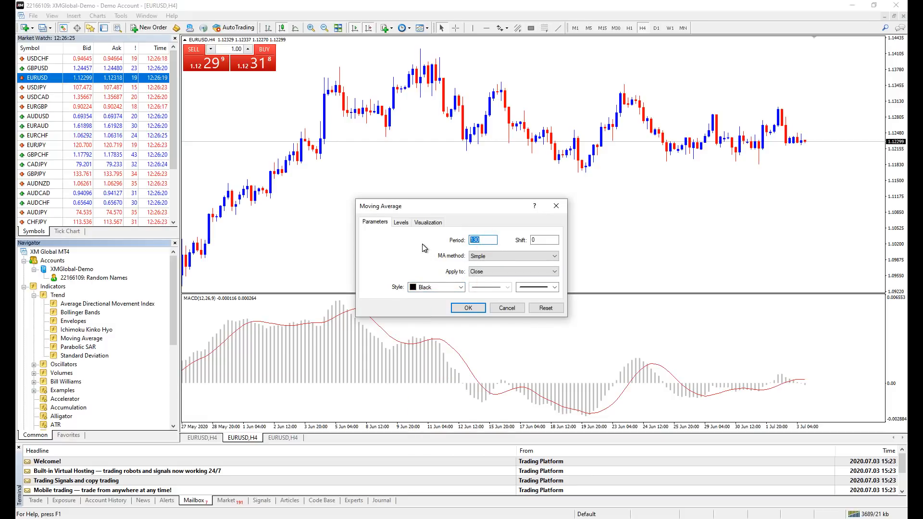
text(200)
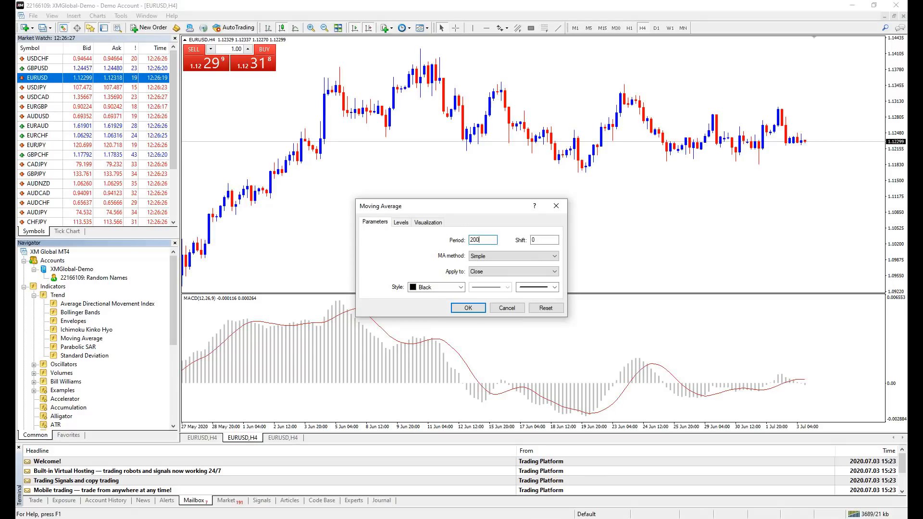
mouse_move(659, 233)
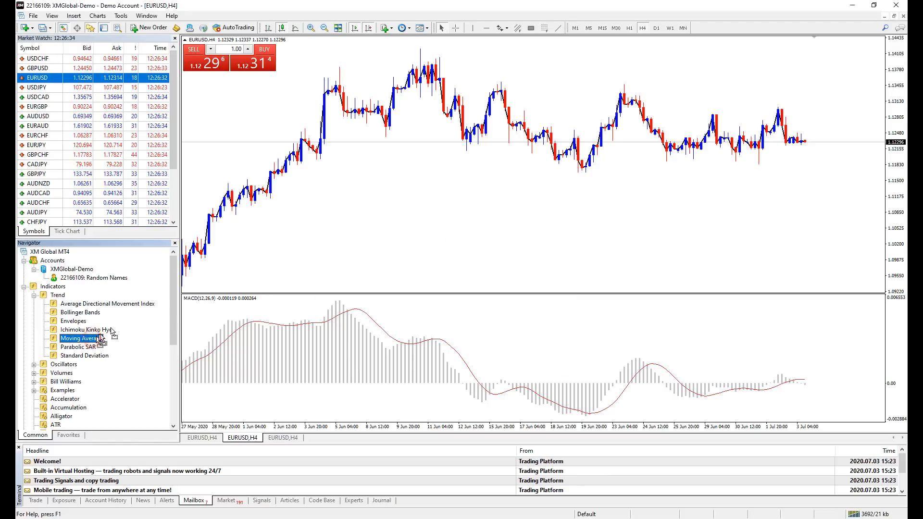
double_click(82, 338)
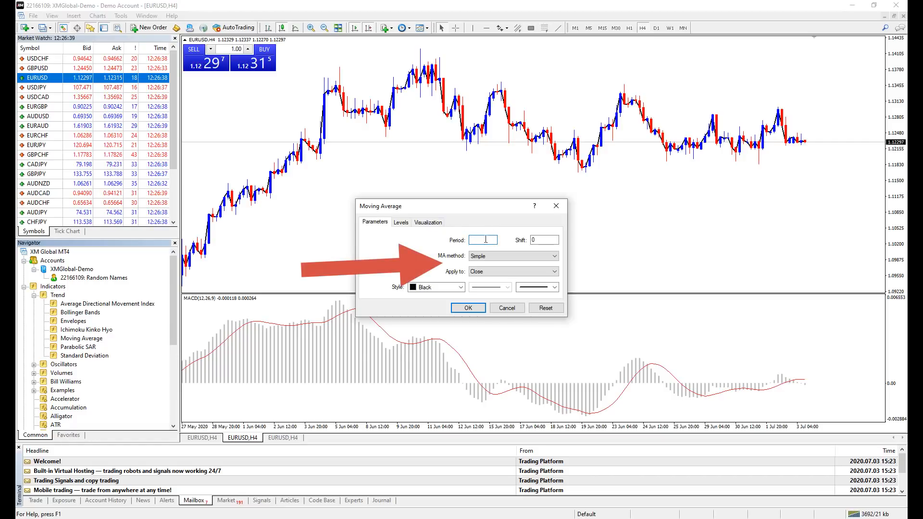
click(467, 308)
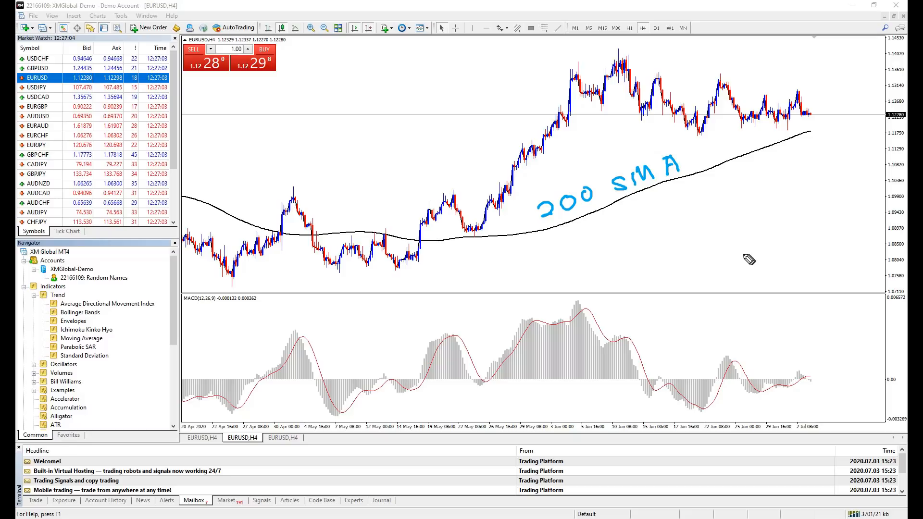
Add a Moving Average applied to First Indicator's Data on the MACD.
click(81, 338)
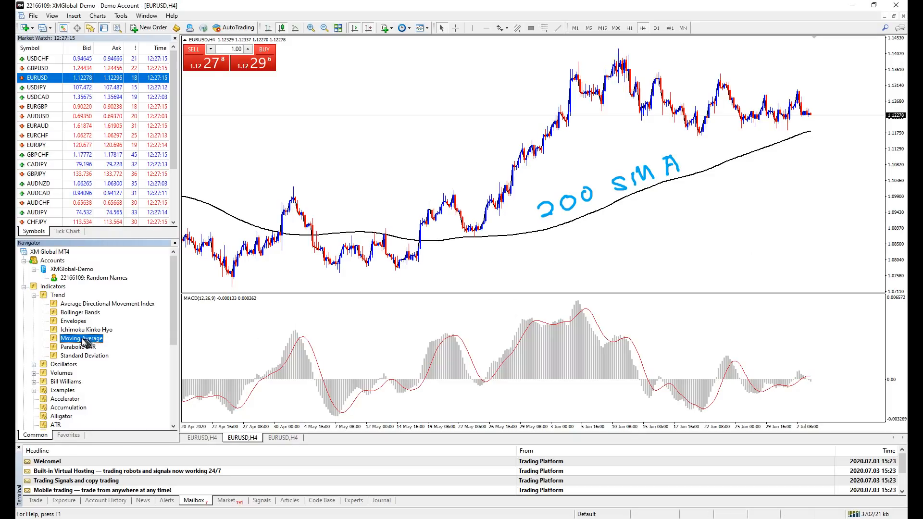
mouse_move(215, 347)
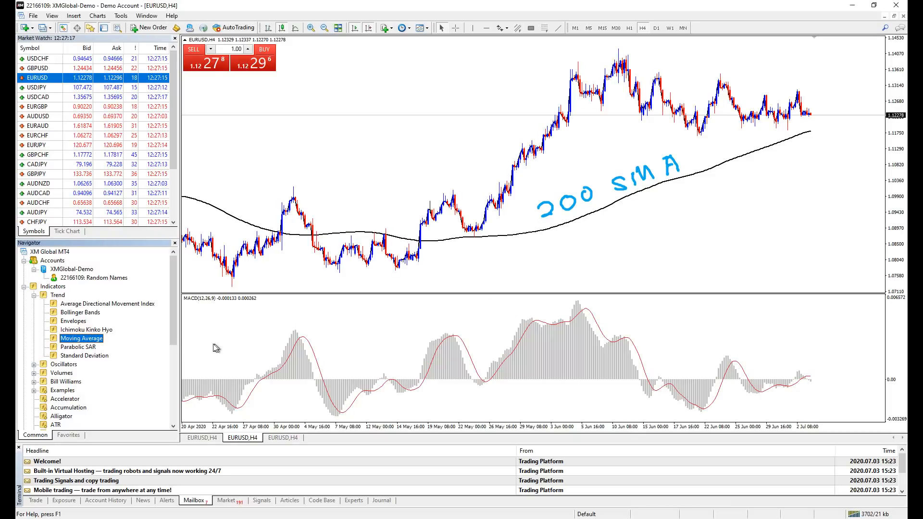
double_click(81, 338)
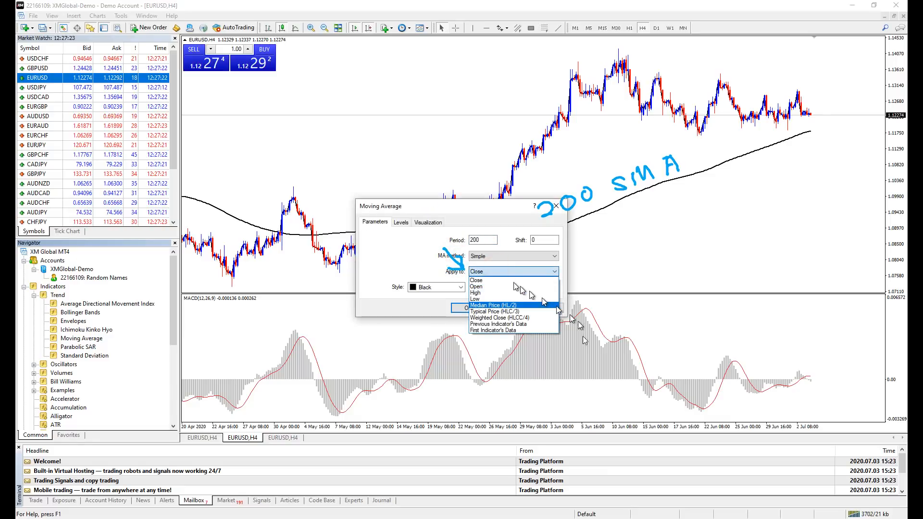
click(492, 330)
text(30)
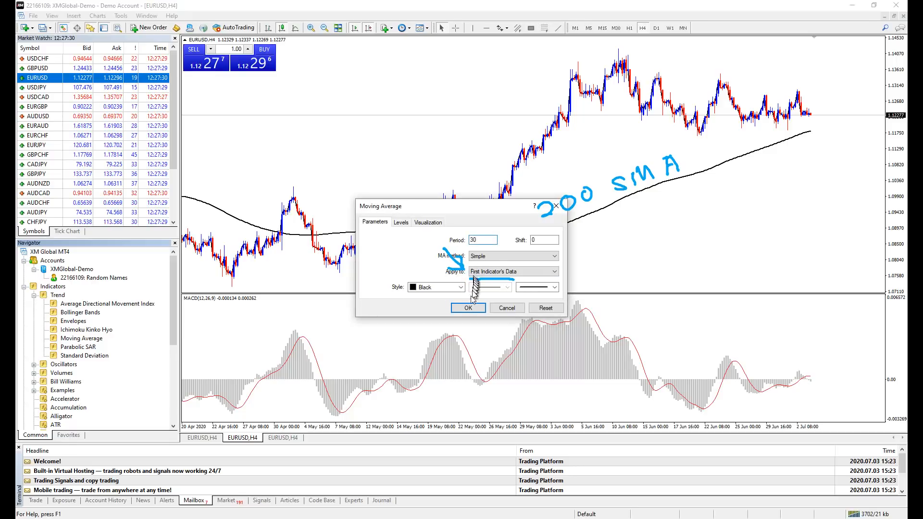
click(468, 308)
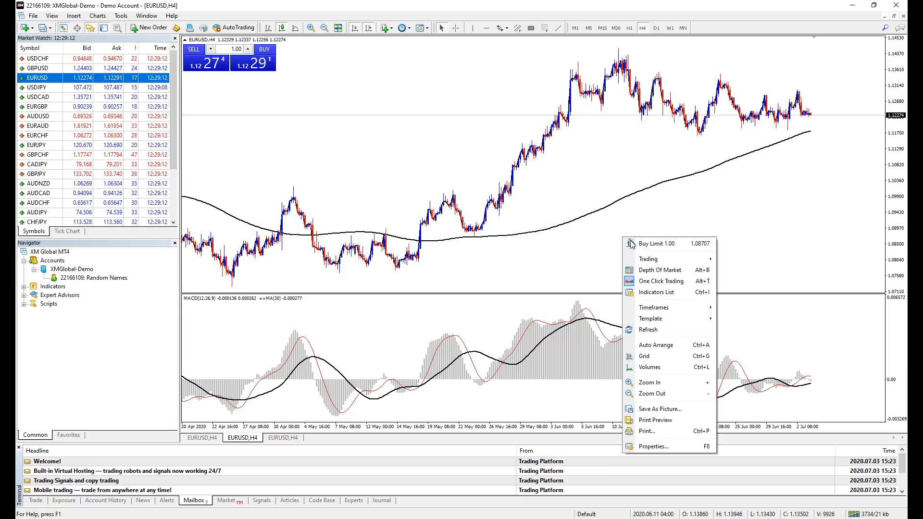
Delete the MACD and both moving averages via the Indicators List.
click(657, 292)
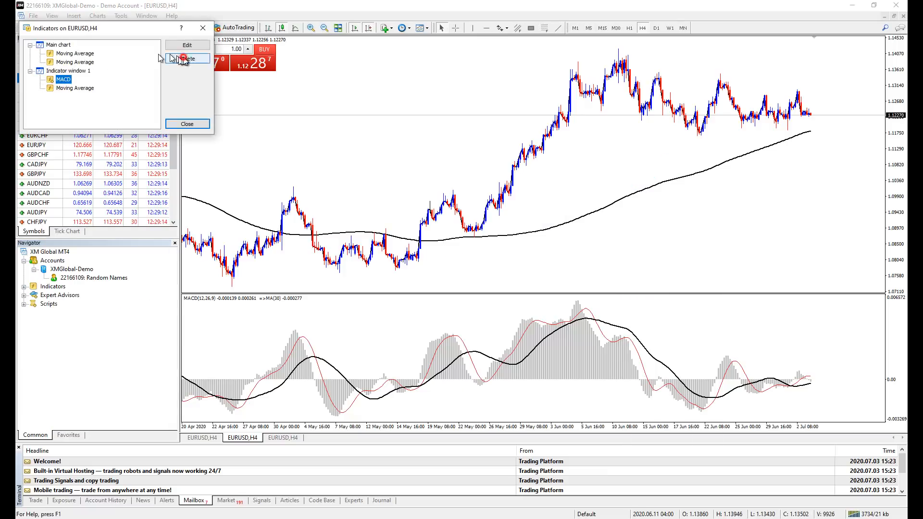
click(187, 58)
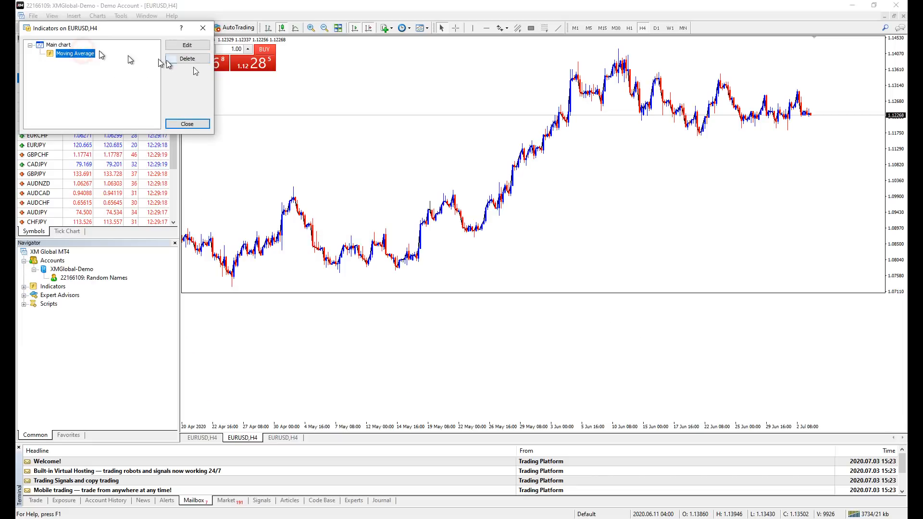
click(187, 124)
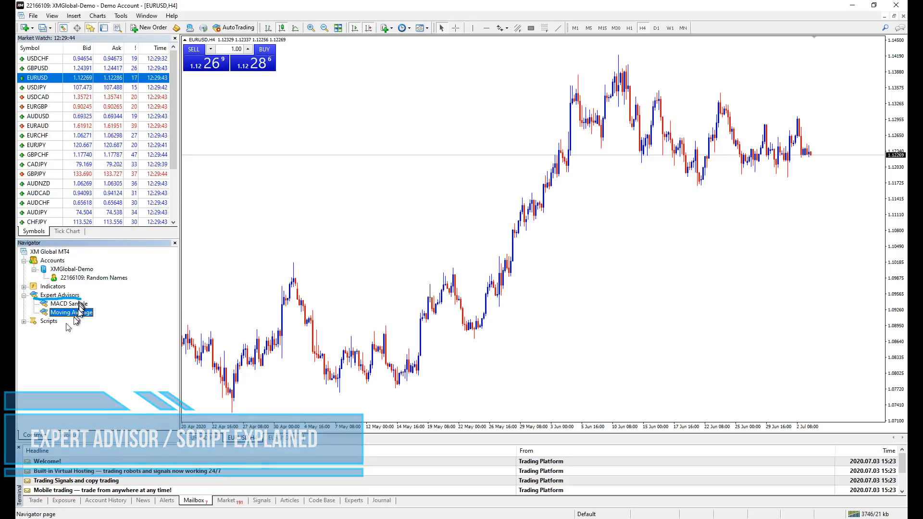
Expand the Navigator's Scripts, Examples and Pipes folders.
click(24, 320)
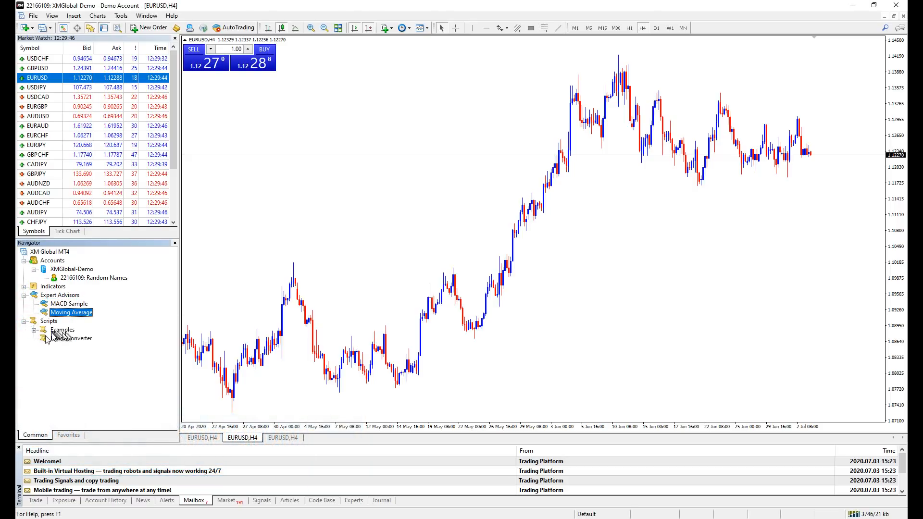
click(33, 328)
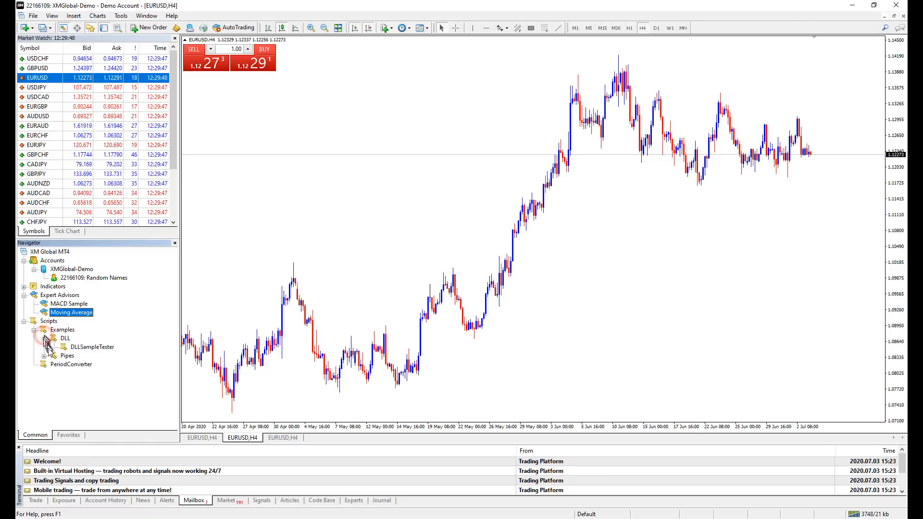
click(44, 356)
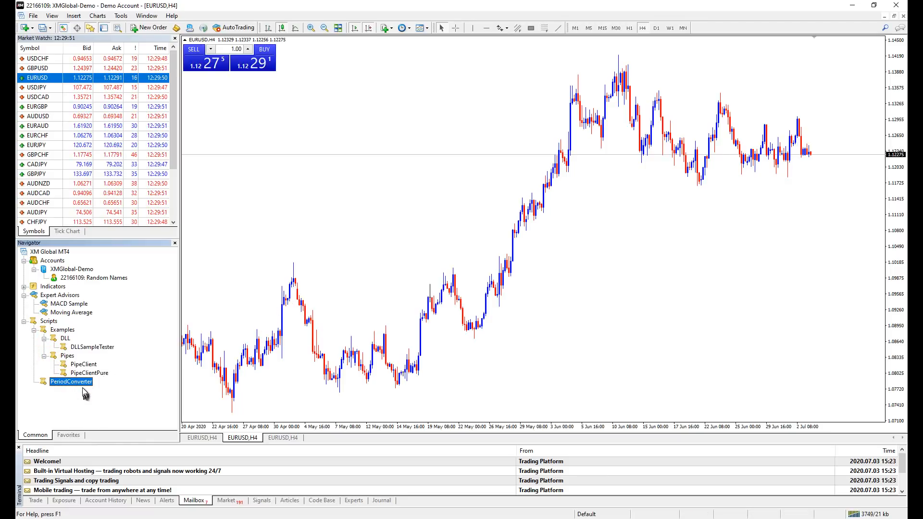
mouse_move(92, 400)
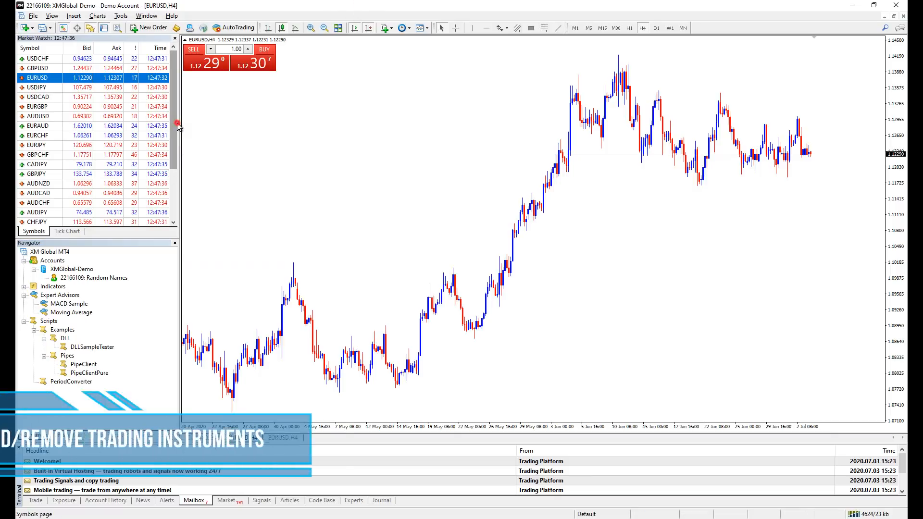
scroll(down, 3)
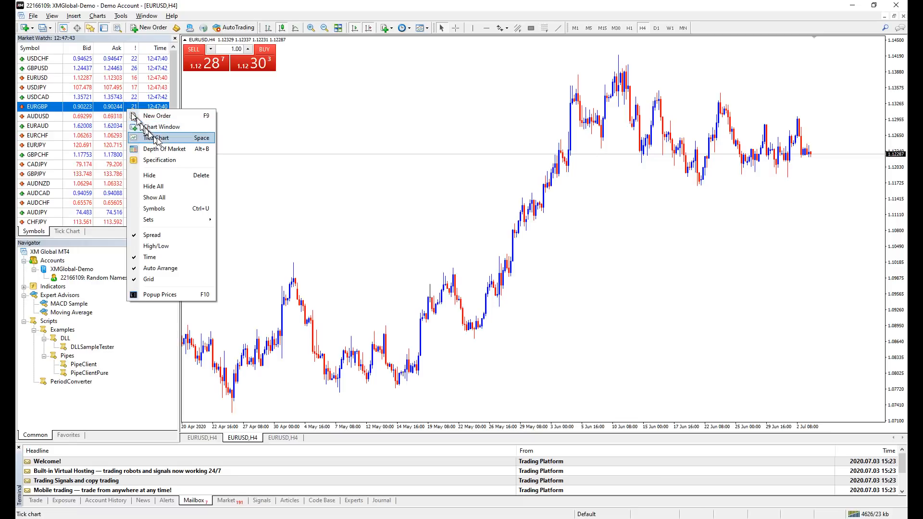
mouse_move(158, 138)
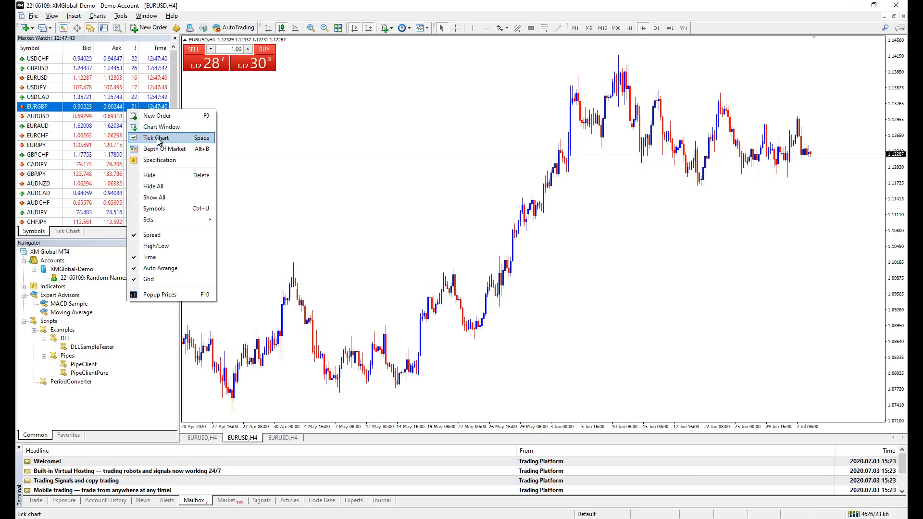
mouse_move(170, 149)
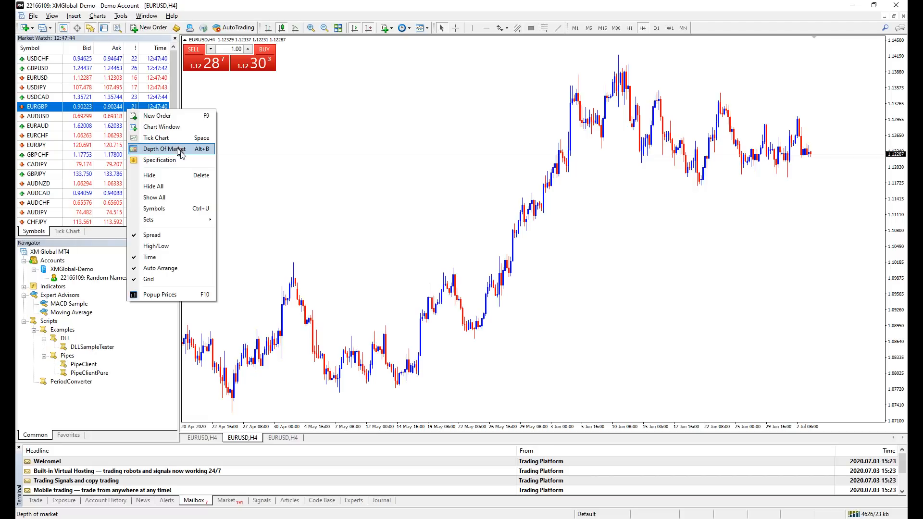
mouse_move(183, 176)
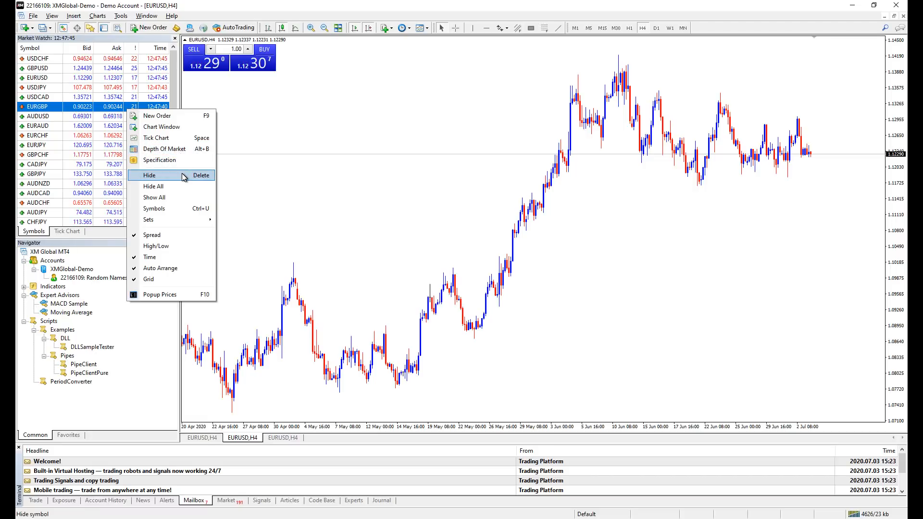
mouse_move(154, 197)
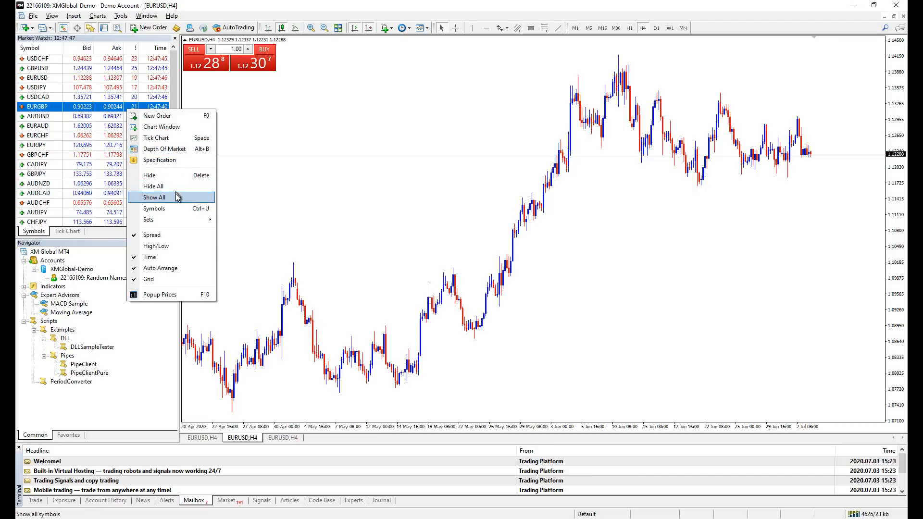
mouse_move(170, 209)
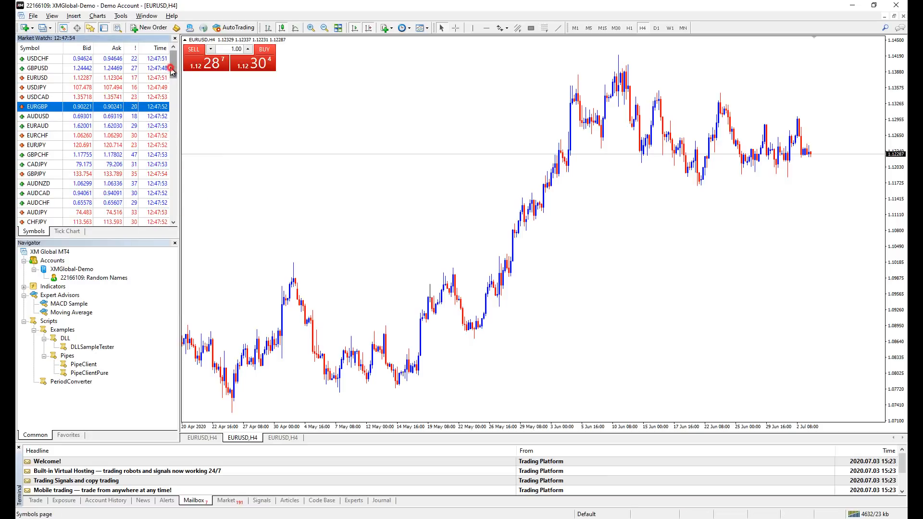
scroll(down, 3)
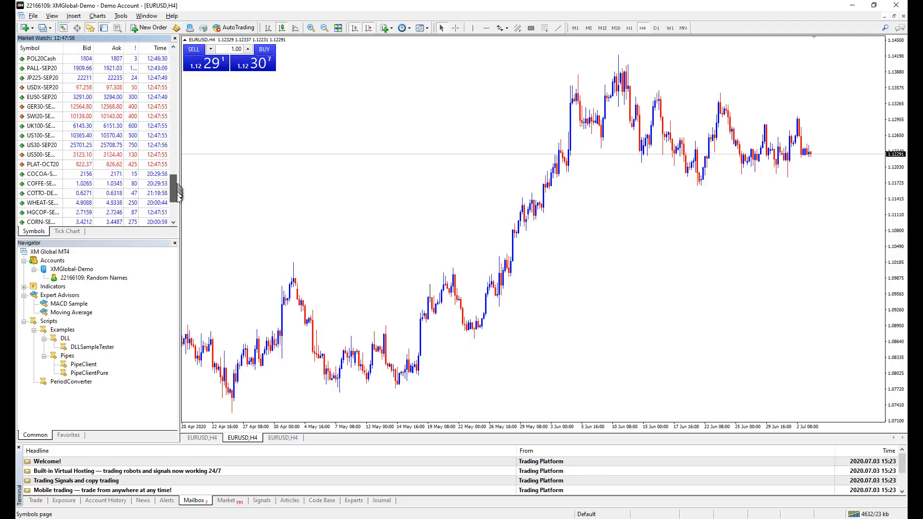
scroll(up, 3)
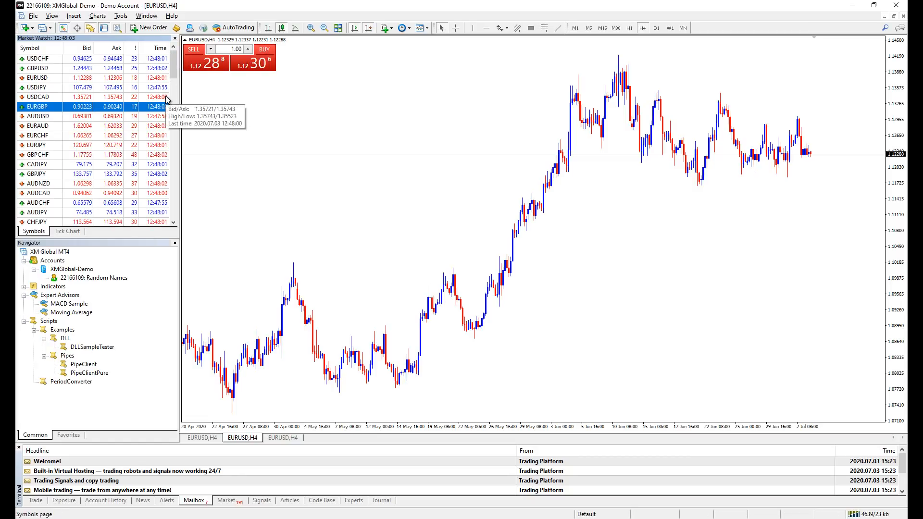
mouse_move(167, 72)
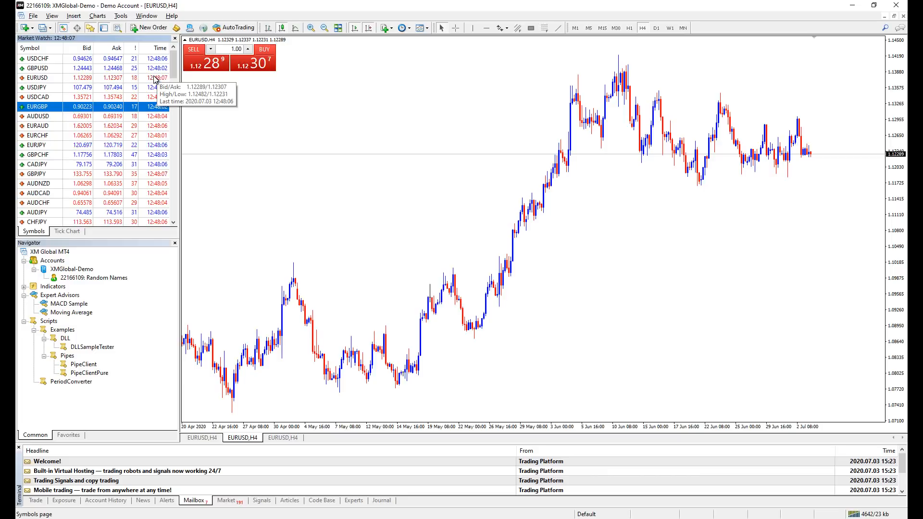
mouse_move(131, 97)
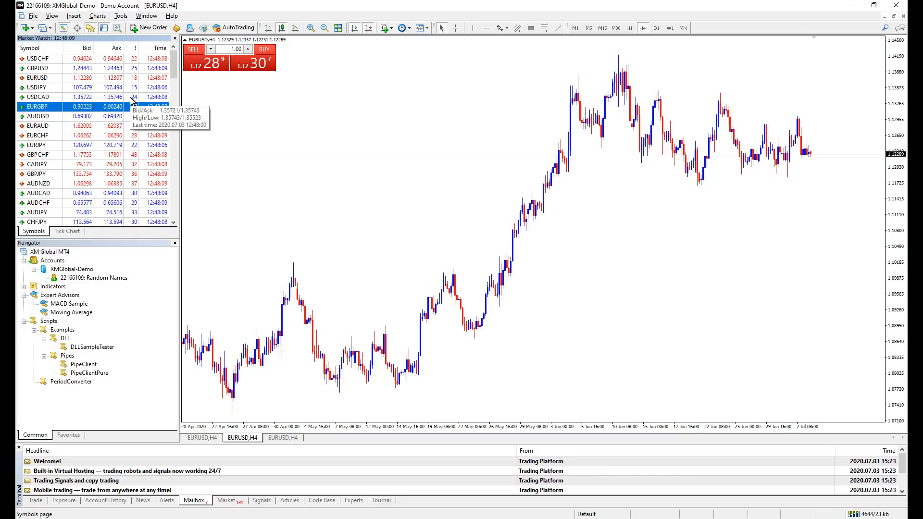
Hide extra Market Watch symbols and show AUDCAD, AUDCHF, AUDJPY and CADCHF from Symbols.
right_click(76, 97)
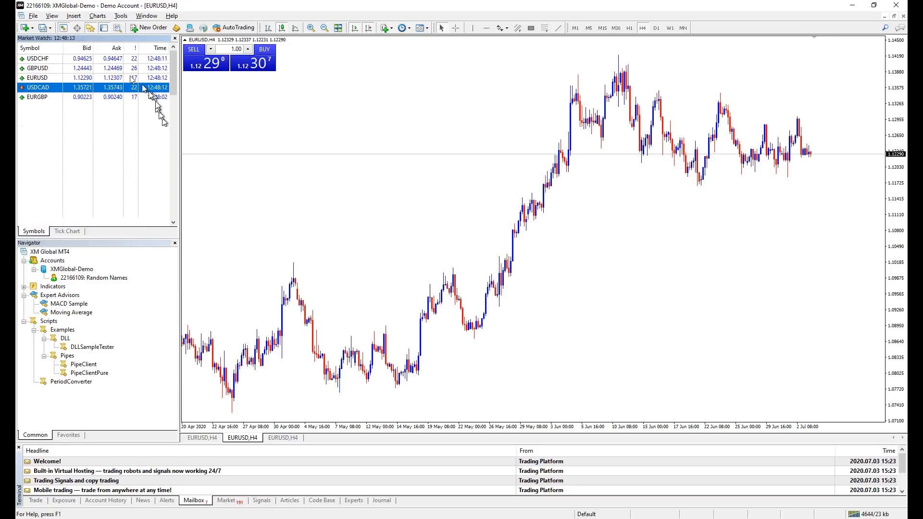
right_click(76, 78)
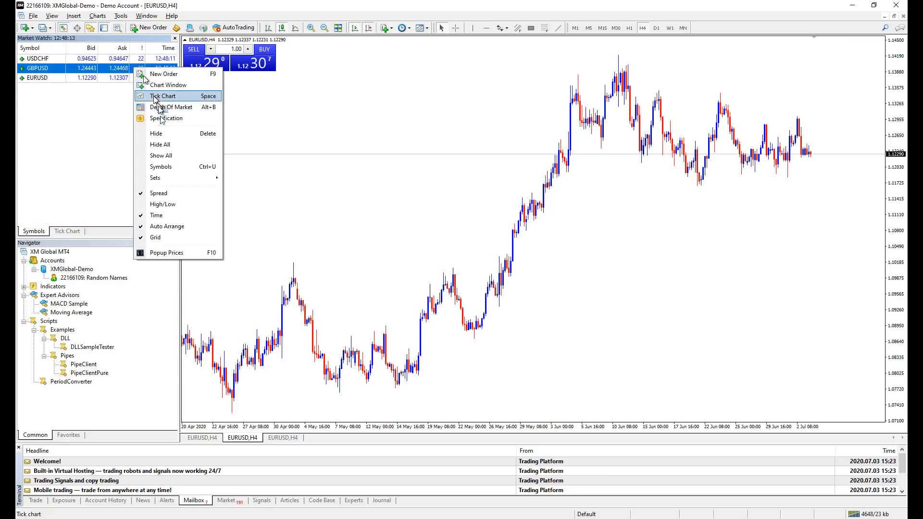
click(161, 166)
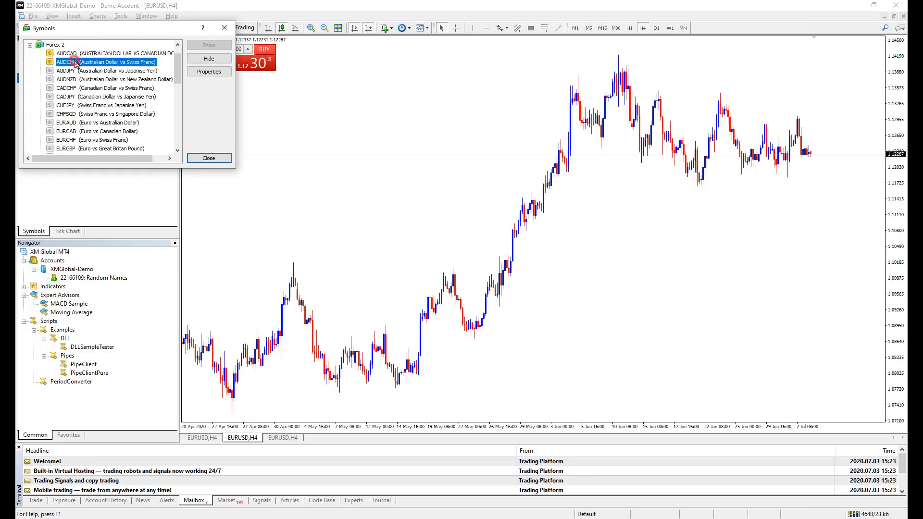
click(208, 158)
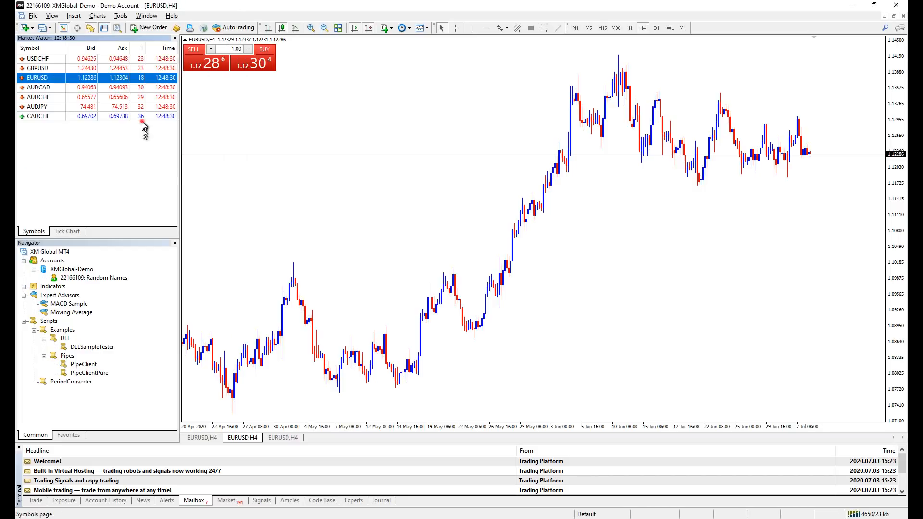
click(283, 438)
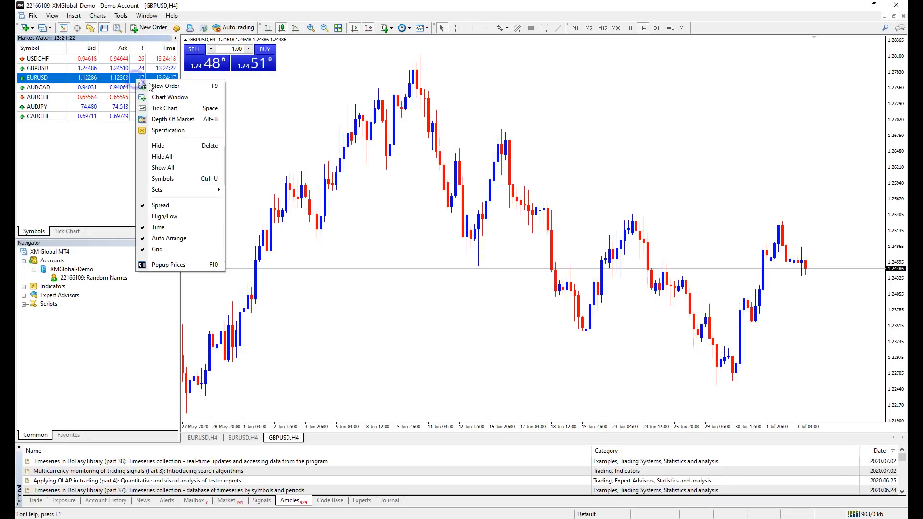
mouse_move(167, 86)
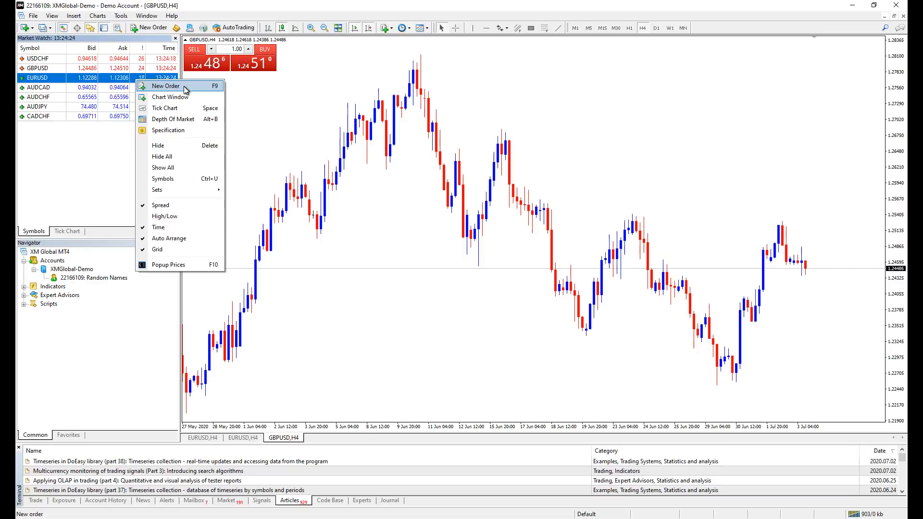
Open and close a EURUSD new order, then start One Click Trading on the chart.
click(165, 85)
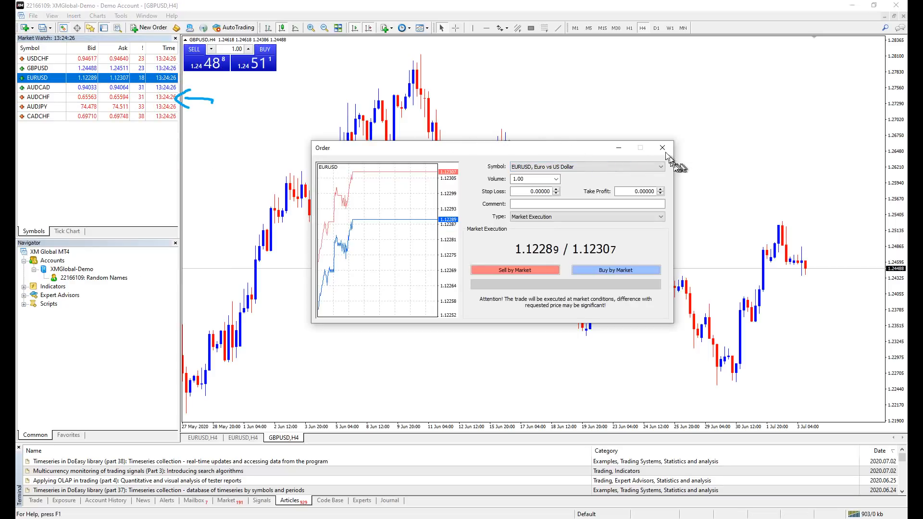
click(661, 147)
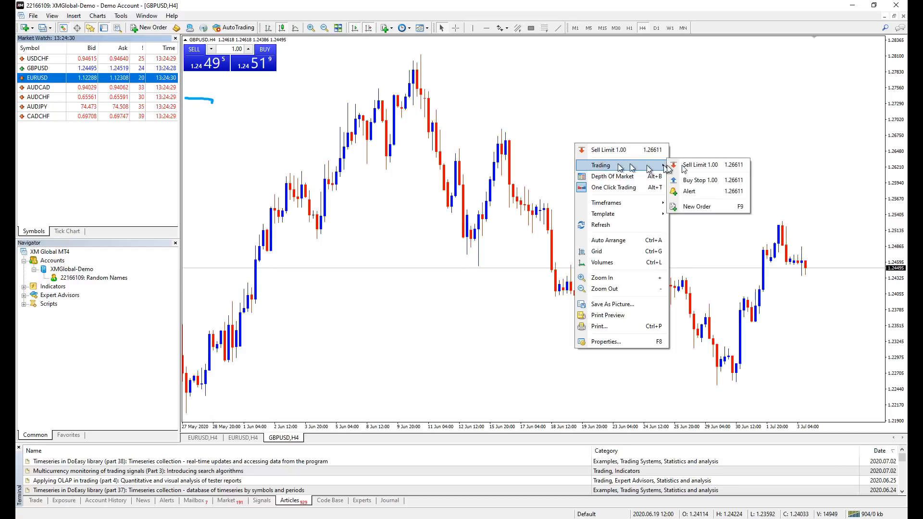
click(613, 187)
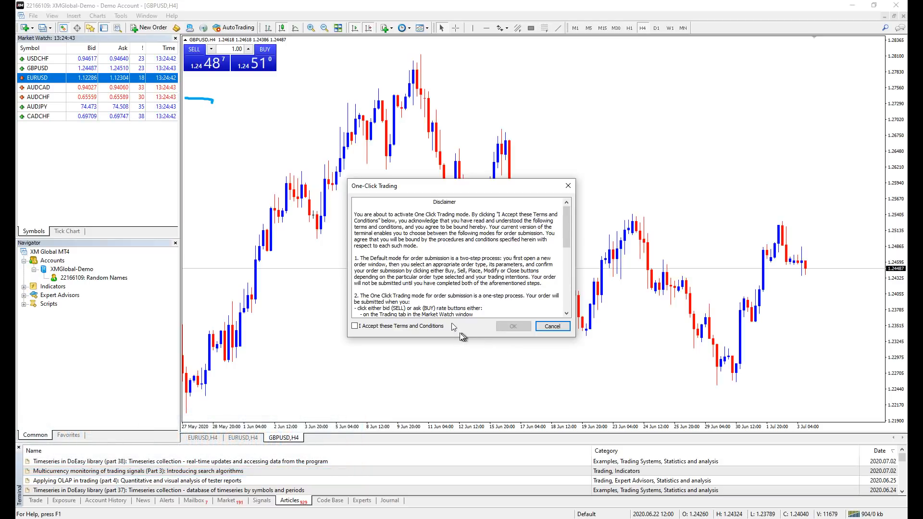
Accept the one-click trading terms and sell GBPUSD instantly from the chart panel.
scroll(down, 3)
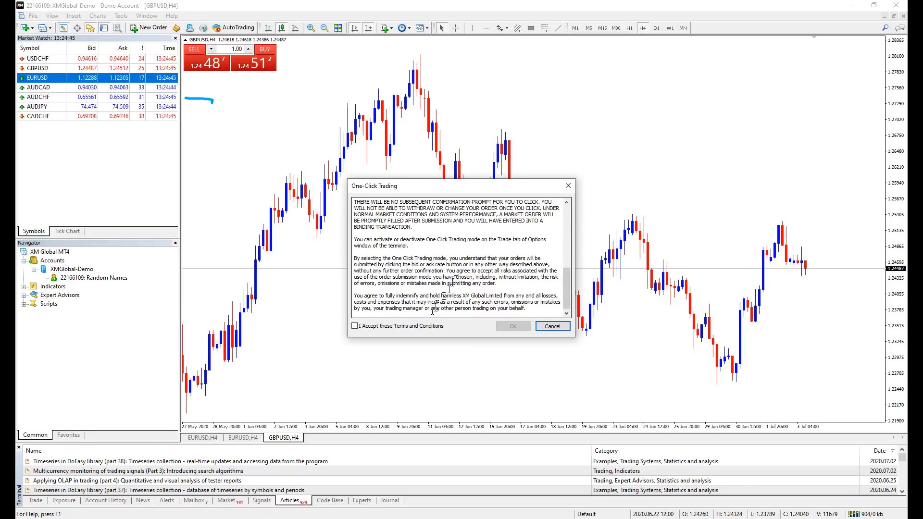
click(354, 326)
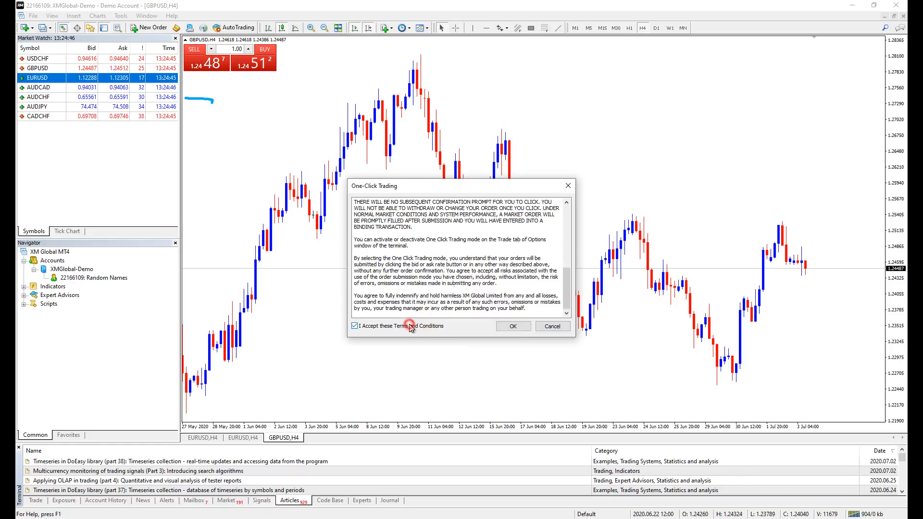
click(512, 326)
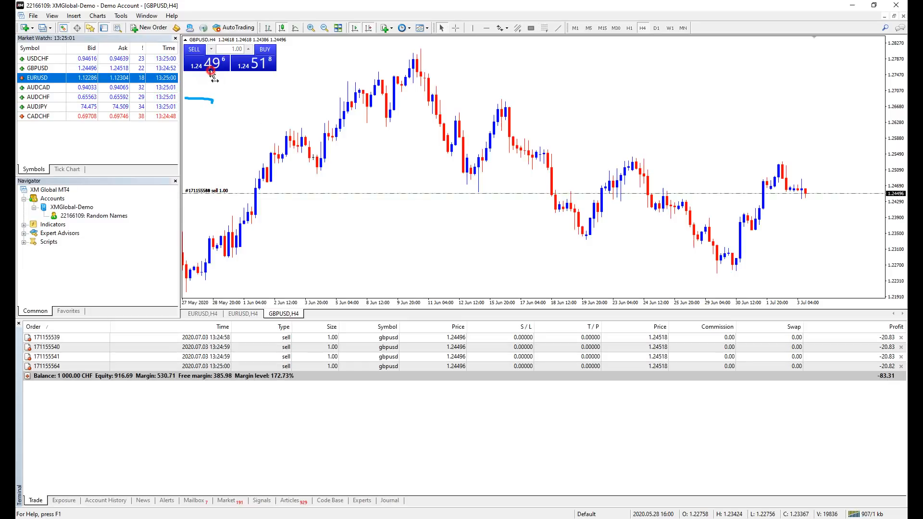
click(194, 49)
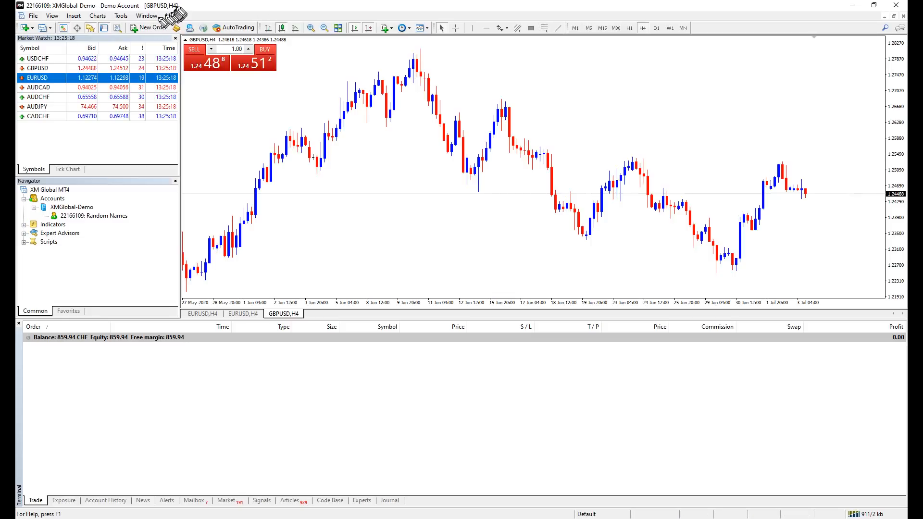
Untick One Click Trading in the Options Trade tab and confirm.
click(121, 16)
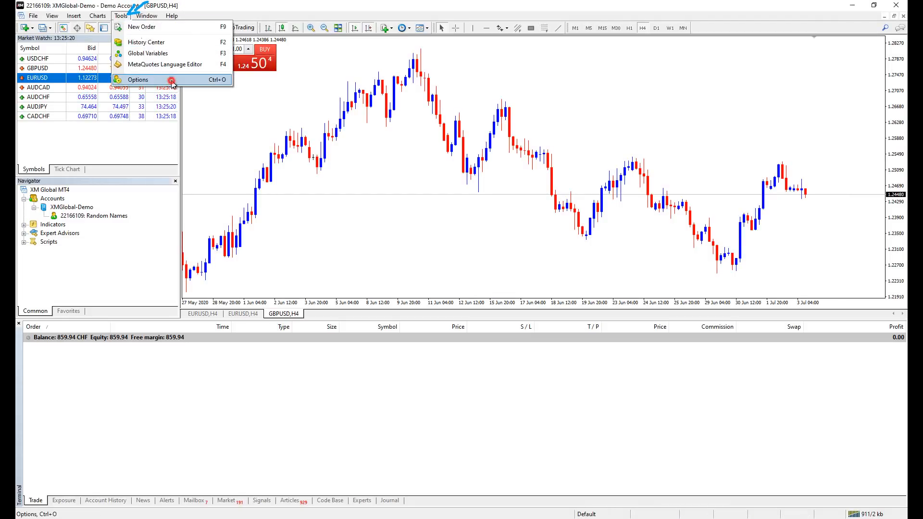
click(138, 80)
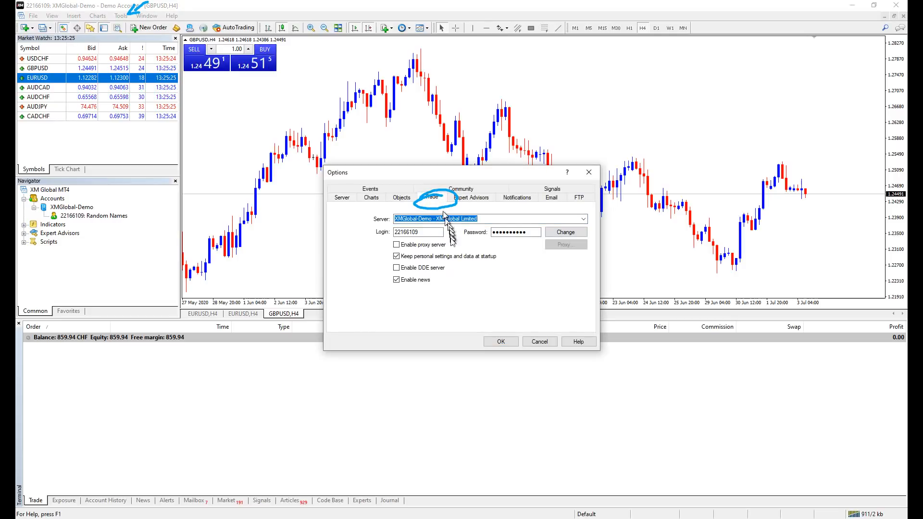
click(431, 197)
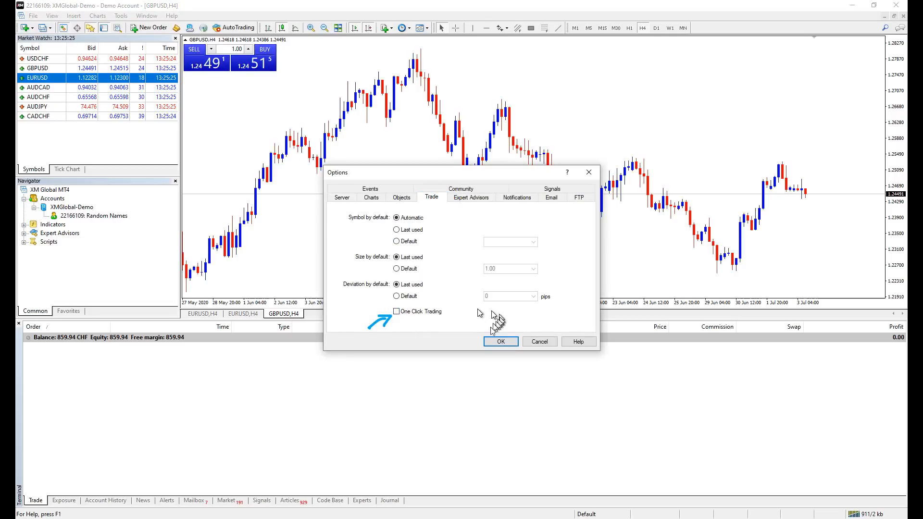
click(500, 341)
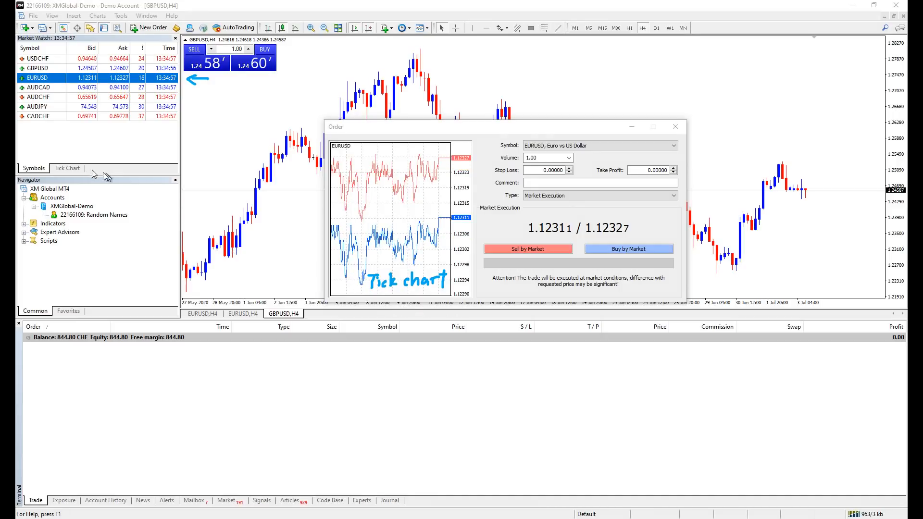
Set the EURUSD order to 0.01 lots, SL 1.10000, TP 1.15000, Market Execution.
click(66, 168)
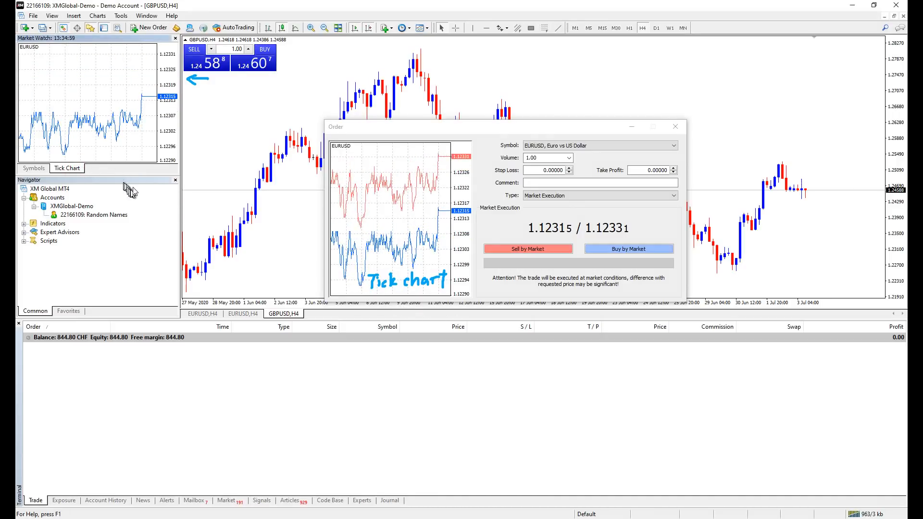
click(672, 146)
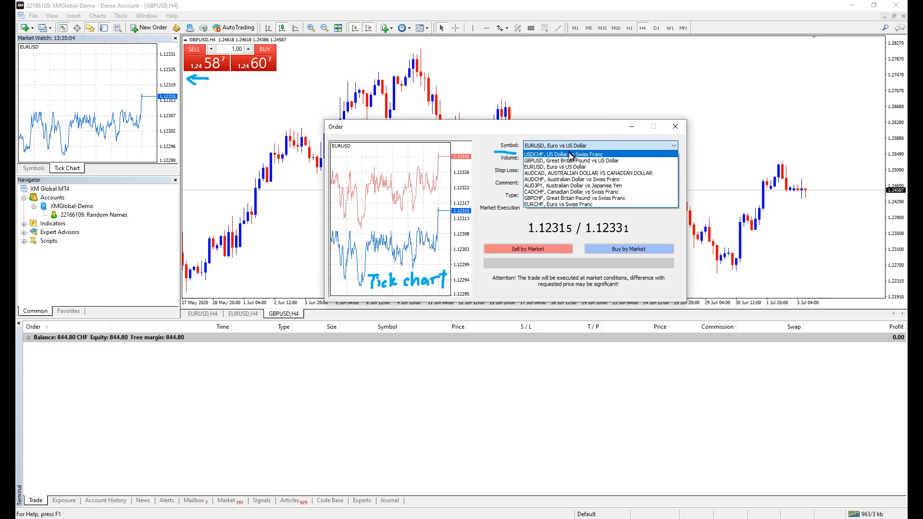
click(576, 160)
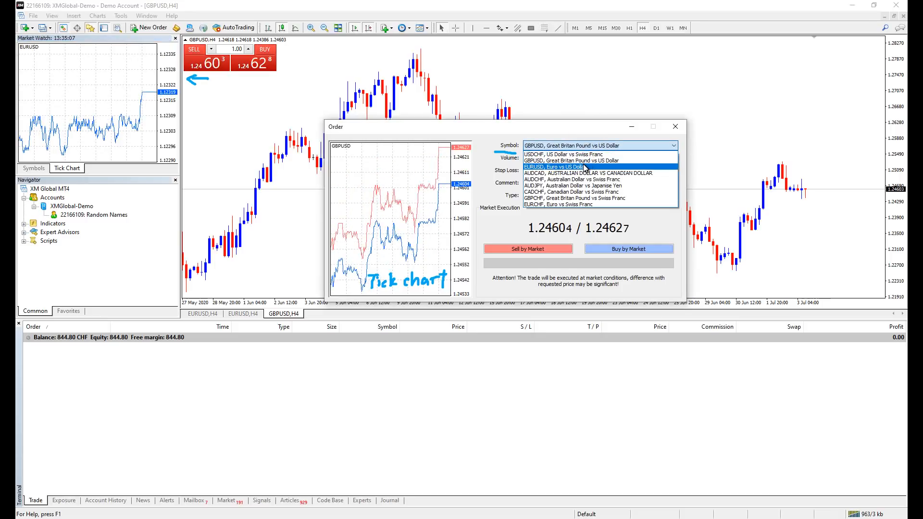
click(569, 167)
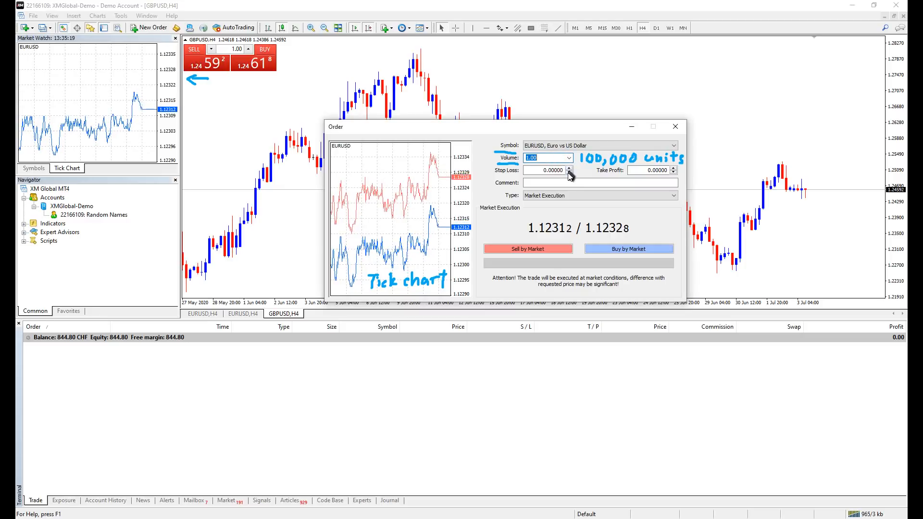
click(569, 173)
text(1.10000)
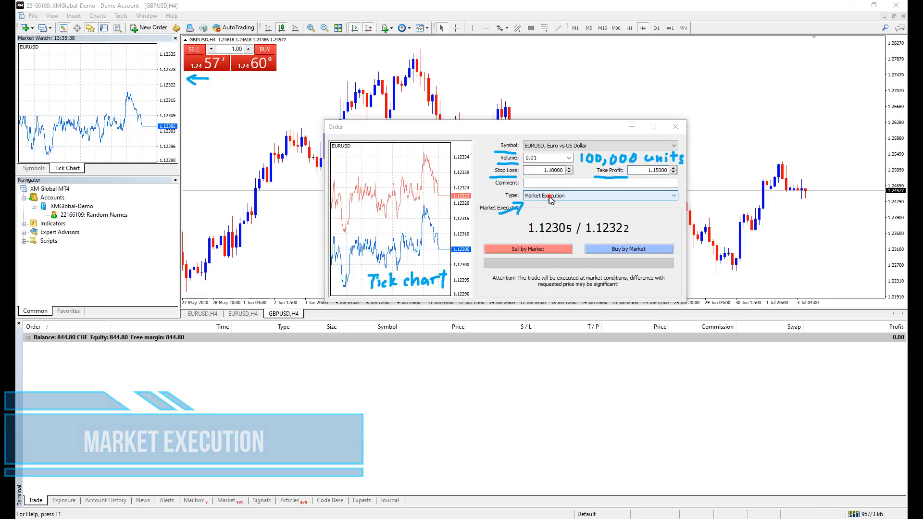
click(673, 196)
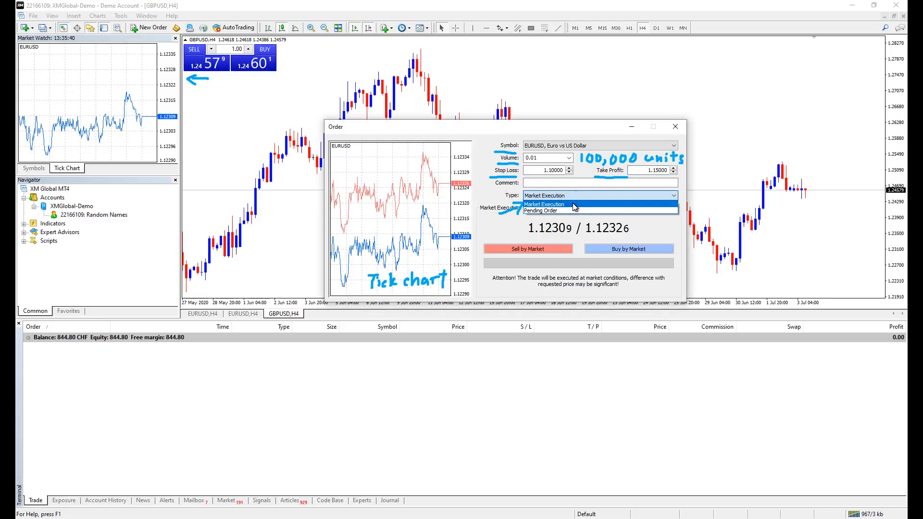
click(544, 204)
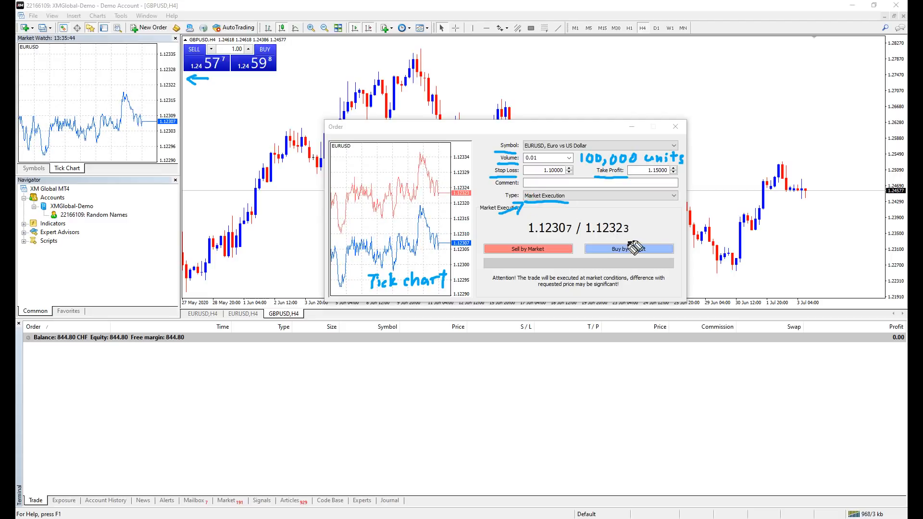
Buy EURUSD at market, then place a 0.01 GBPUSD buy limit at 1.08000.
click(629, 248)
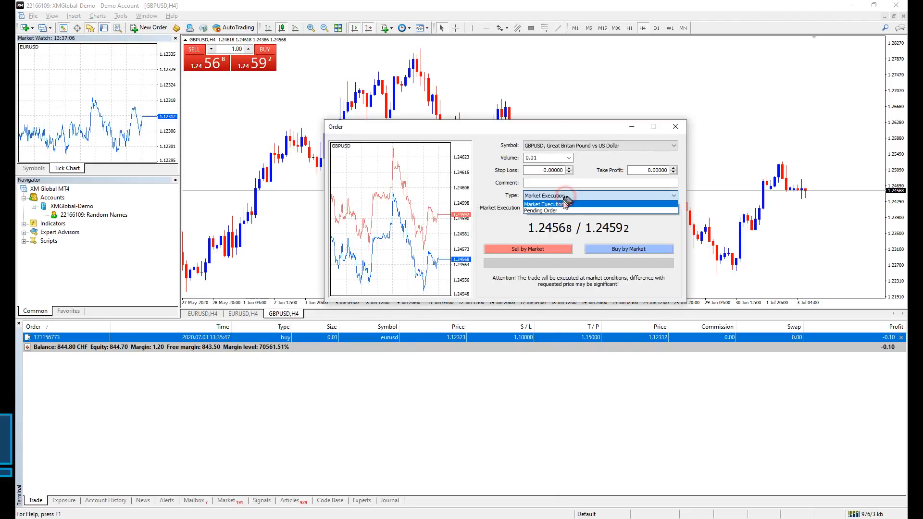
click(541, 211)
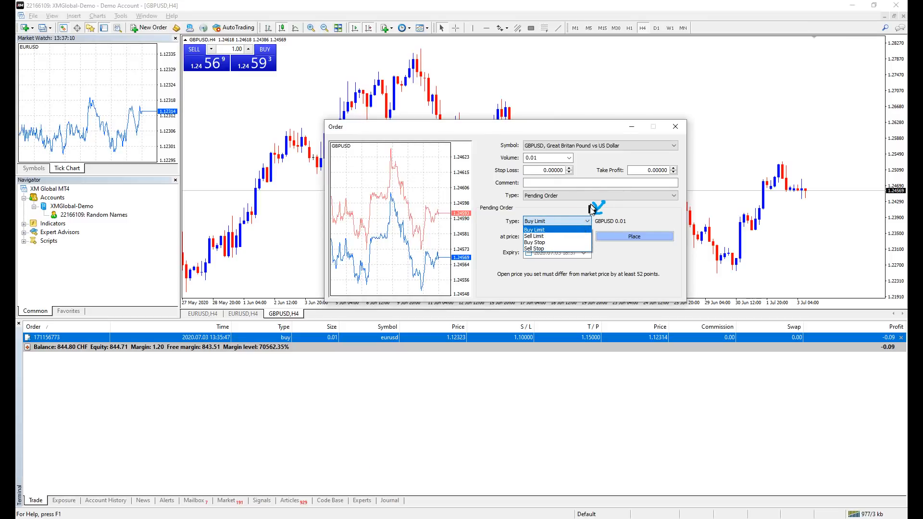
mouse_move(580, 226)
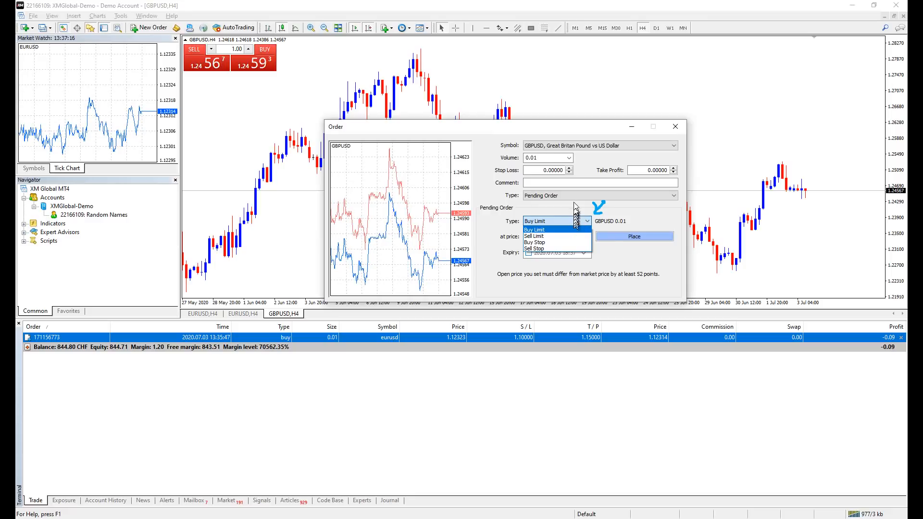
mouse_move(604, 137)
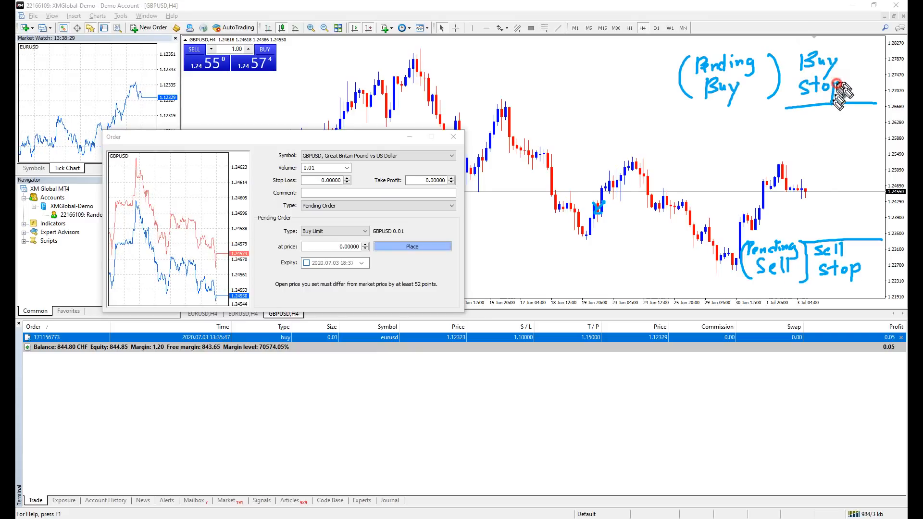
mouse_move(813, 183)
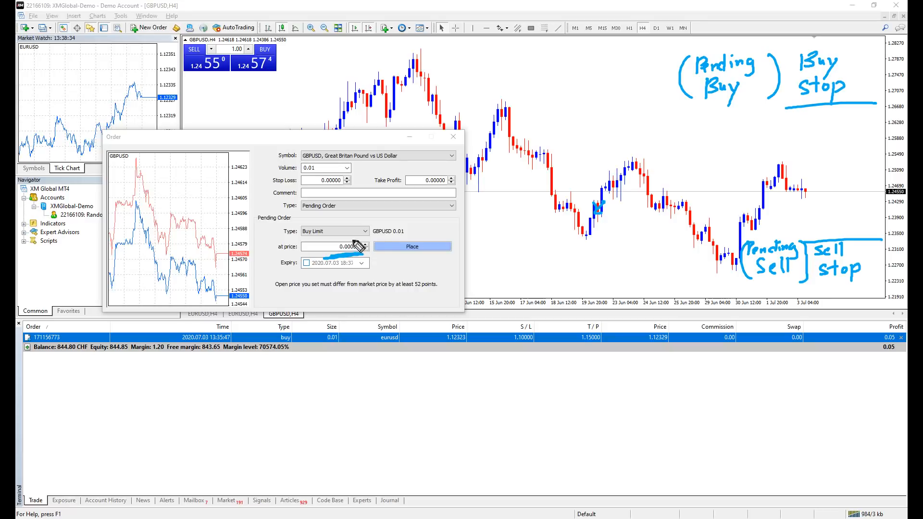
click(363, 244)
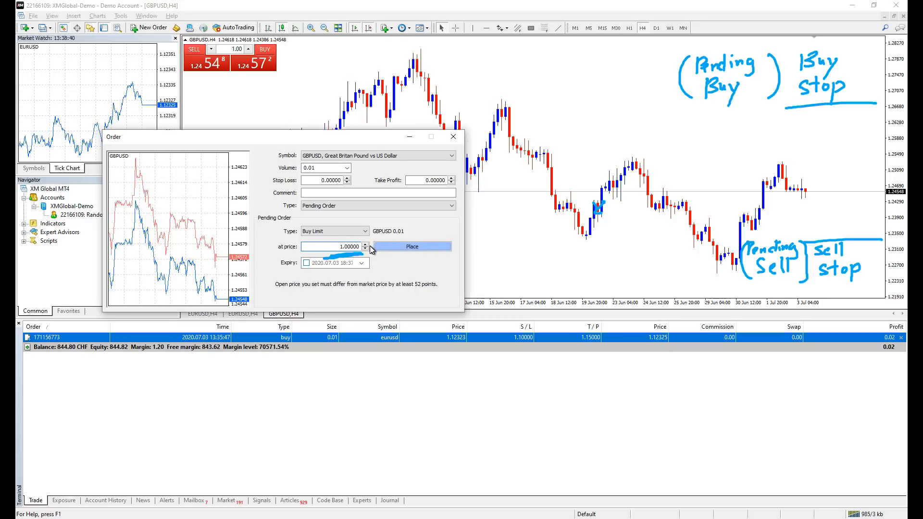
click(411, 246)
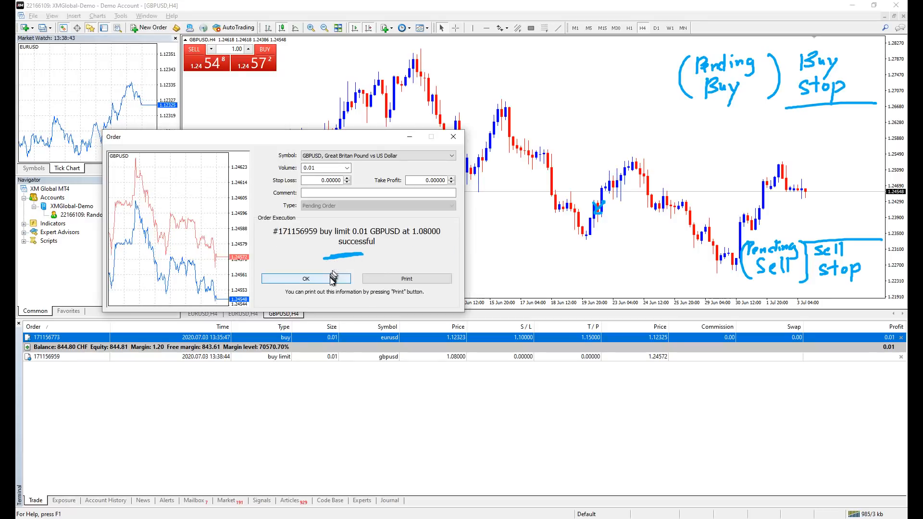
Delete the GBPUSD buy limit and copy stop loss and take profit 52 points from market.
click(305, 278)
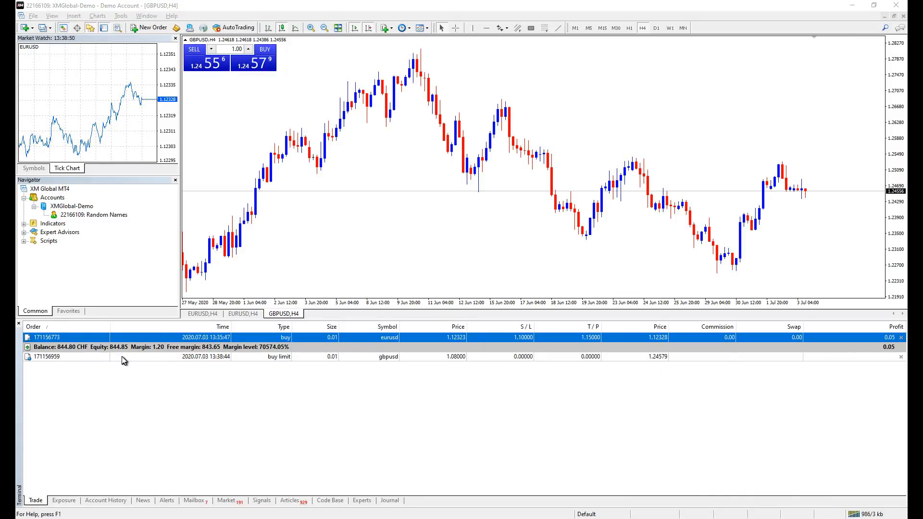
double_click(45, 357)
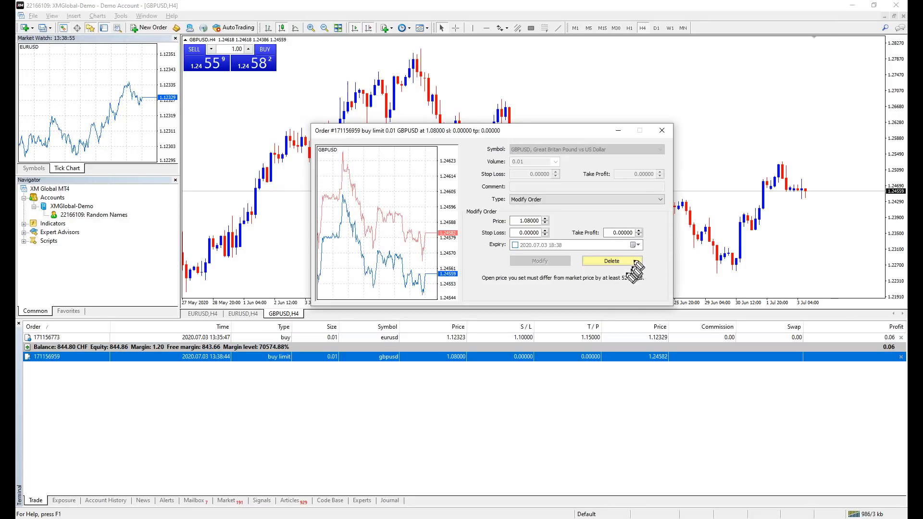
click(611, 260)
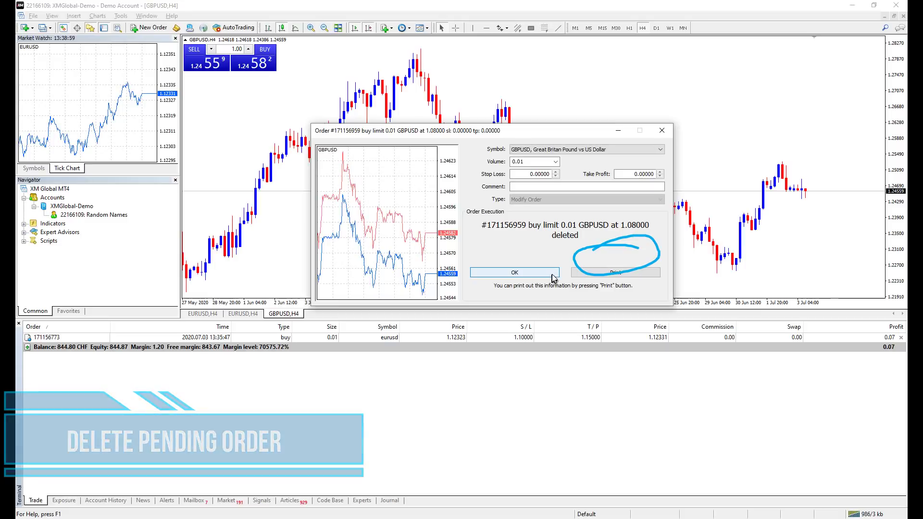
click(514, 272)
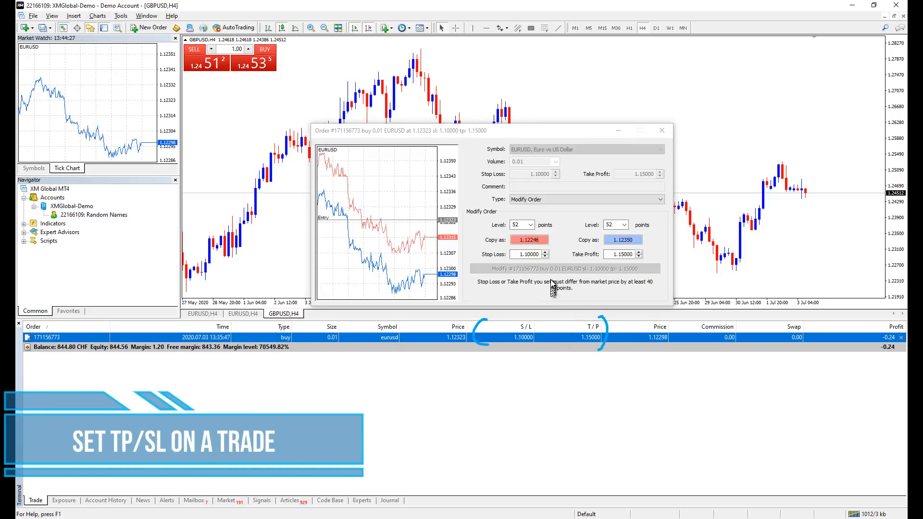
click(528, 240)
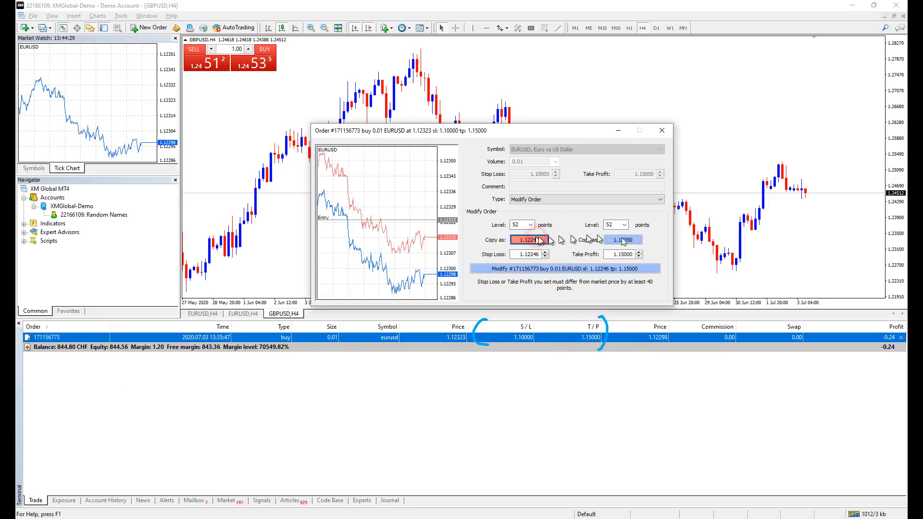
click(574, 268)
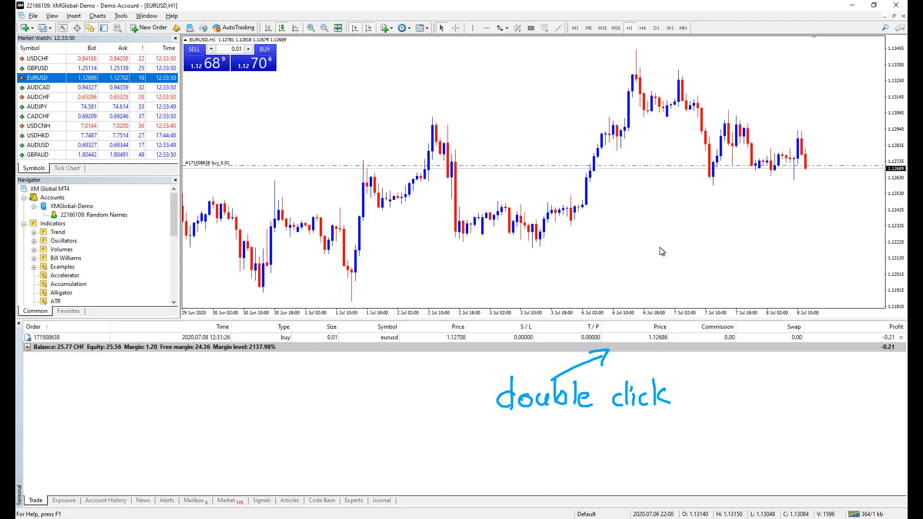
Close the 0.01-lot EURUSD buy trade by market and confirm.
double_click(717, 337)
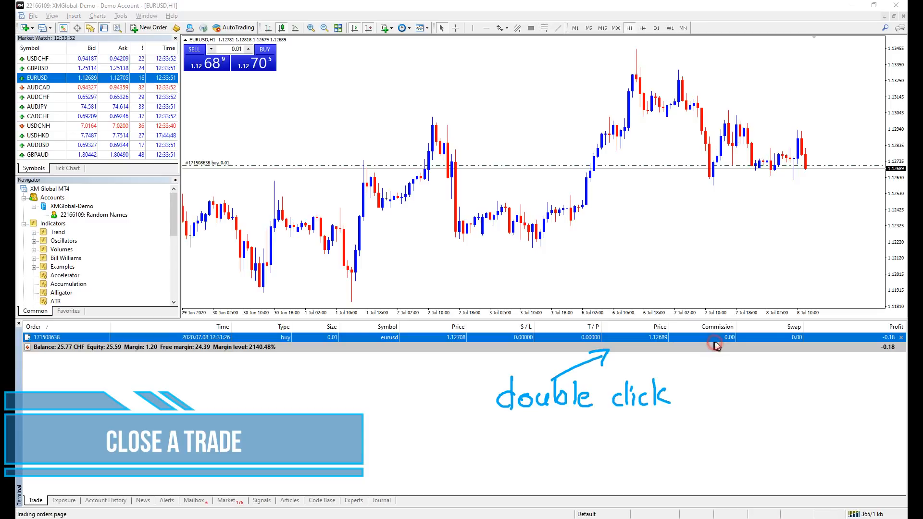
double_click(716, 337)
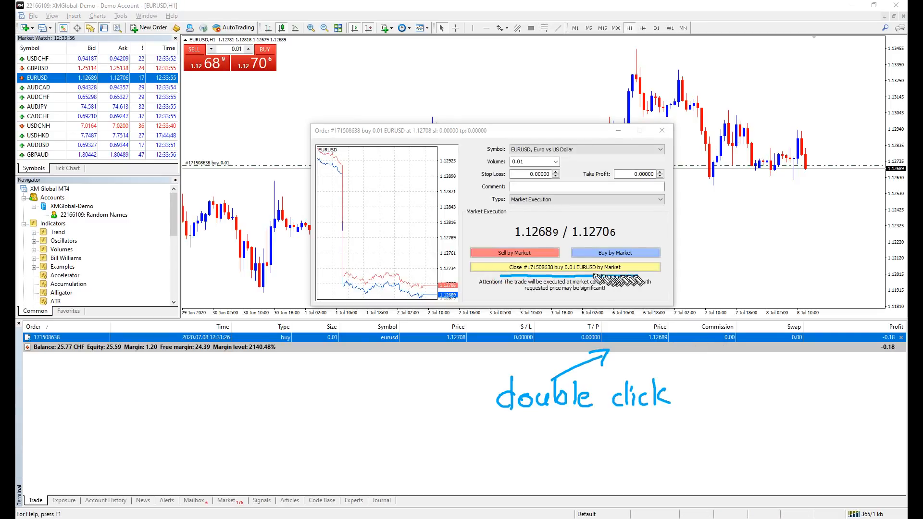
click(577, 266)
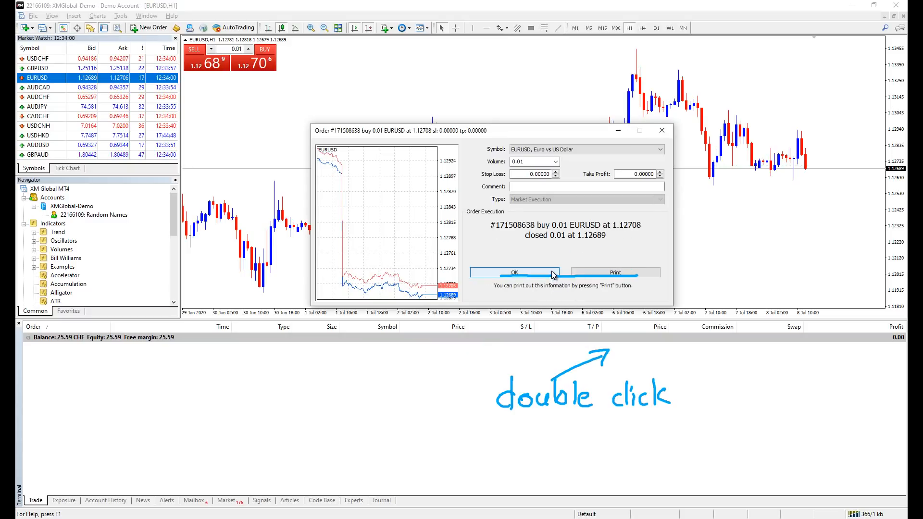
click(514, 272)
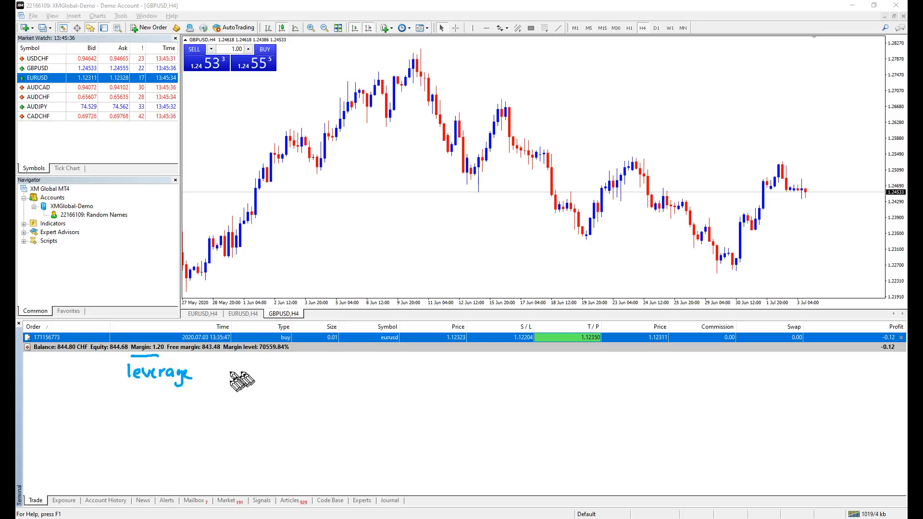
mouse_move(225, 391)
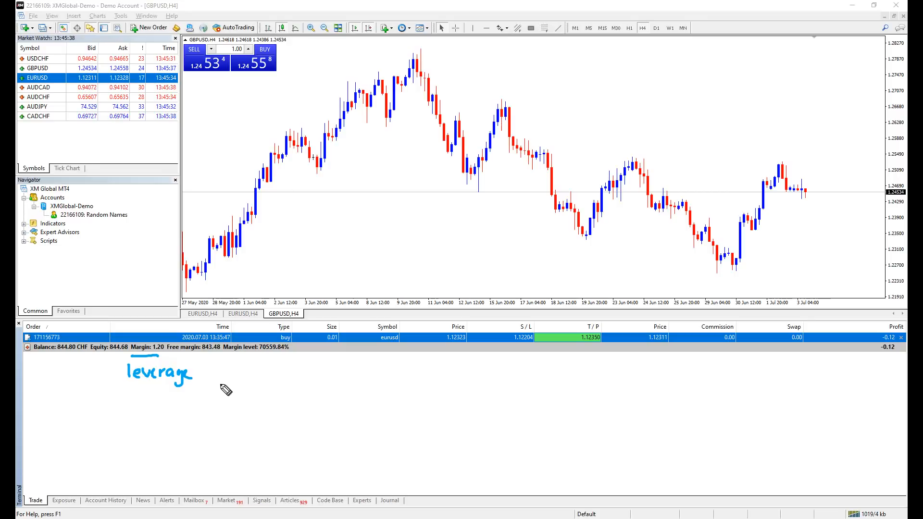
mouse_move(203, 379)
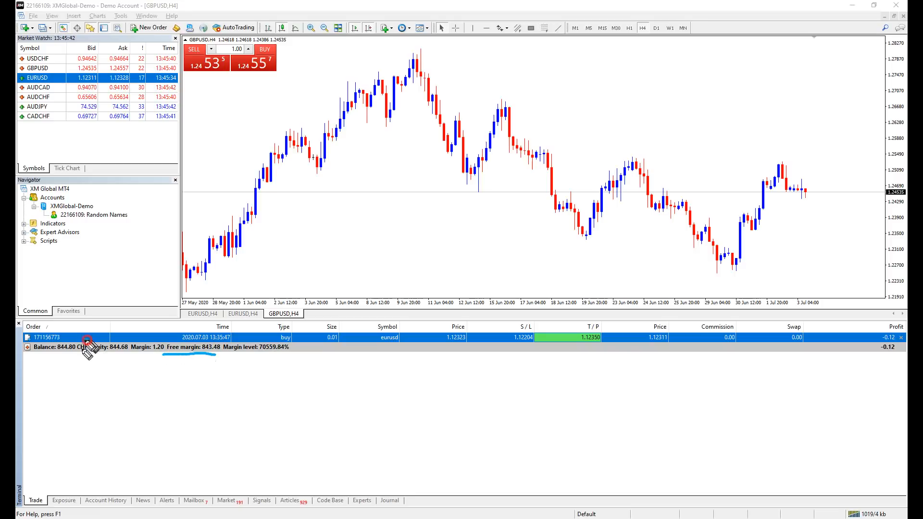
mouse_move(130, 359)
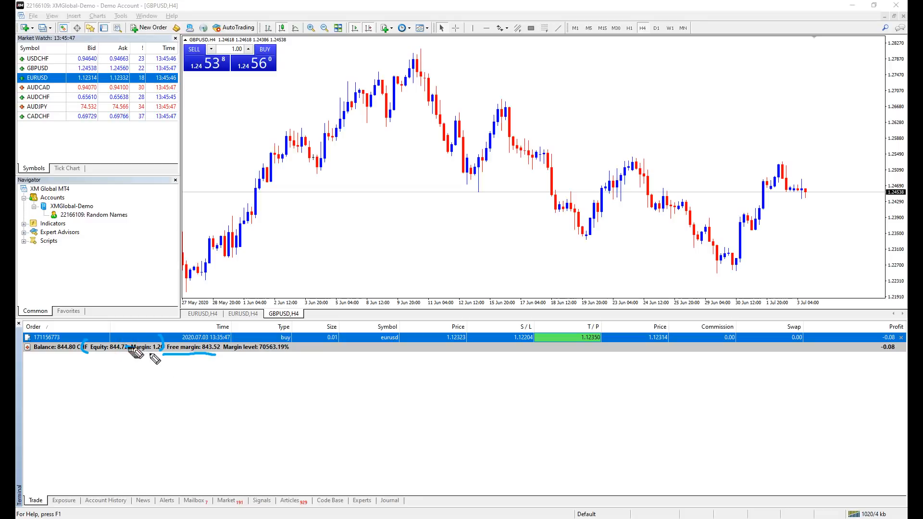
mouse_move(183, 401)
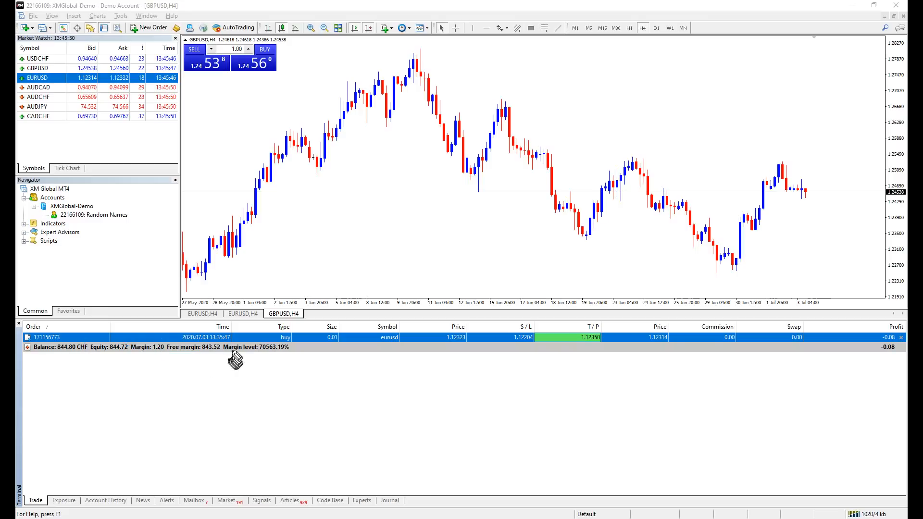
mouse_move(236, 353)
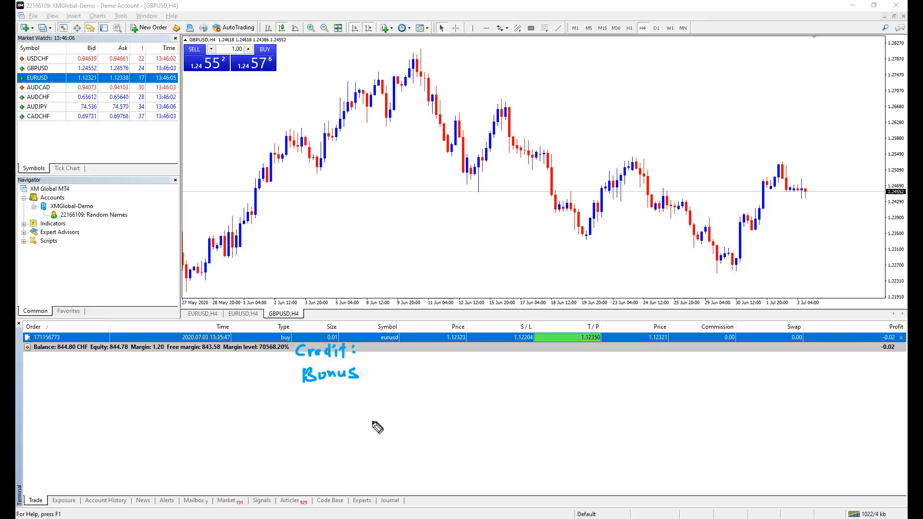
View the Exposure, Account History, News and Alerts tabs of the Terminal in turn.
click(63, 501)
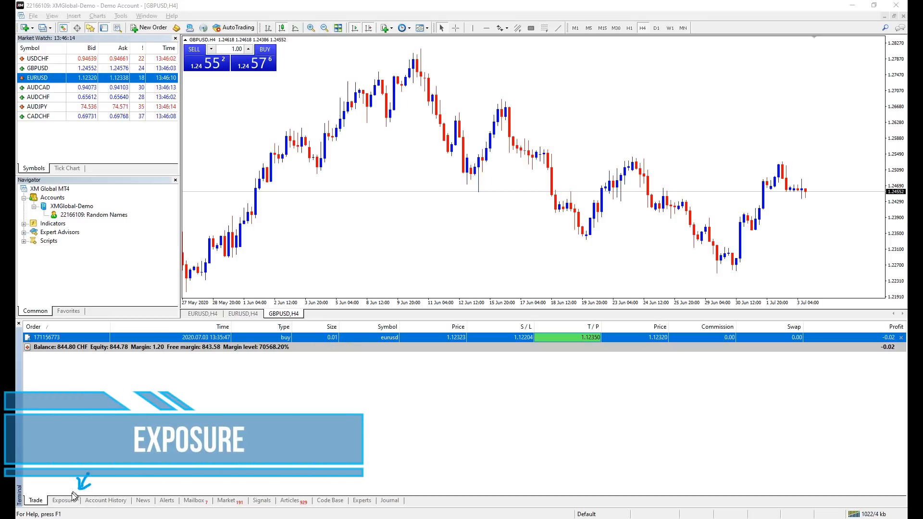
click(63, 500)
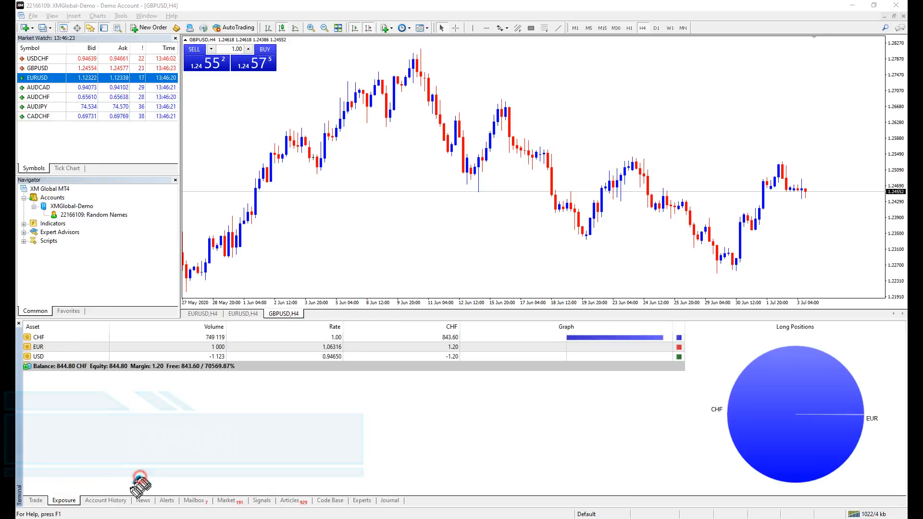
click(105, 501)
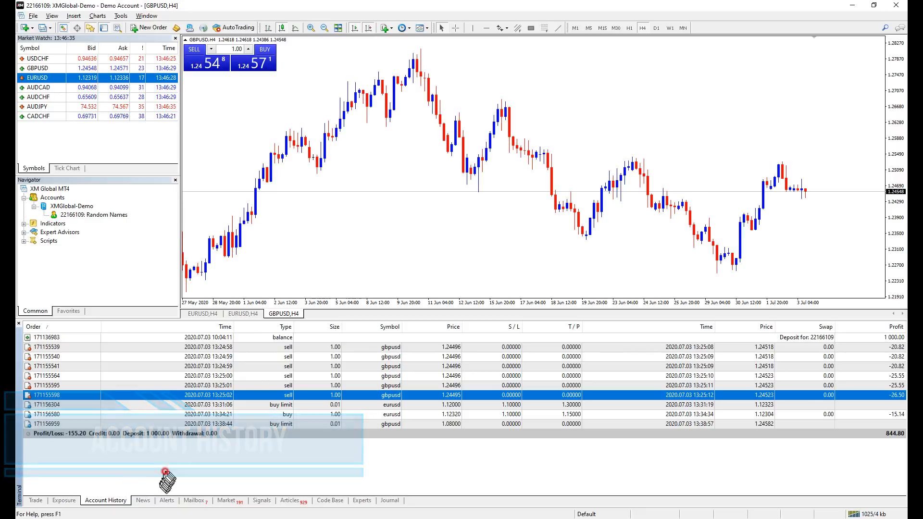
click(142, 500)
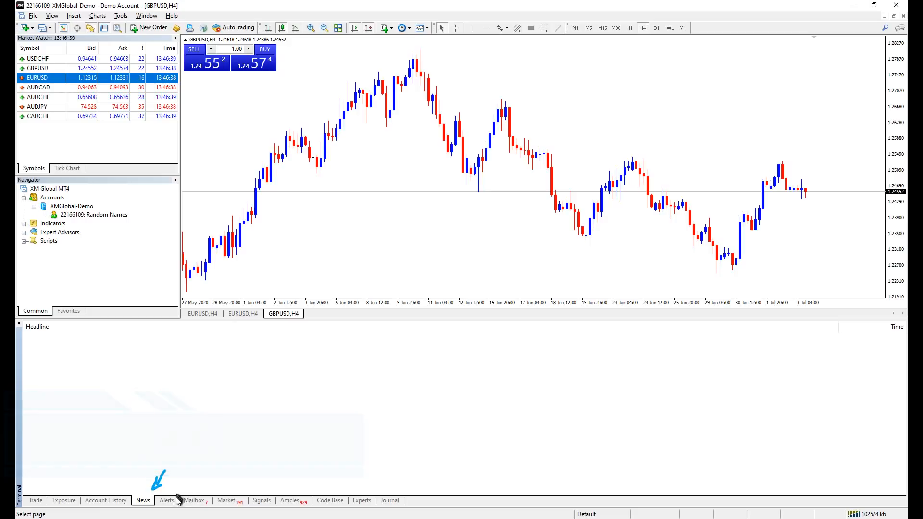
click(166, 500)
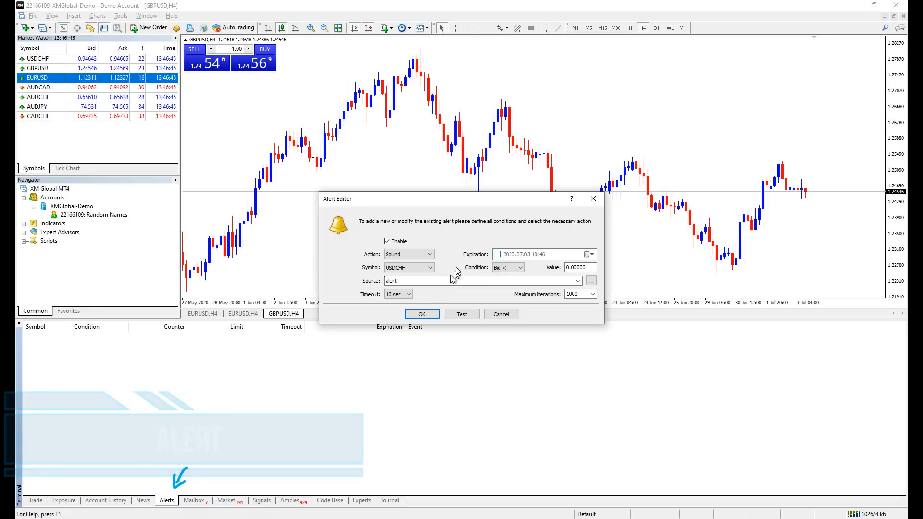
Test the USDCHF sound alert in Alert Editor, then cancel it.
click(462, 314)
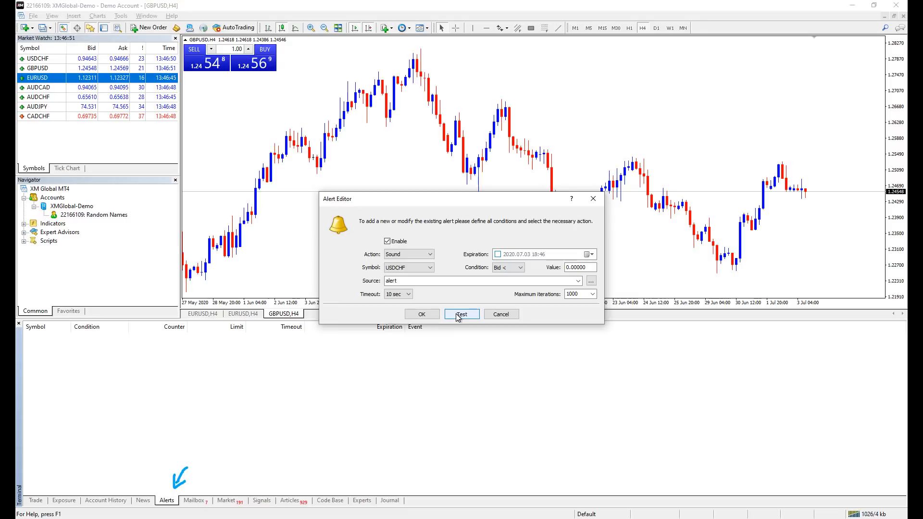
click(428, 254)
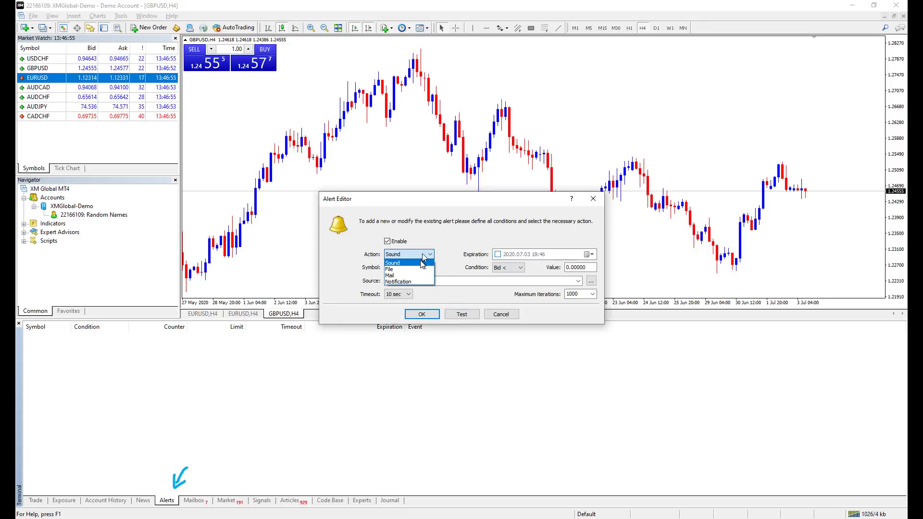
click(500, 314)
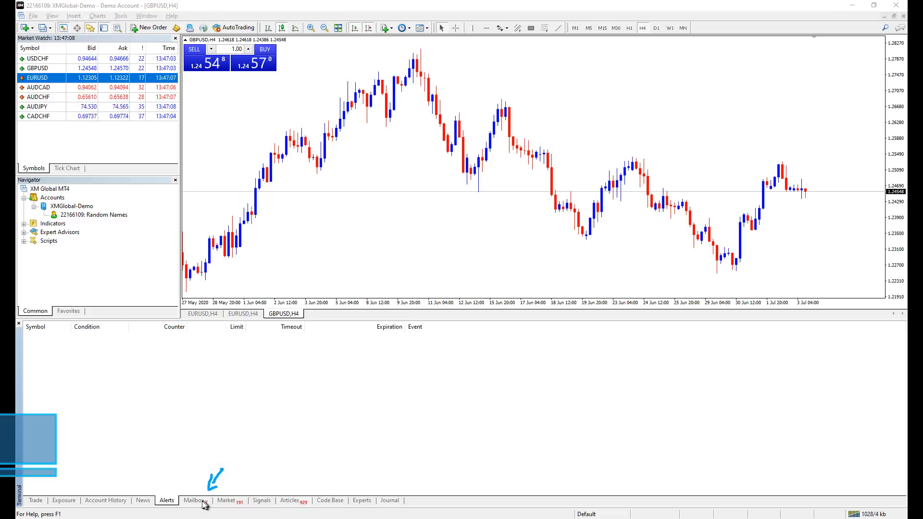
Read the Welcome! message in the Mailbox and close it.
click(194, 501)
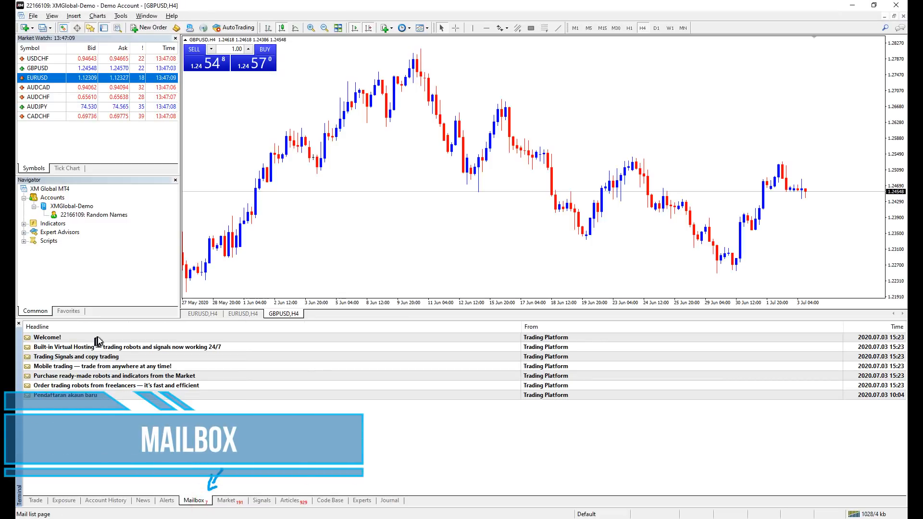
double_click(47, 338)
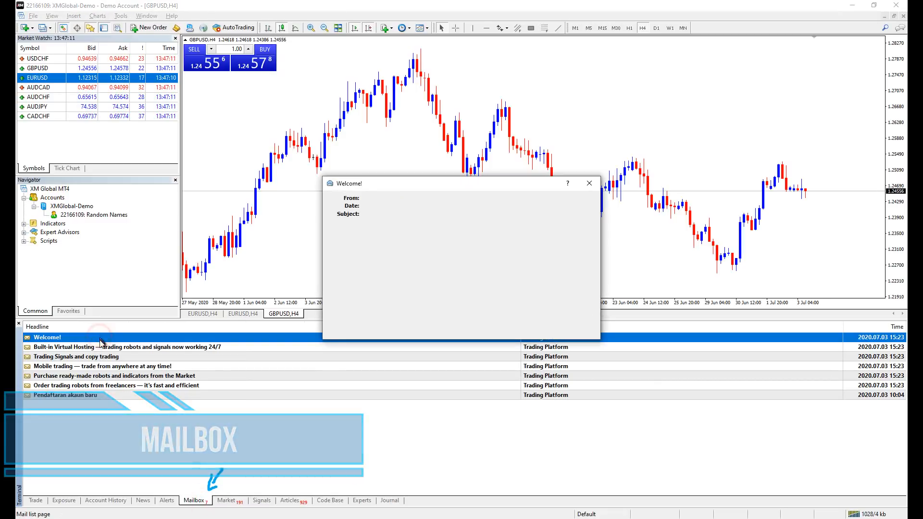
click(588, 183)
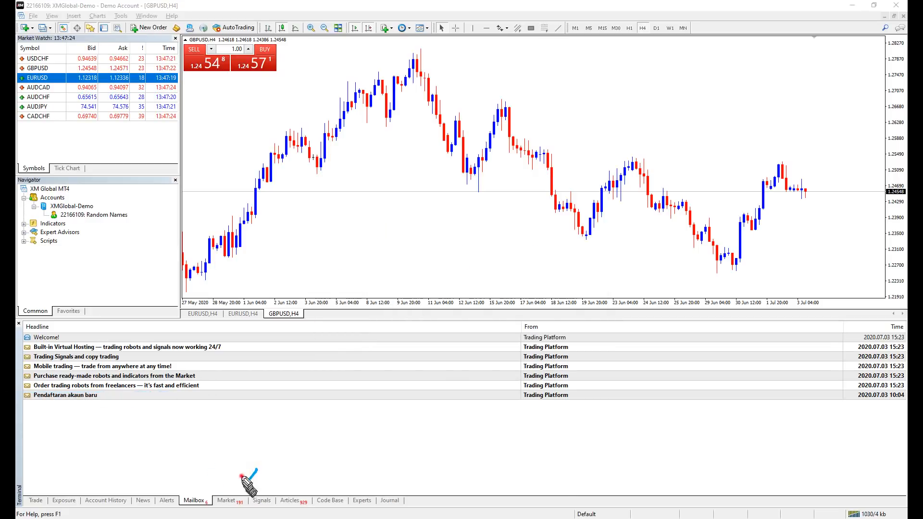
Browse the Market's Experts and Indicators products, then show the Signals list.
click(226, 500)
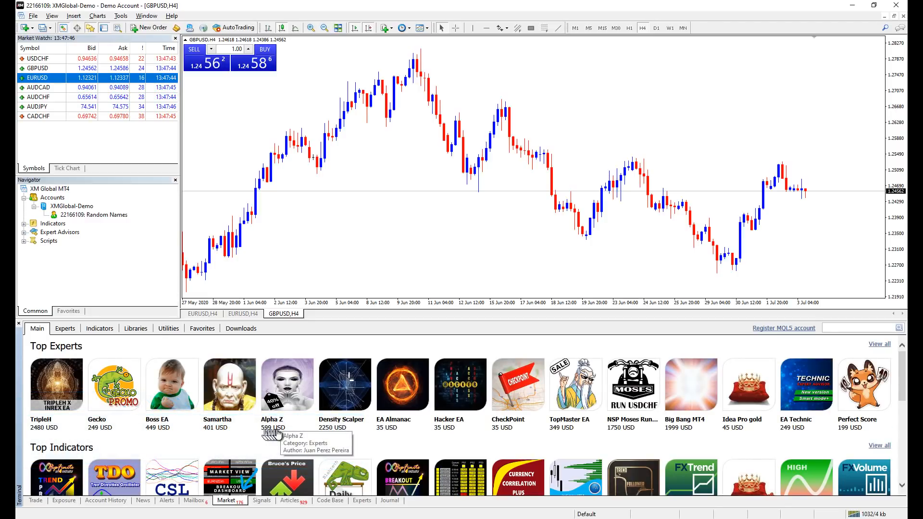
mouse_move(87, 368)
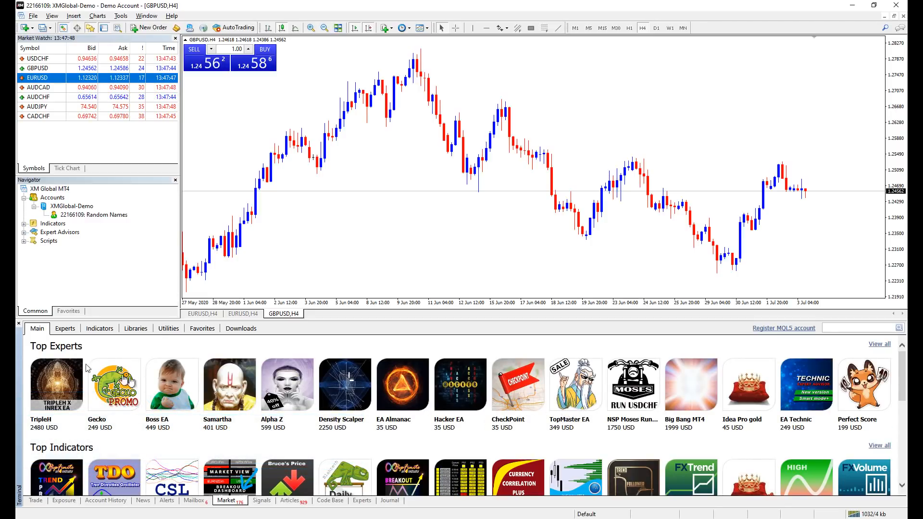
click(65, 328)
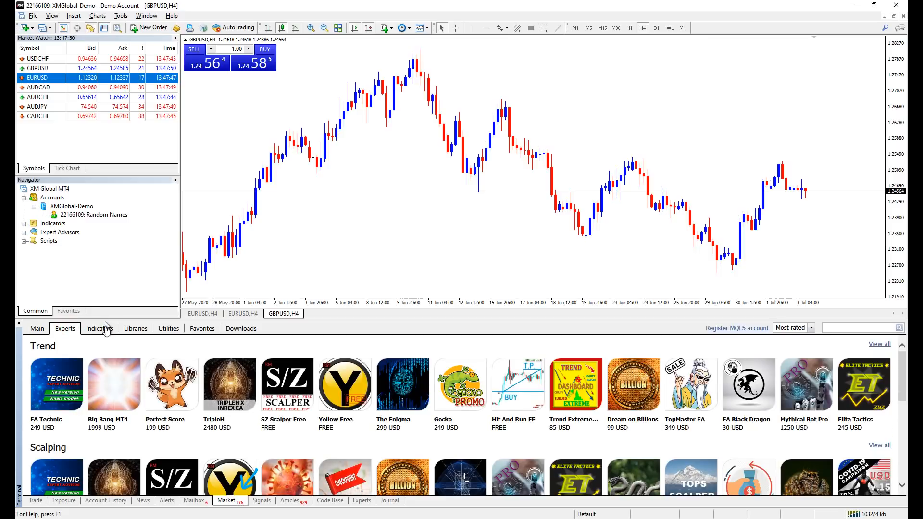
click(99, 328)
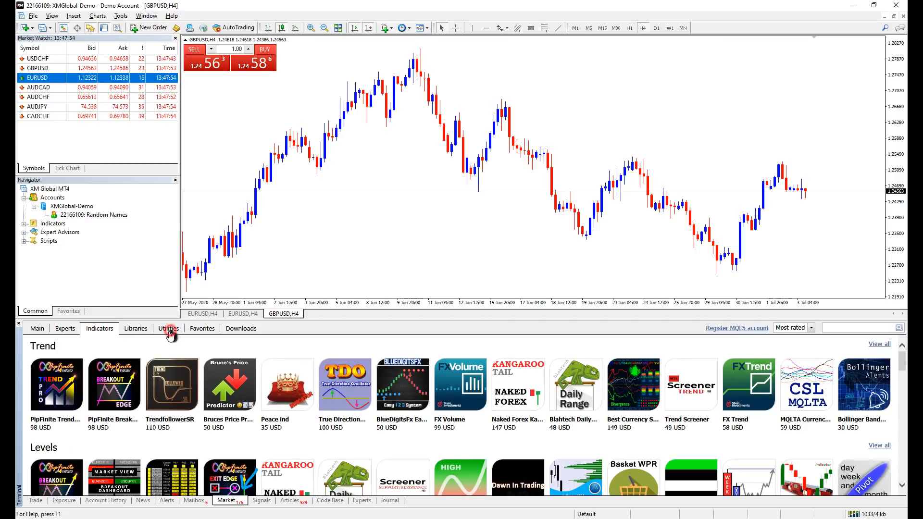
click(261, 500)
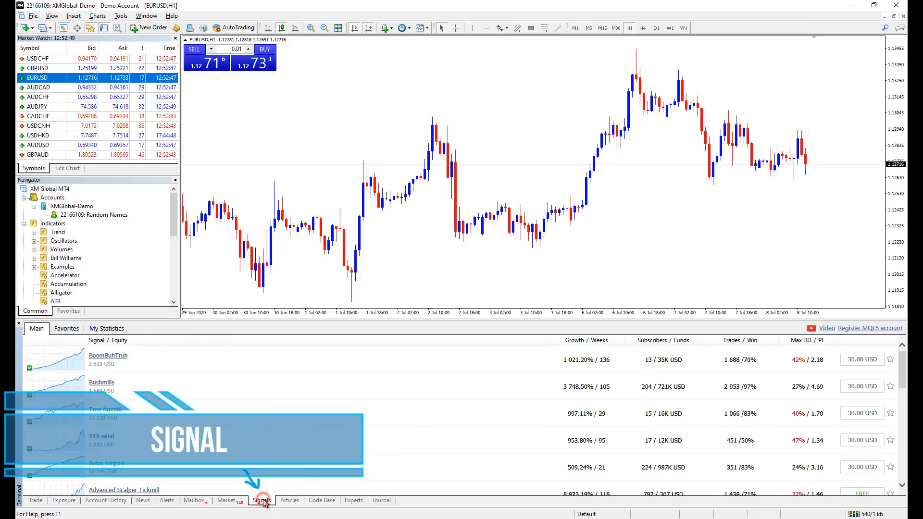
Open the BoomBuhTruh signal and scroll through its growth chart and statistics.
scroll(down, 3)
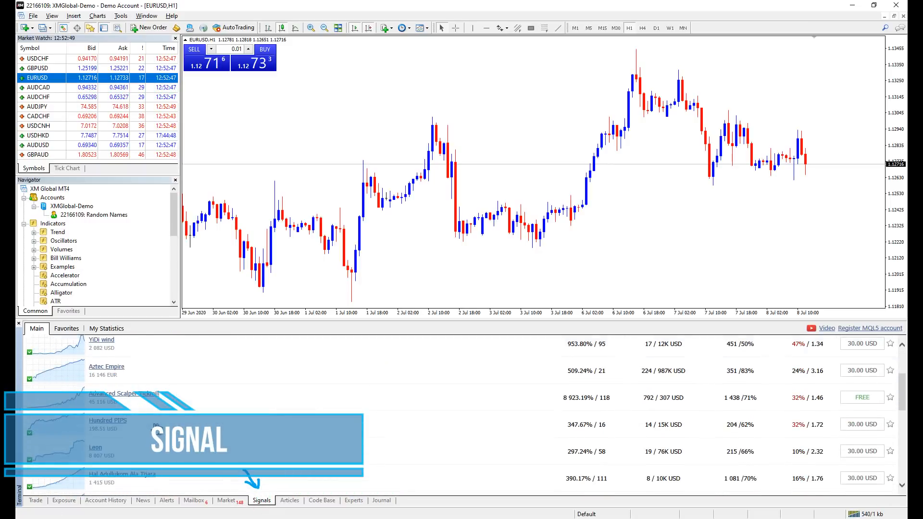
scroll(down, 3)
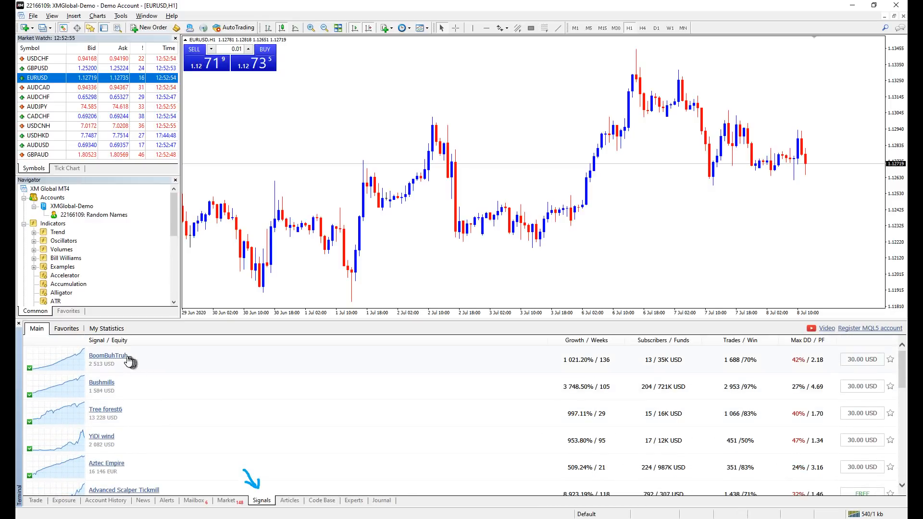
click(107, 355)
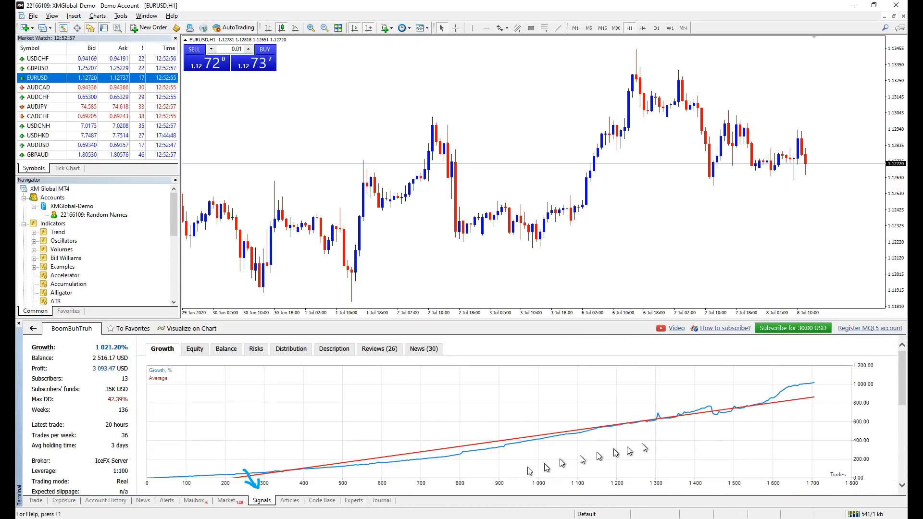
scroll(down, 3)
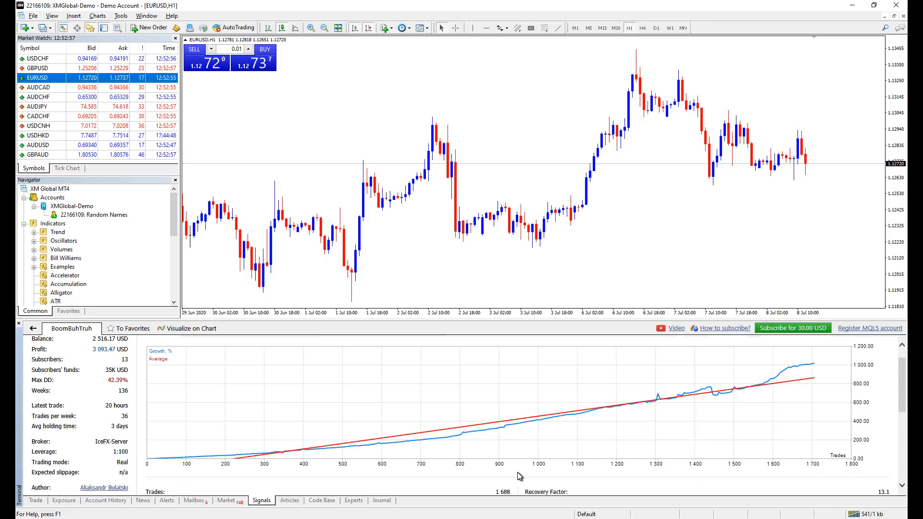
scroll(down, 3)
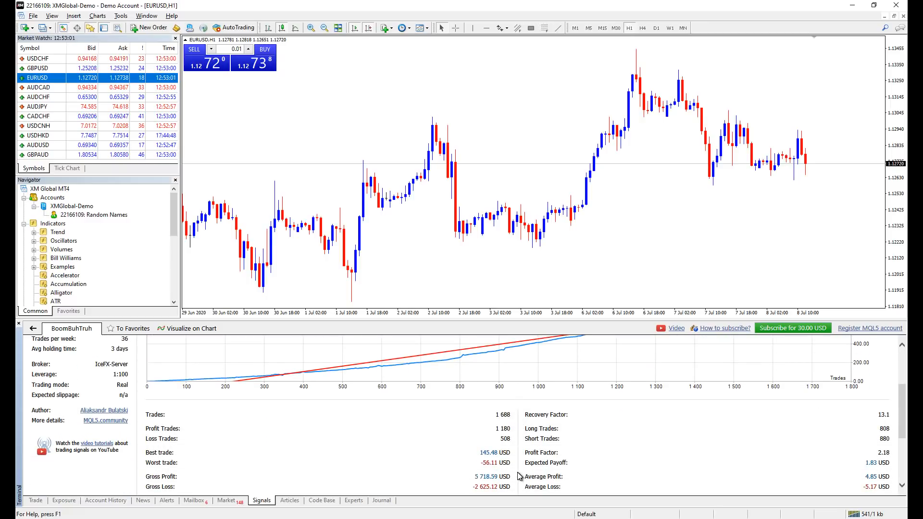
scroll(down, 3)
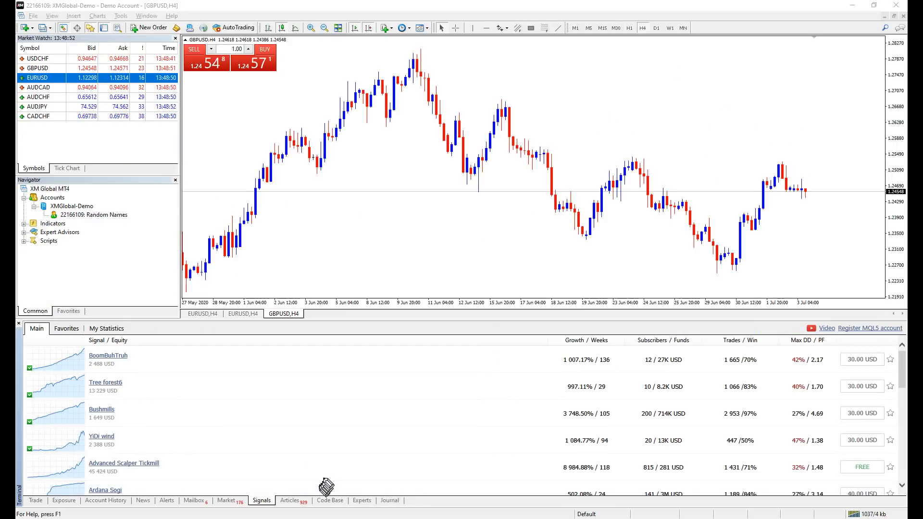
Show the Articles list, then the Code Base of scripts and indicators.
click(290, 500)
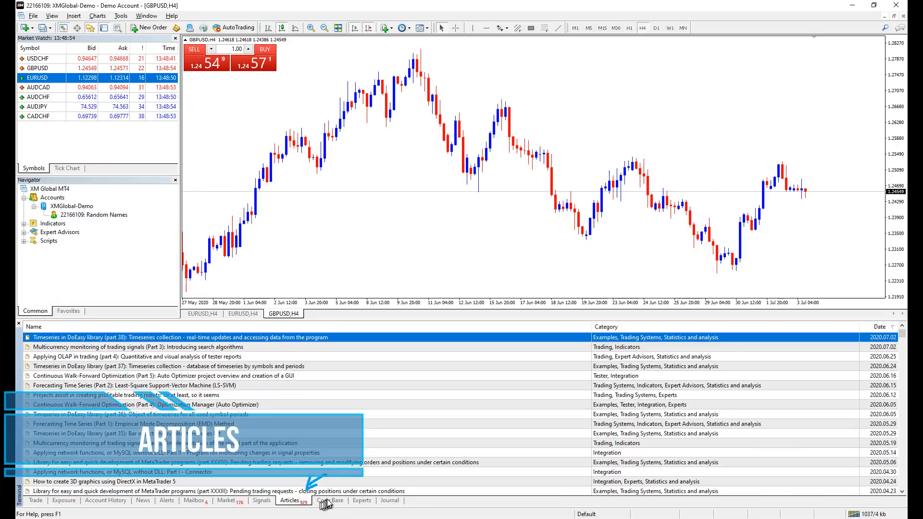
mouse_move(318, 430)
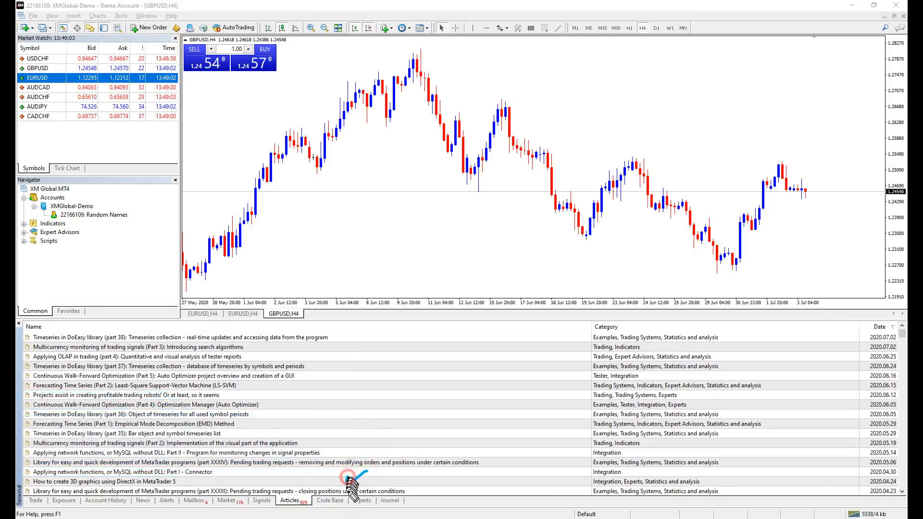
click(329, 500)
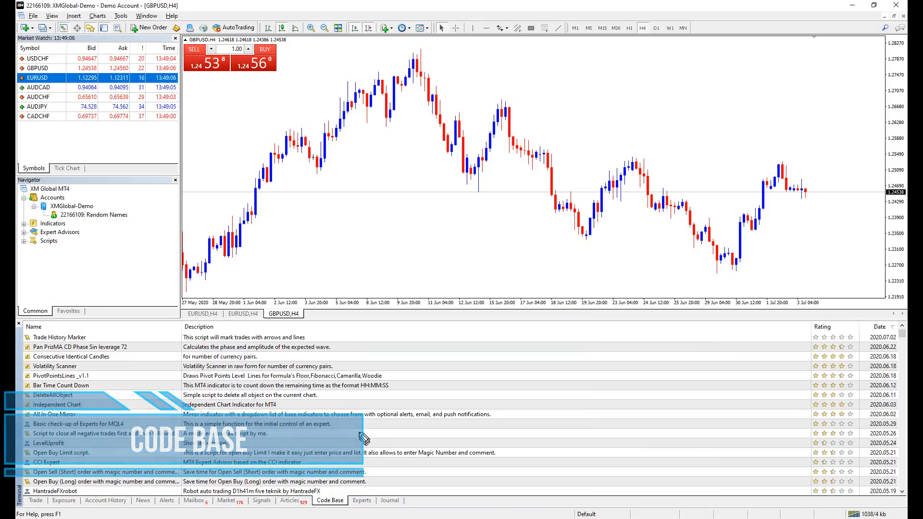
mouse_move(362, 393)
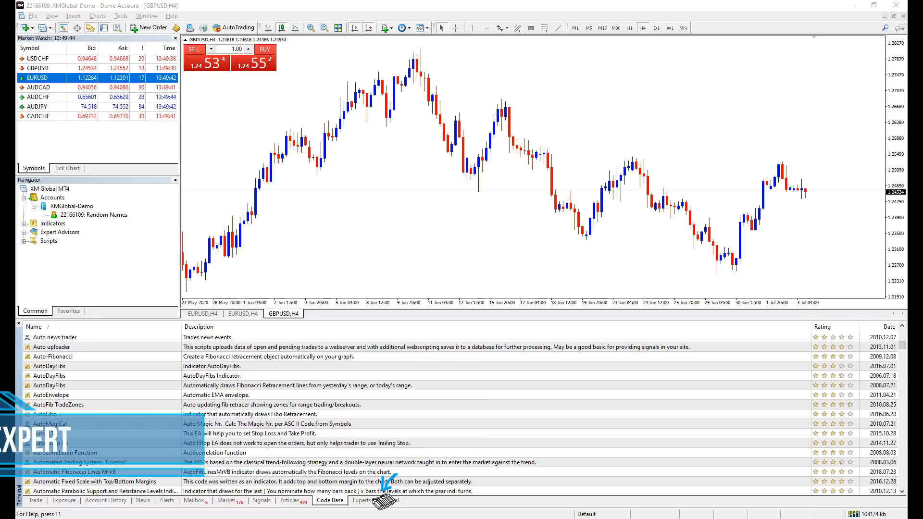
Check the Experts and Journal logs, then sell 1.00 lot GBPUSD at market.
click(362, 501)
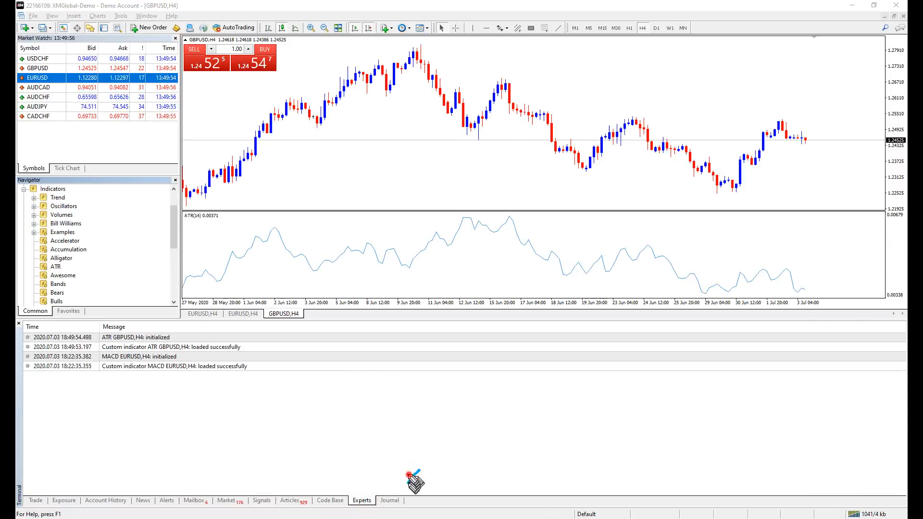
click(390, 501)
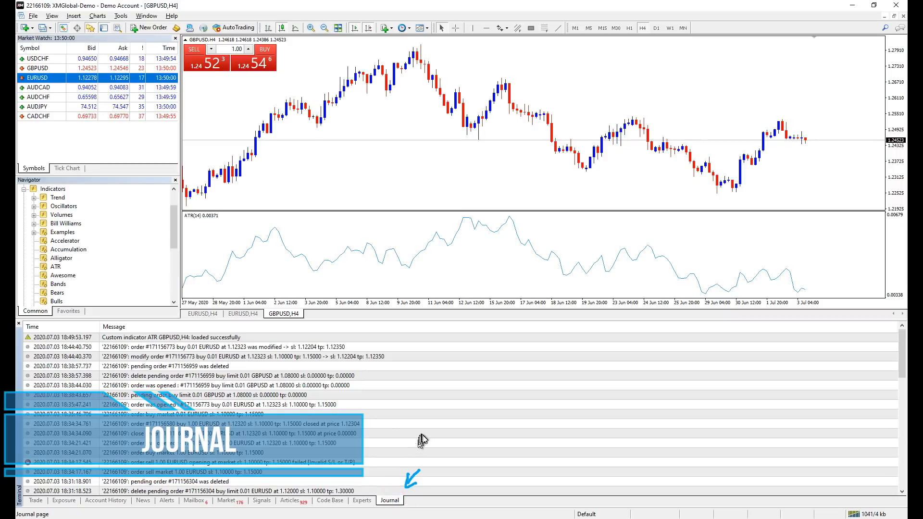
click(149, 28)
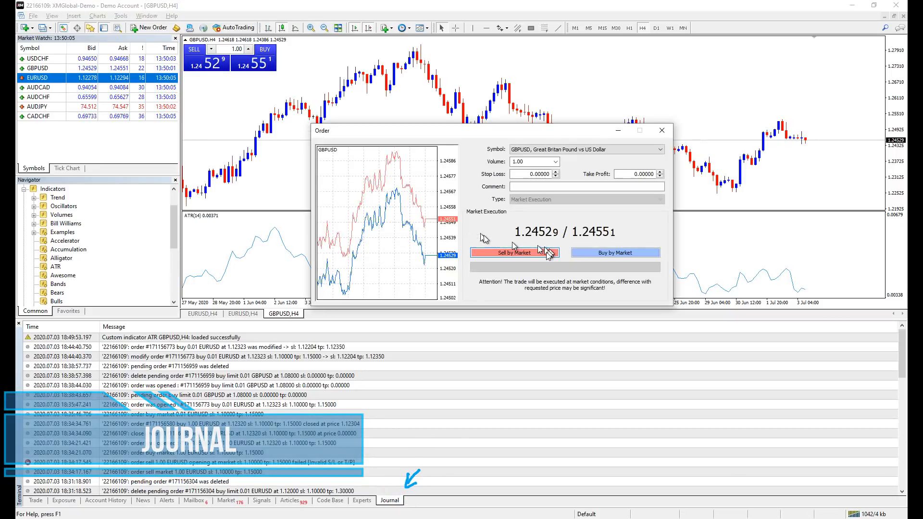
click(513, 252)
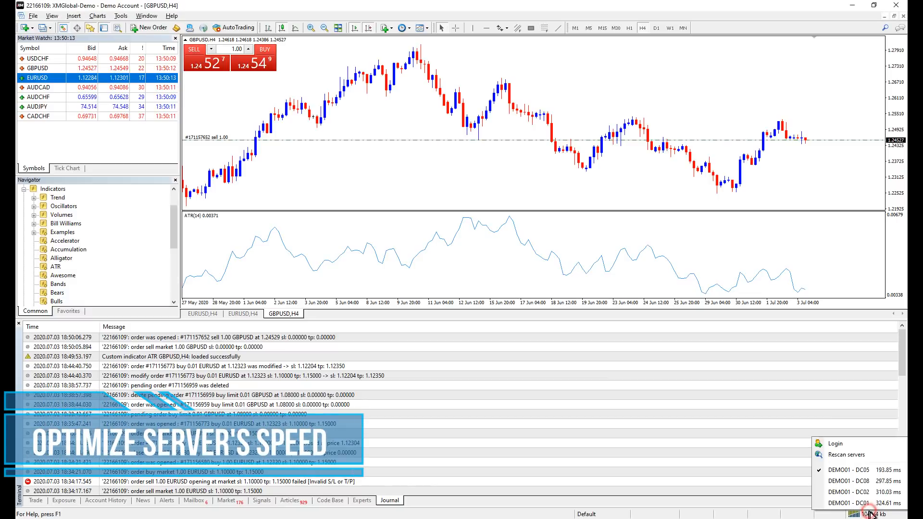
mouse_move(854, 482)
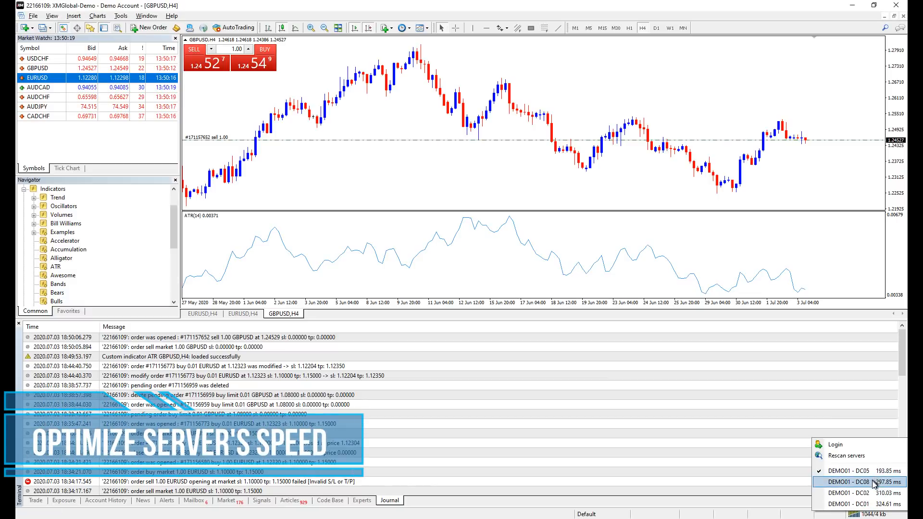
Select the DEMO01 - DC08 server, then show the open EURUSD and GBPUSD trades.
click(854, 504)
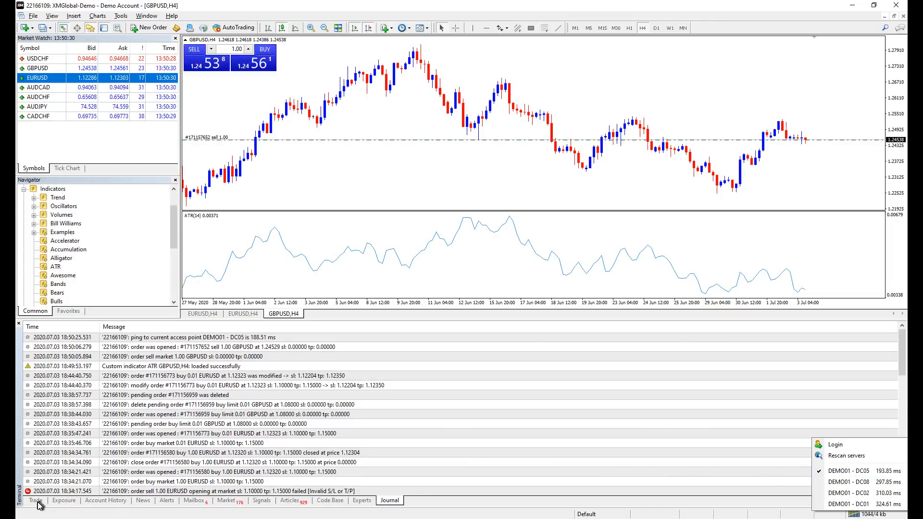
click(34, 501)
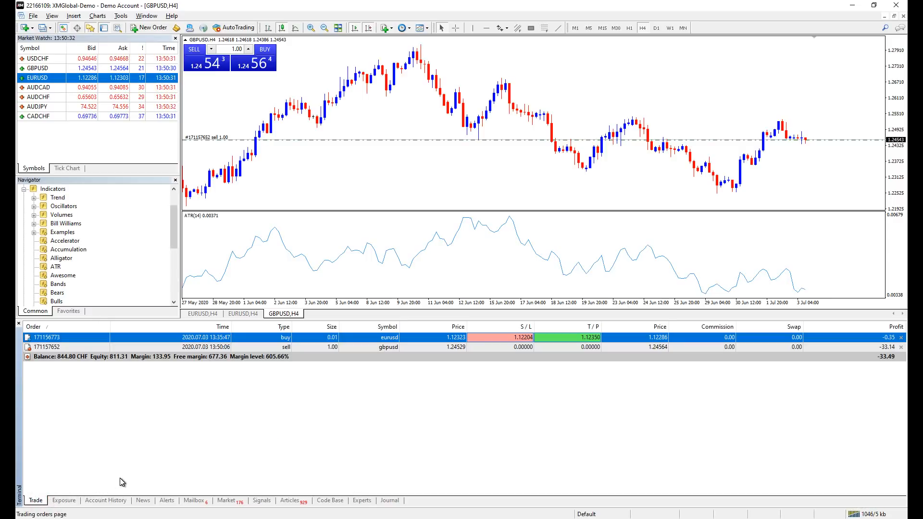